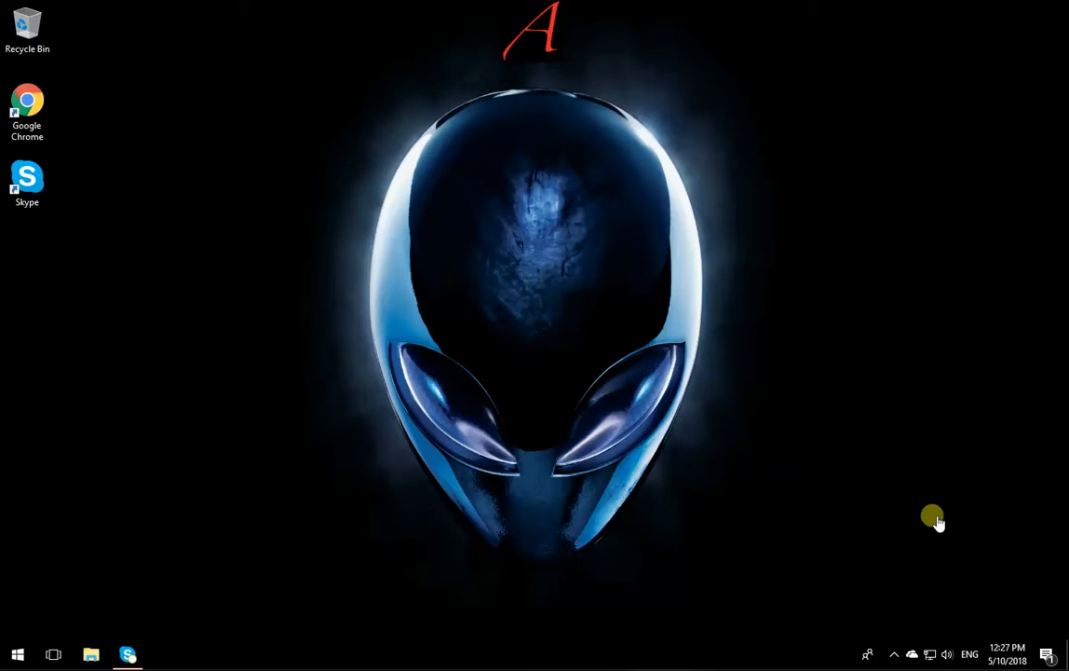
mouse_move(852, 490)
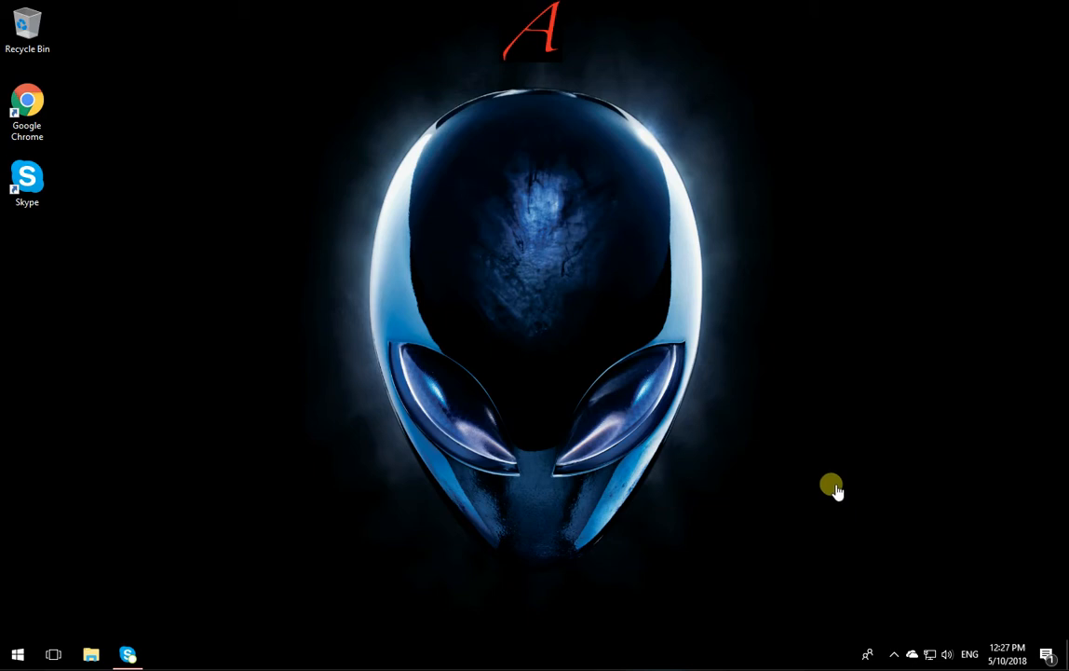
mouse_move(798, 470)
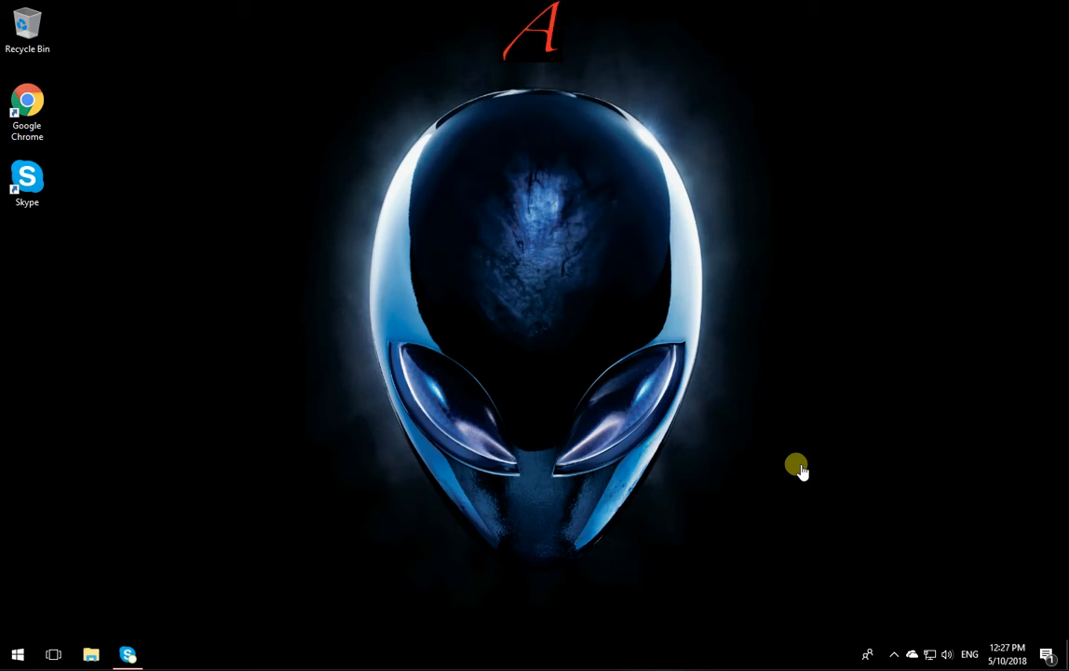
mouse_move(212, 557)
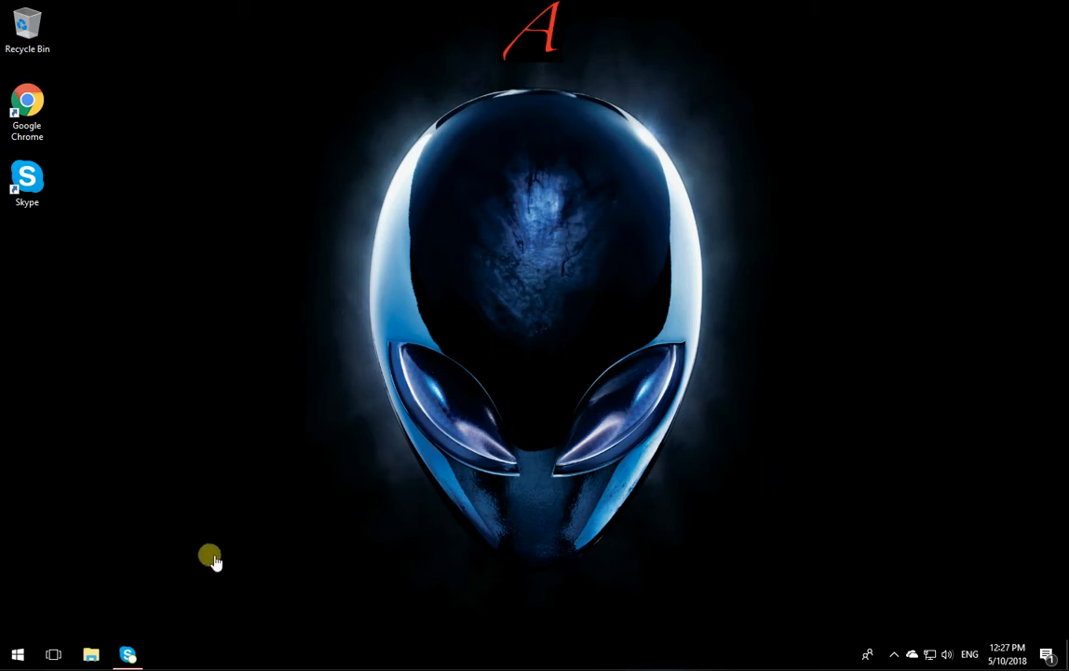
mouse_move(263, 462)
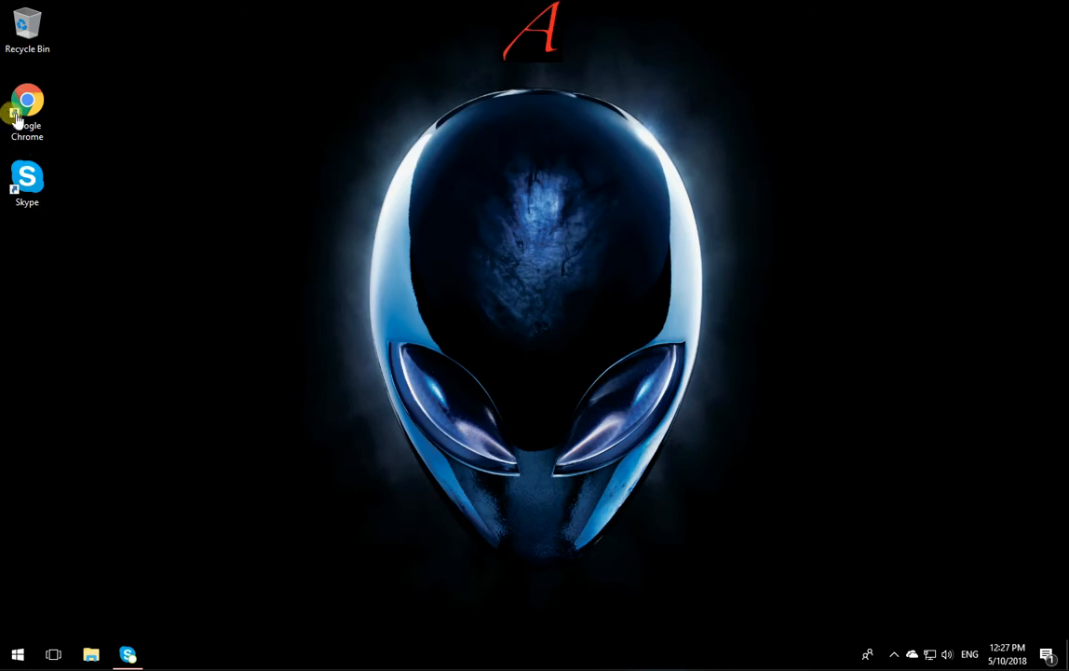
- Launch Chrome and search Google for "download git"
double_click(26, 105)
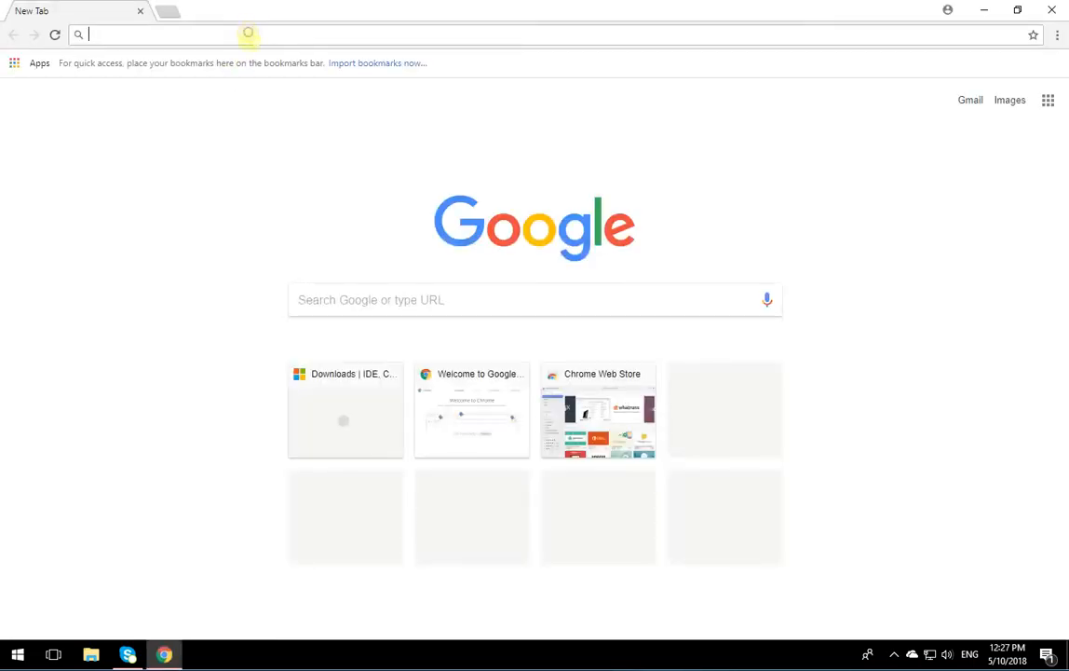
mouse_move(302, 146)
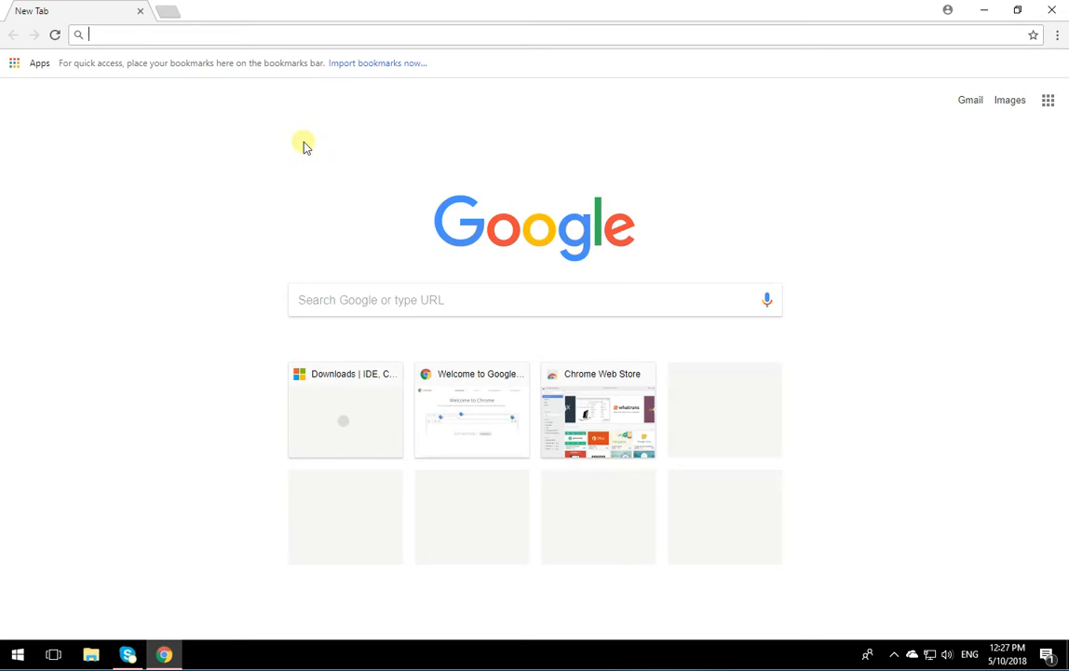
text(download git)
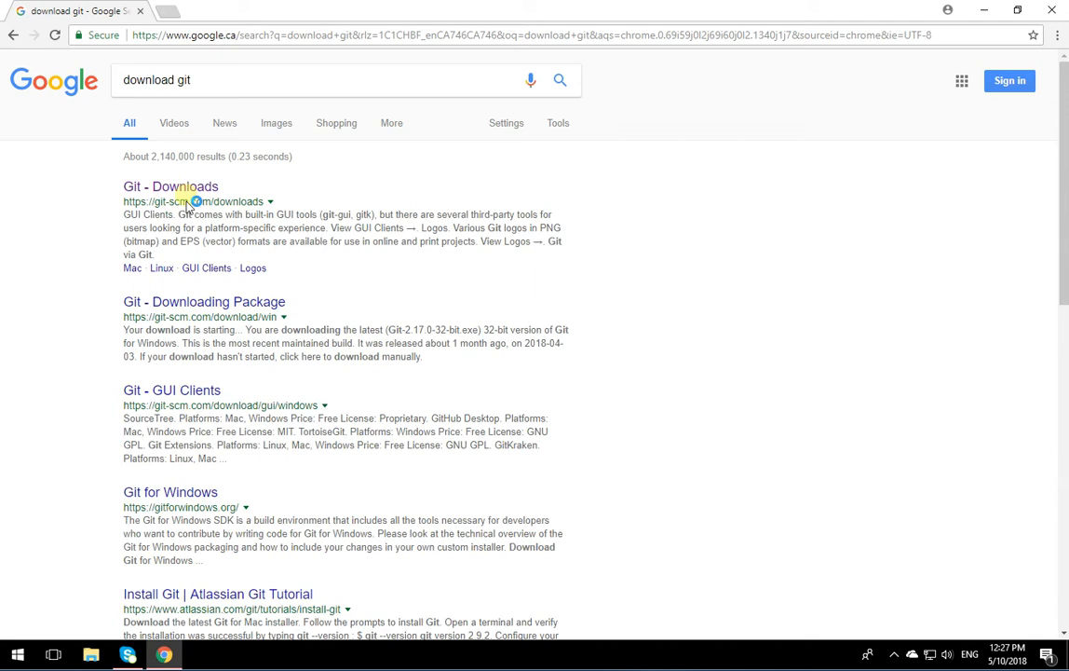
- Open the Git - Downloads result to reach git-scm.com/downloads with release 2.17.0
click(172, 186)
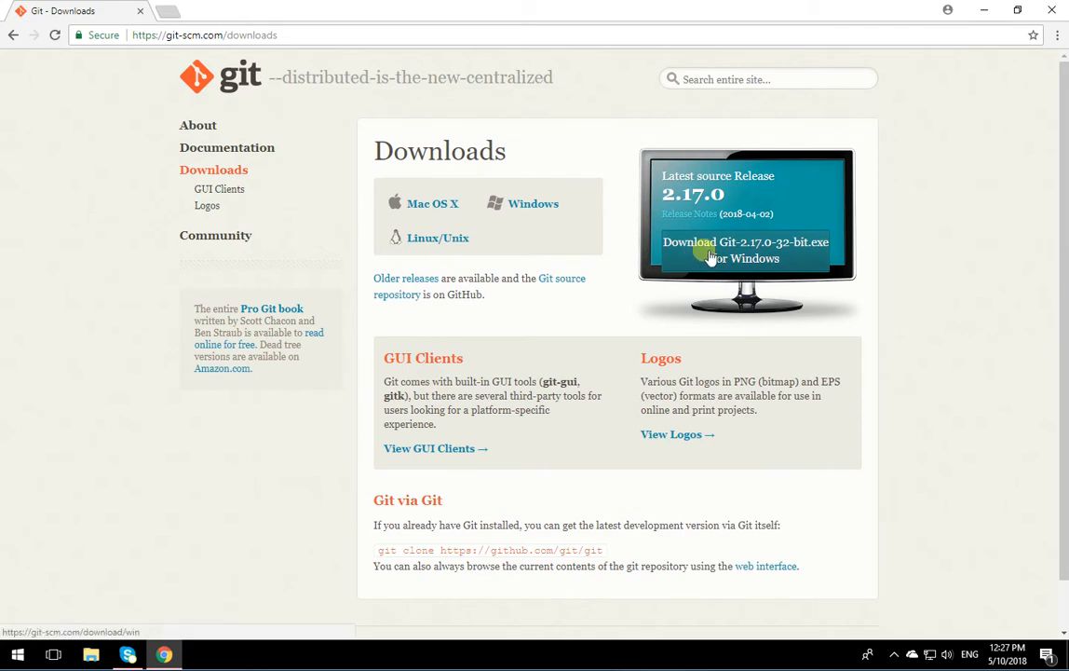
mouse_move(801, 261)
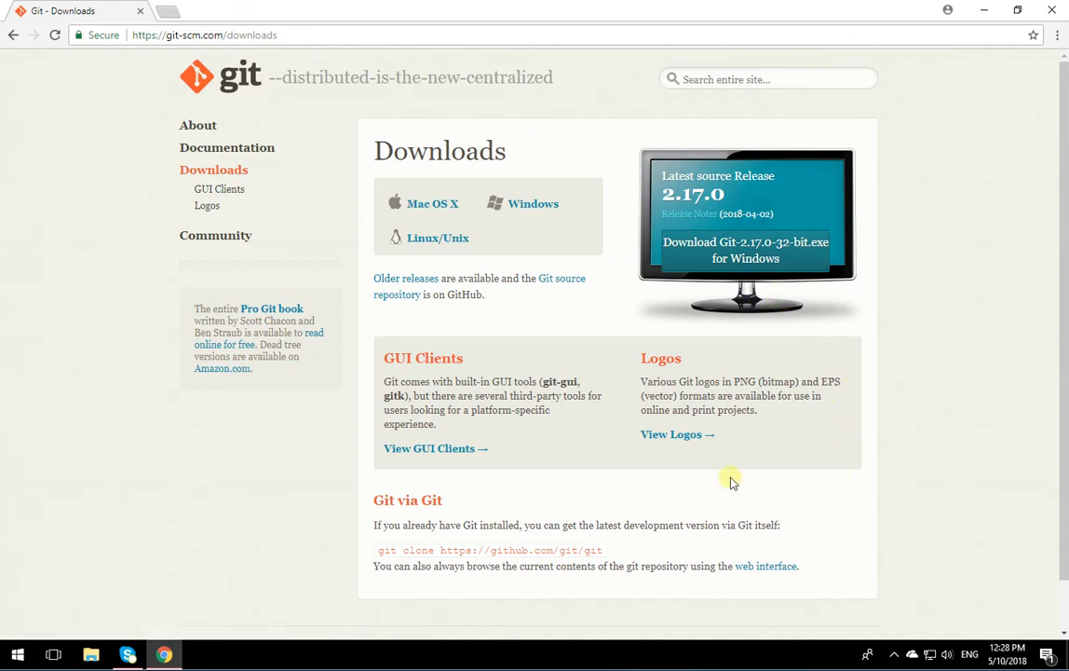
mouse_move(689, 462)
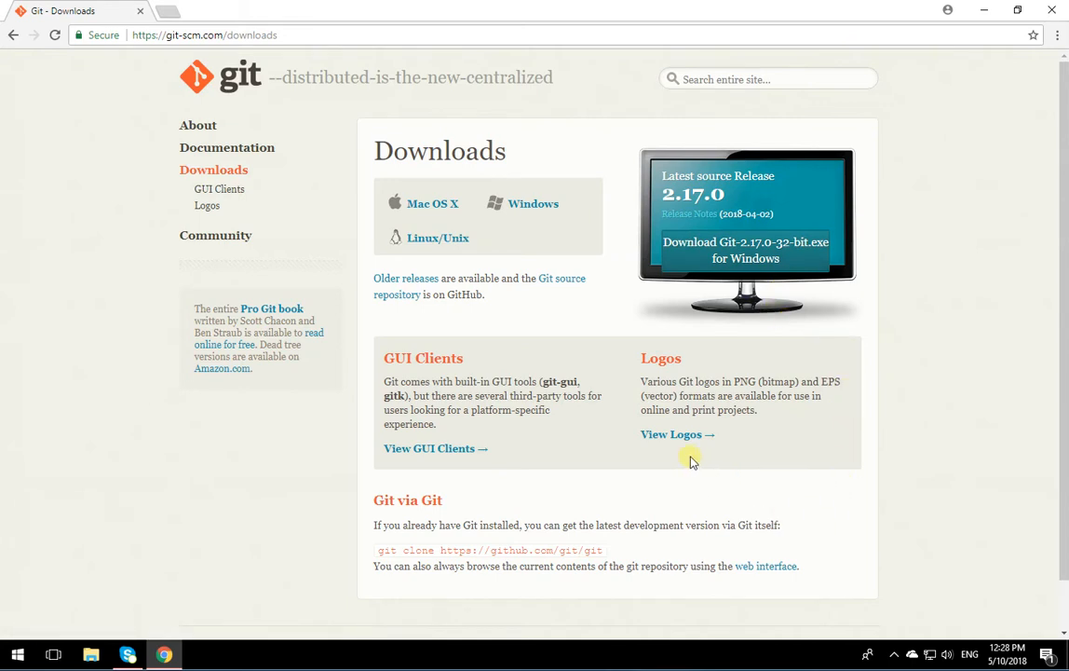
mouse_move(533, 203)
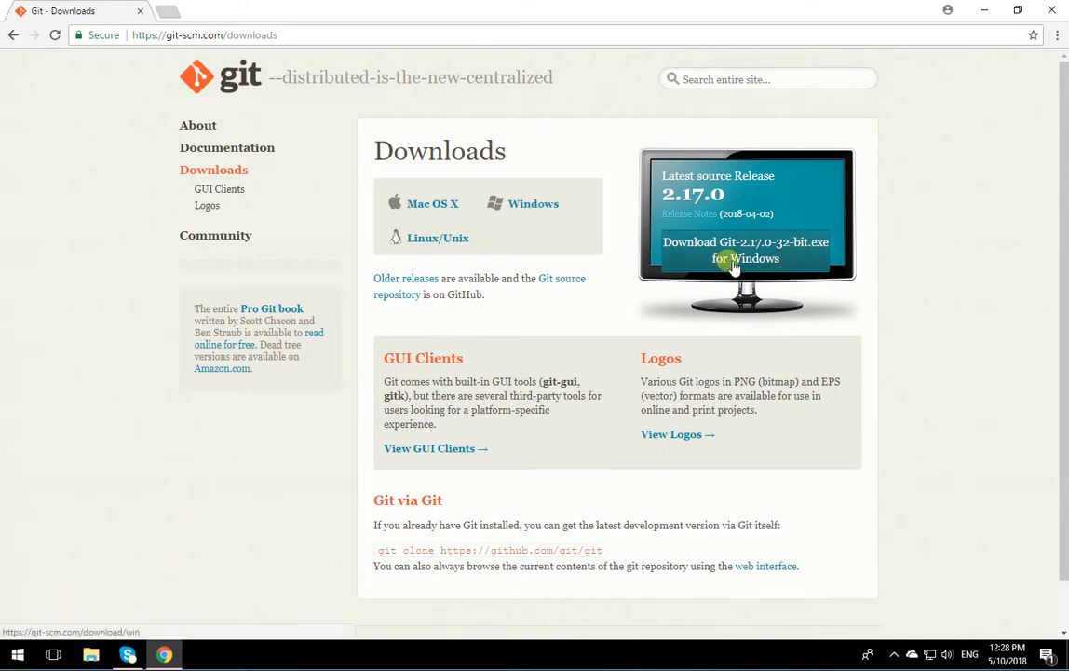
click(746, 250)
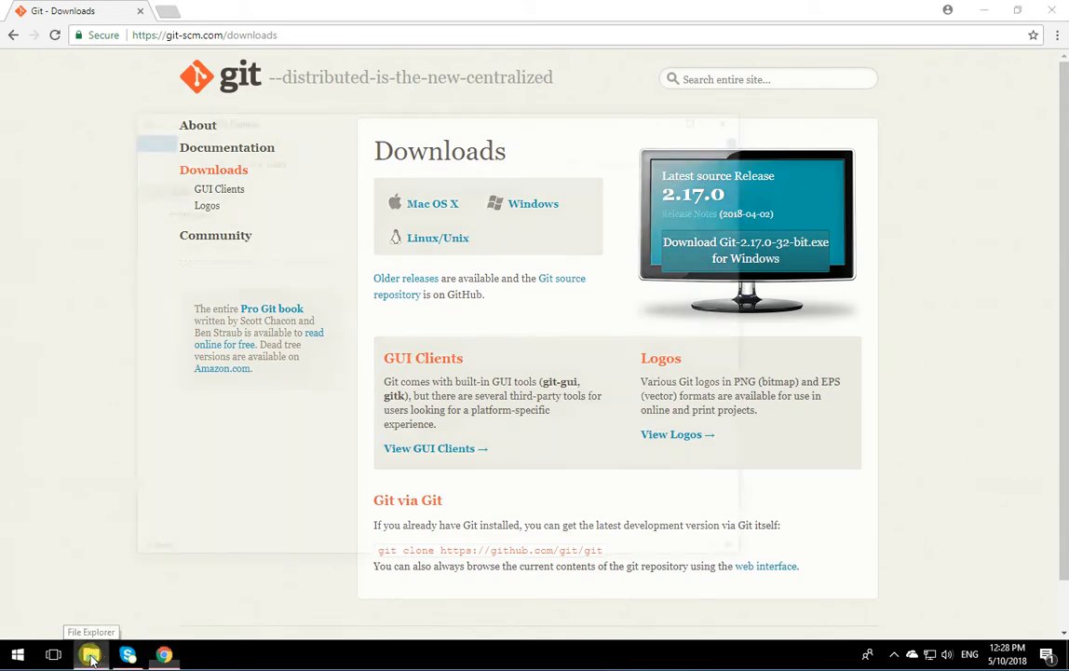
click(91, 654)
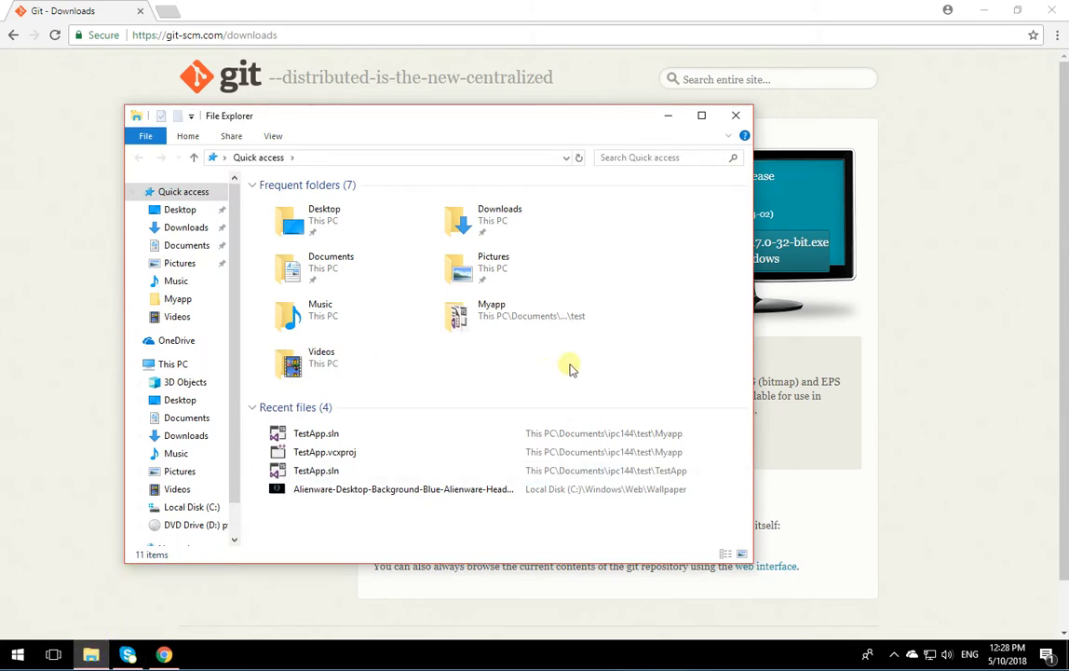
right_click(171, 363)
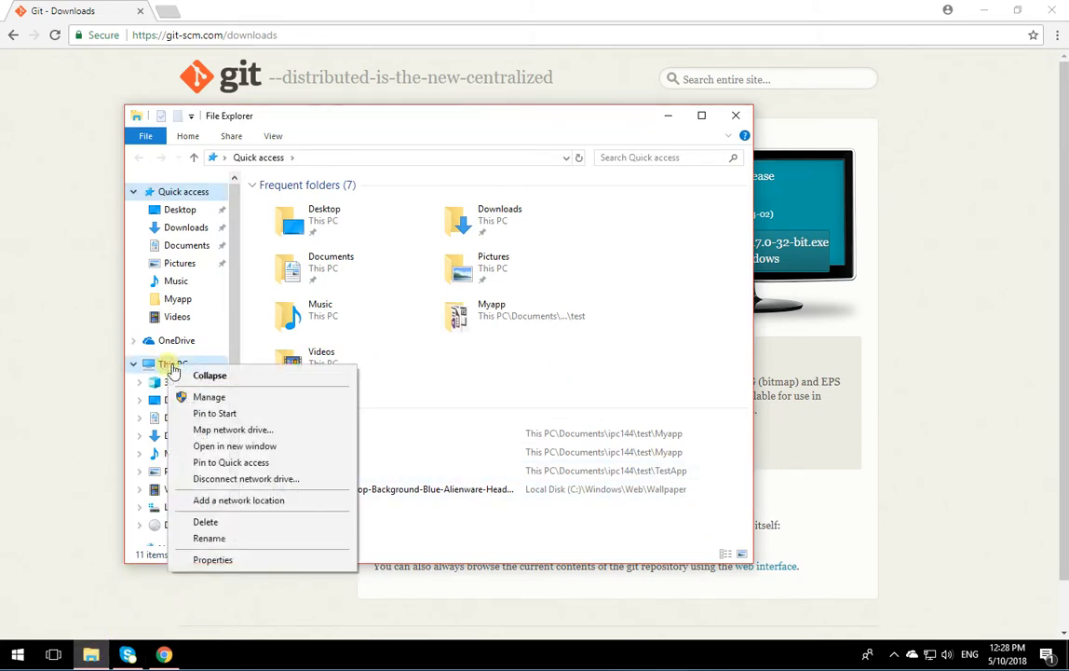
mouse_move(241, 484)
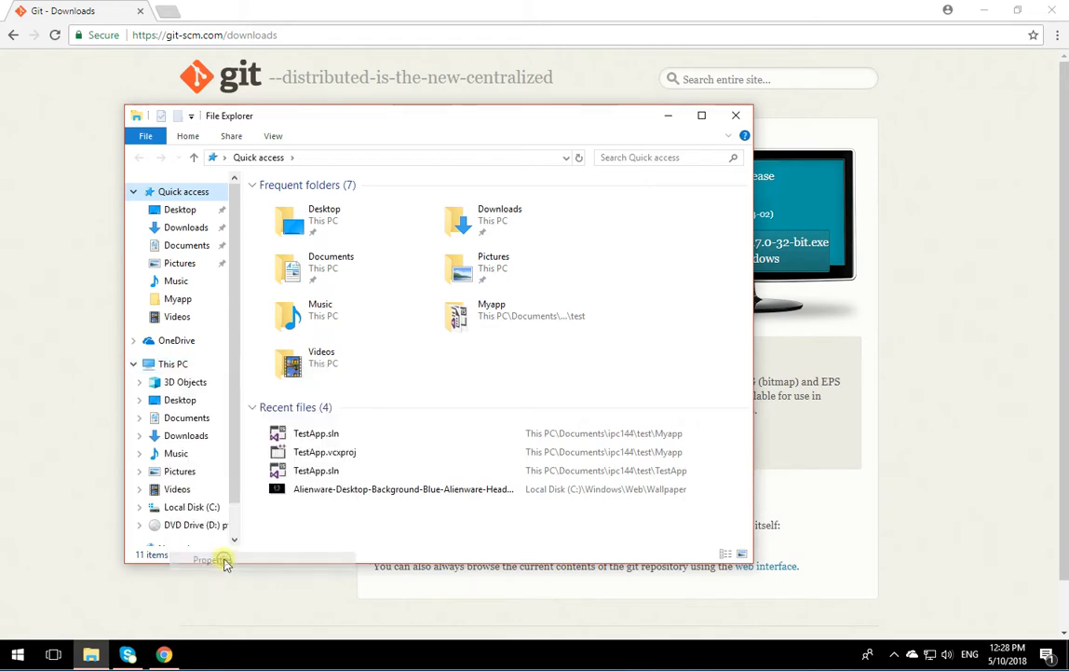
click(207, 559)
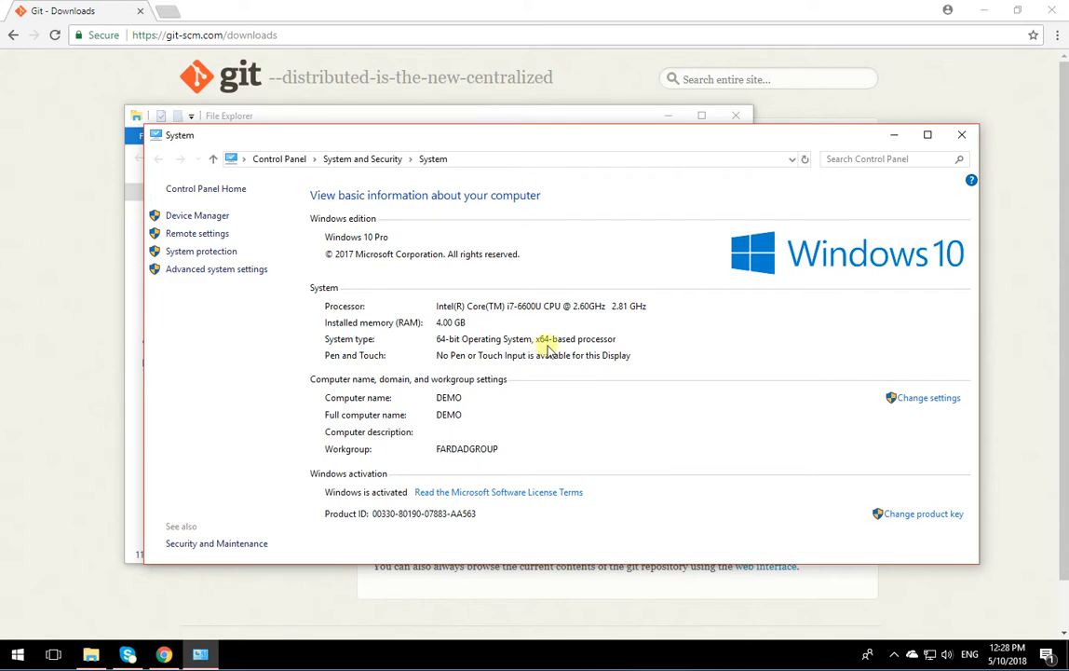
mouse_move(974, 191)
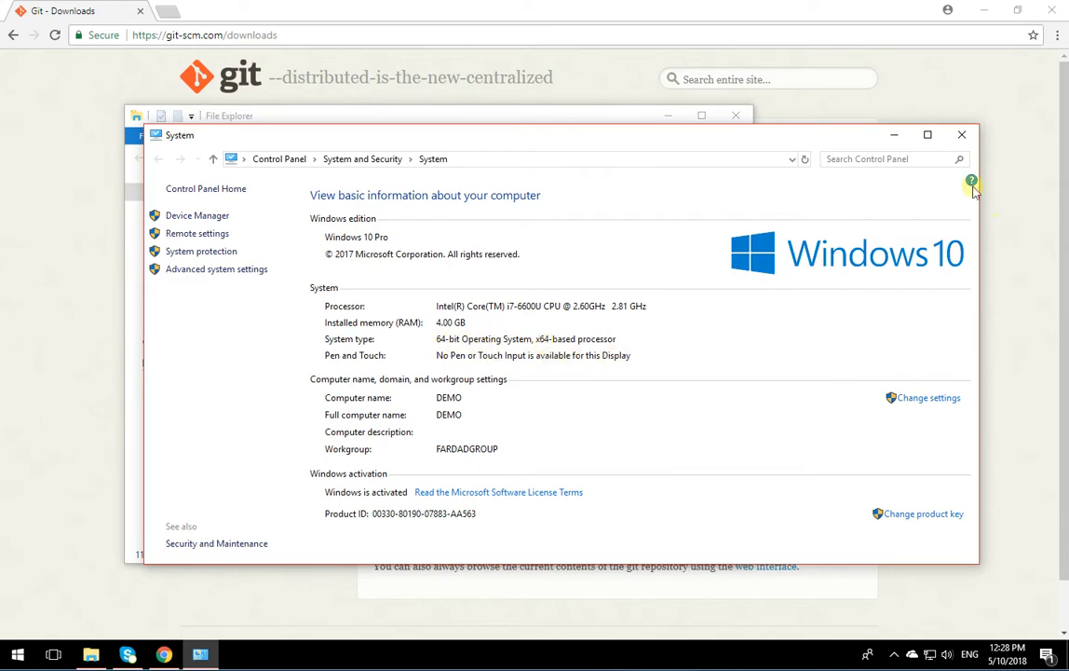
mouse_move(965, 134)
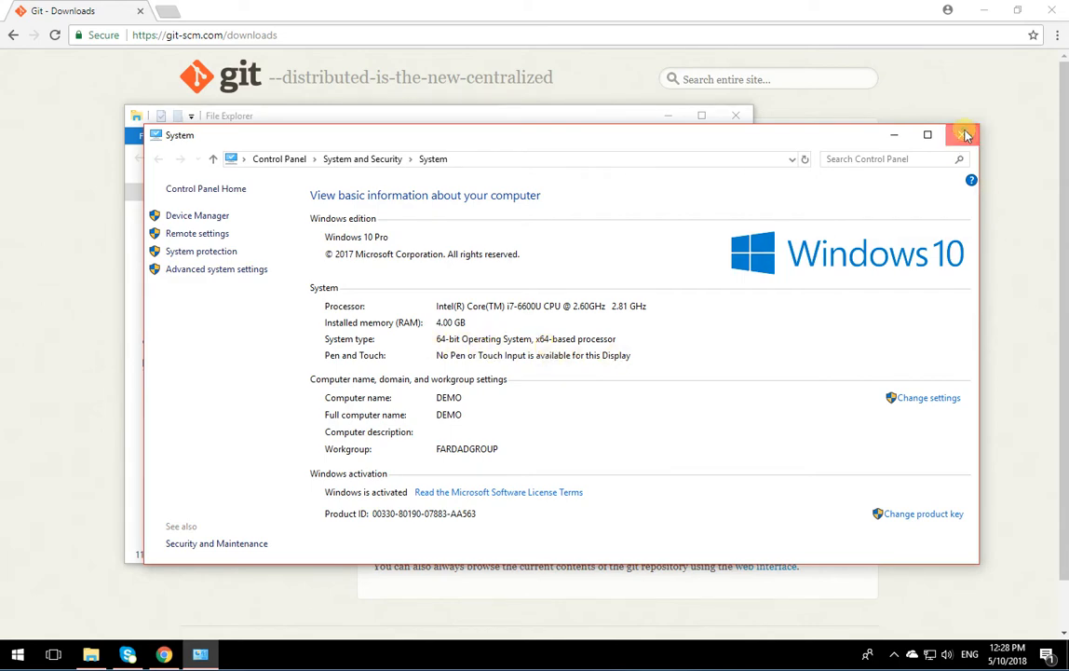
click(966, 134)
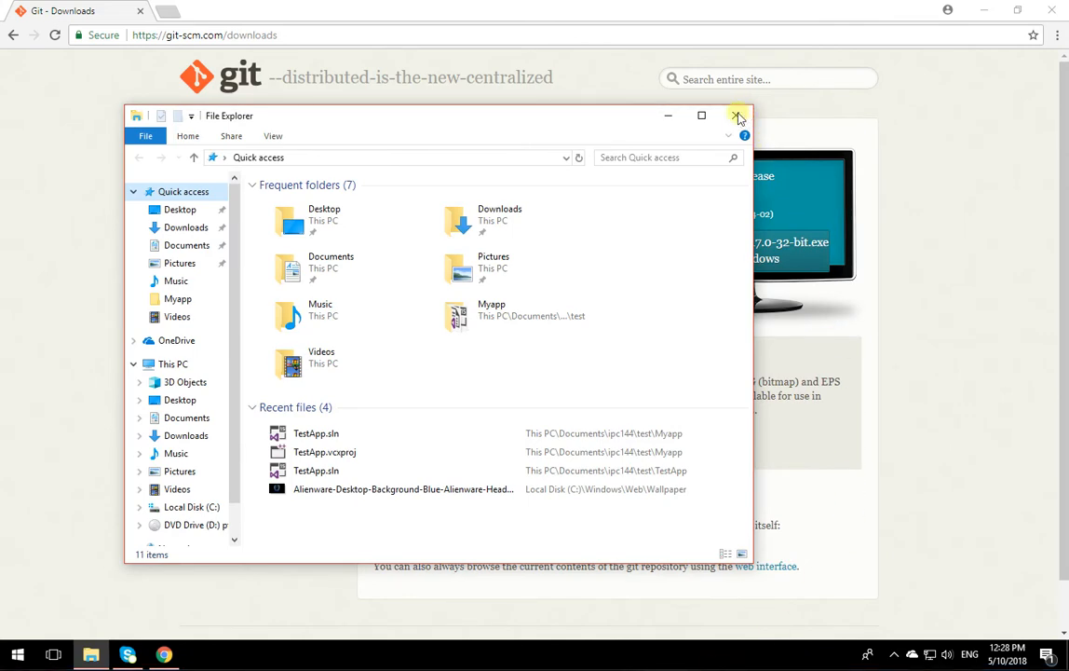
click(738, 115)
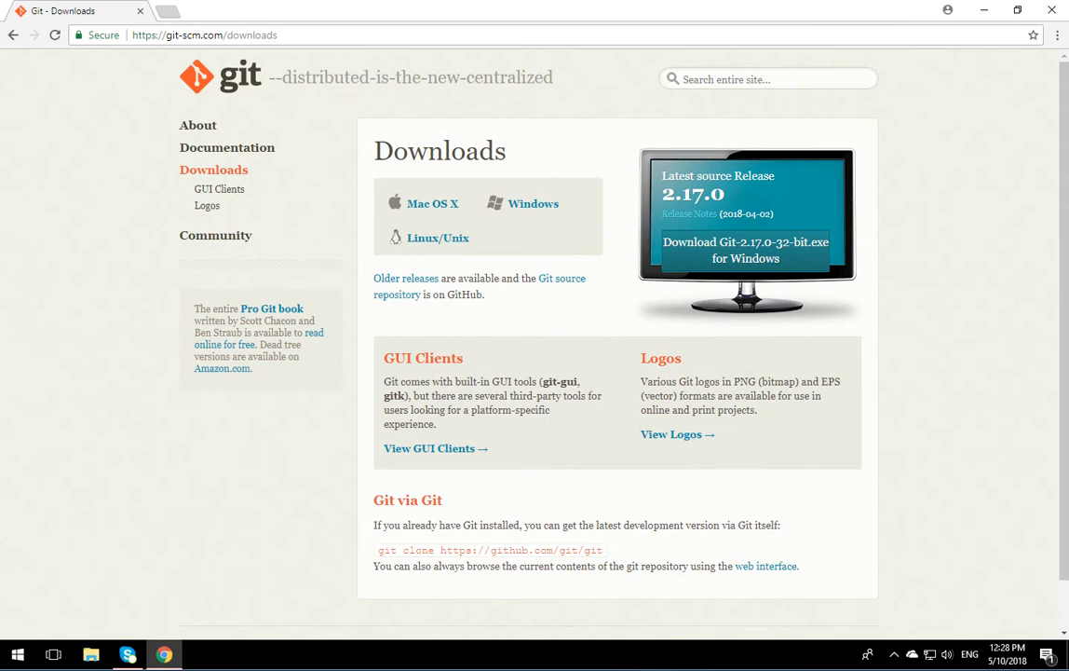
- Download the 64-bit Git 2.17.0 installer from the git-scm.com Windows download page
click(746, 250)
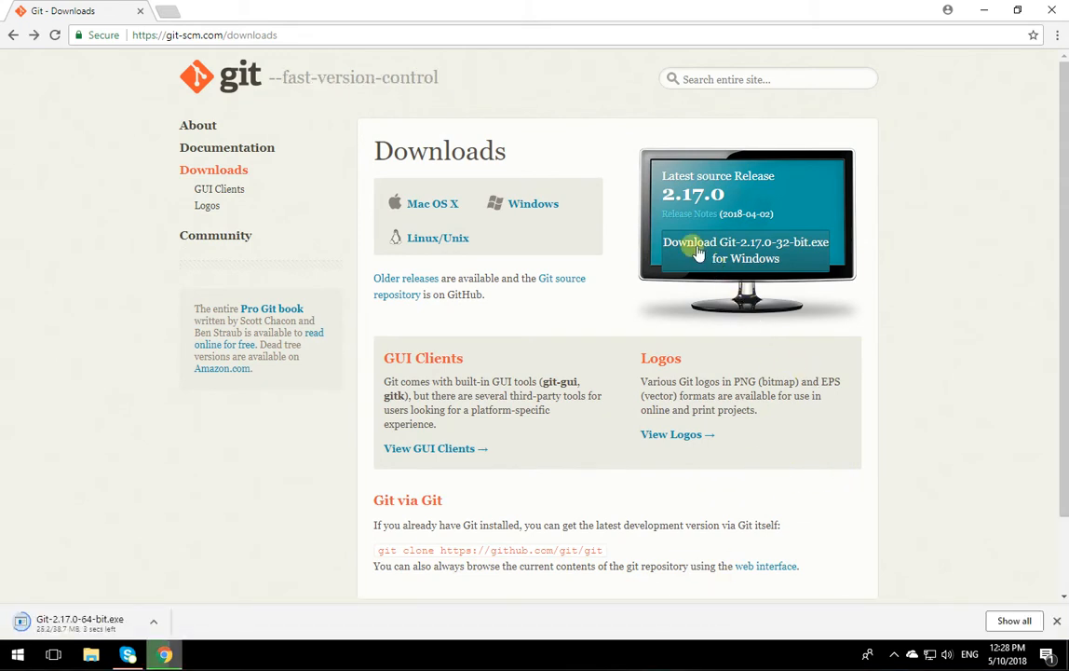
mouse_move(803, 280)
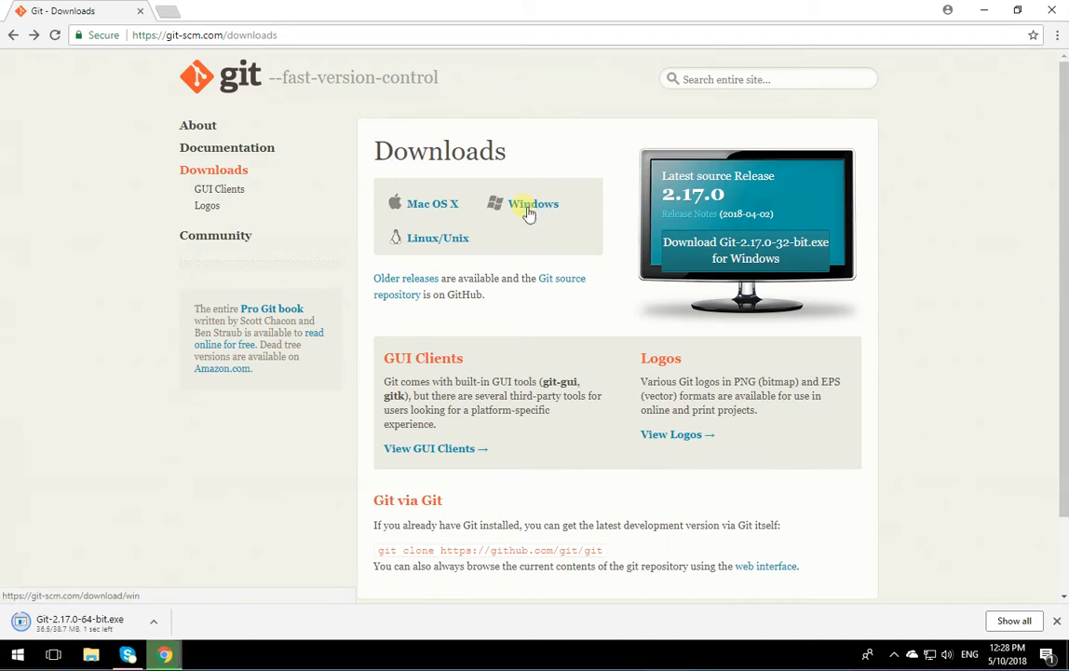
click(533, 204)
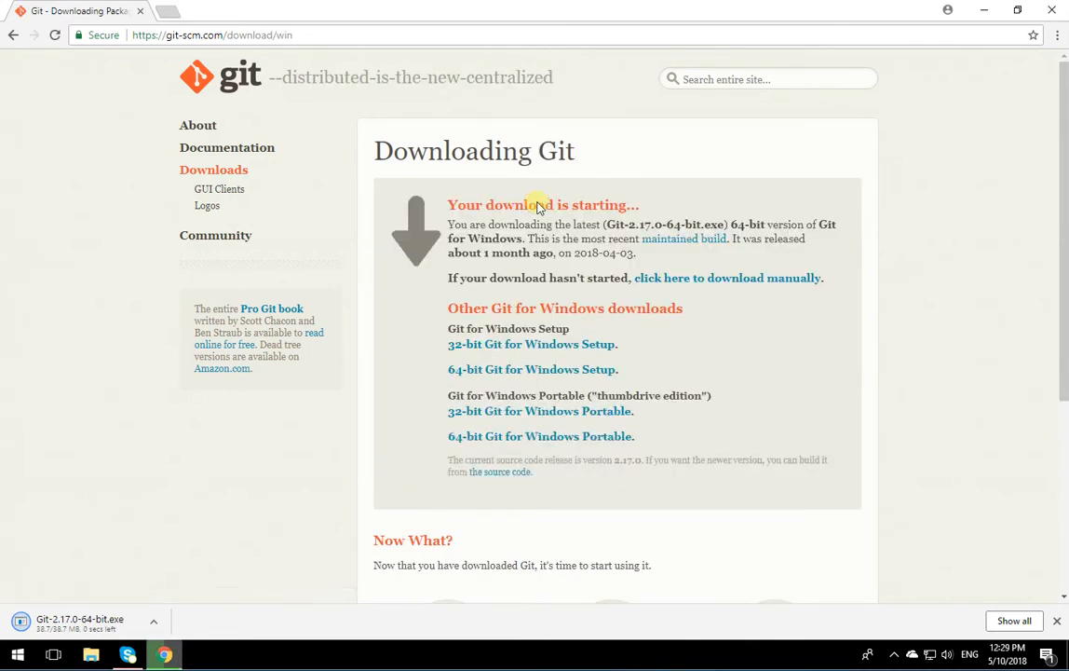
click(533, 369)
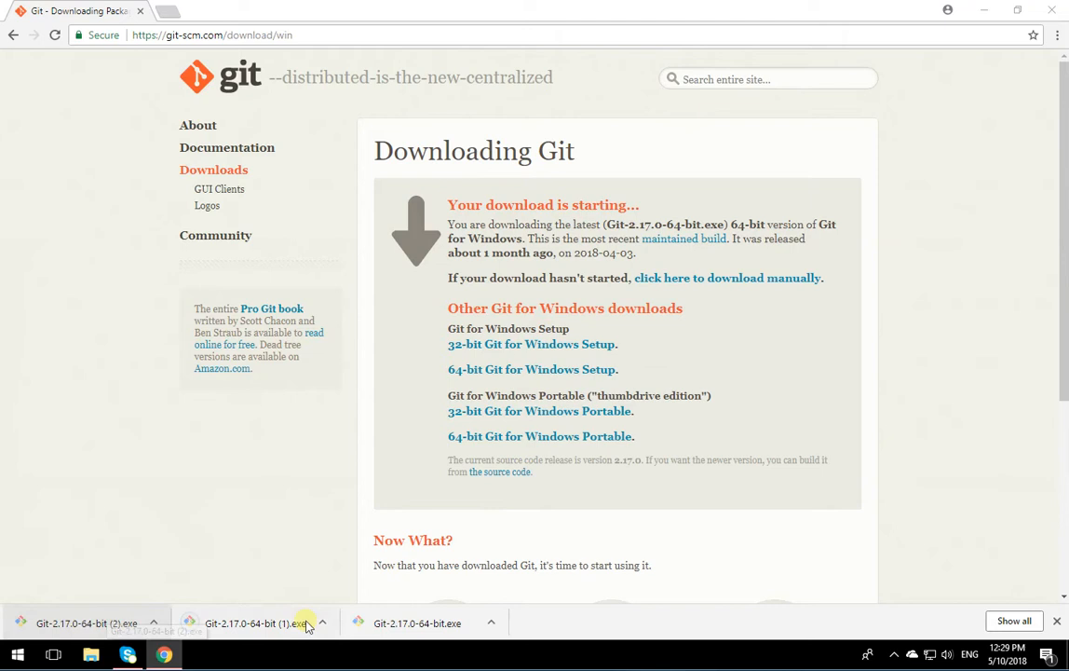
- Run the downloaded Git 2.17.0 installer past the SmartScreen warning and UAC prompt
click(86, 622)
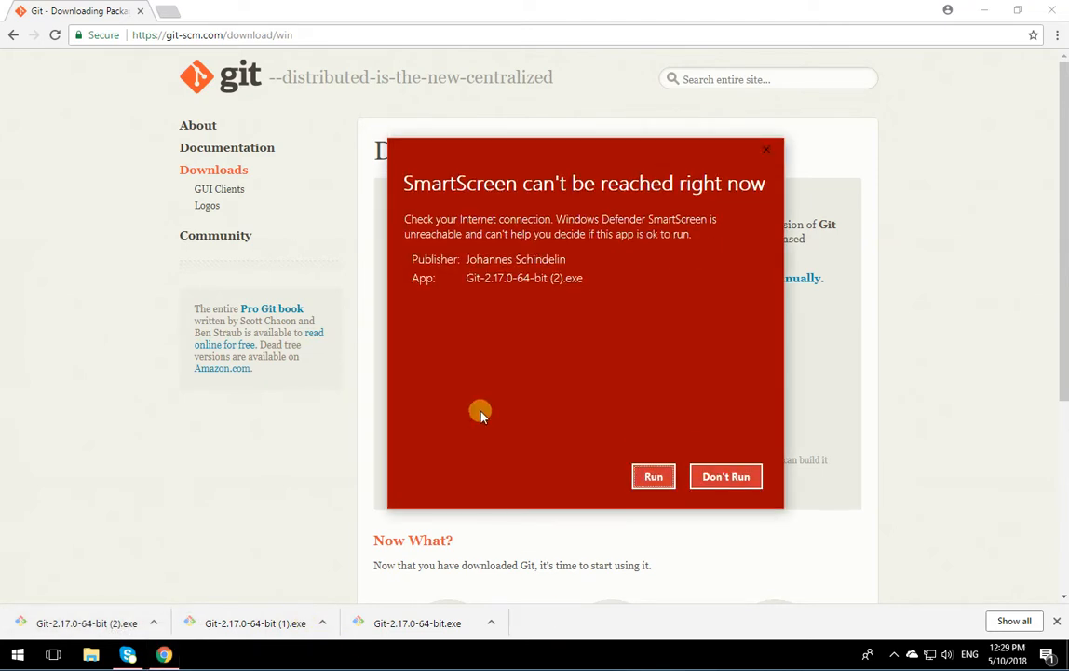
mouse_move(428, 196)
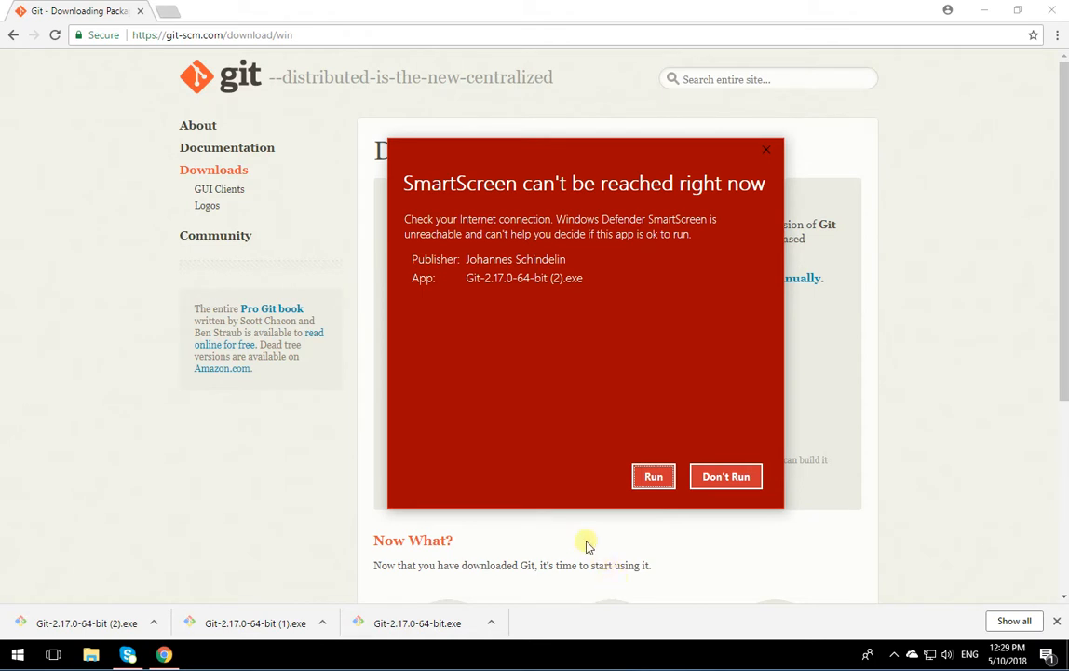
mouse_move(494, 308)
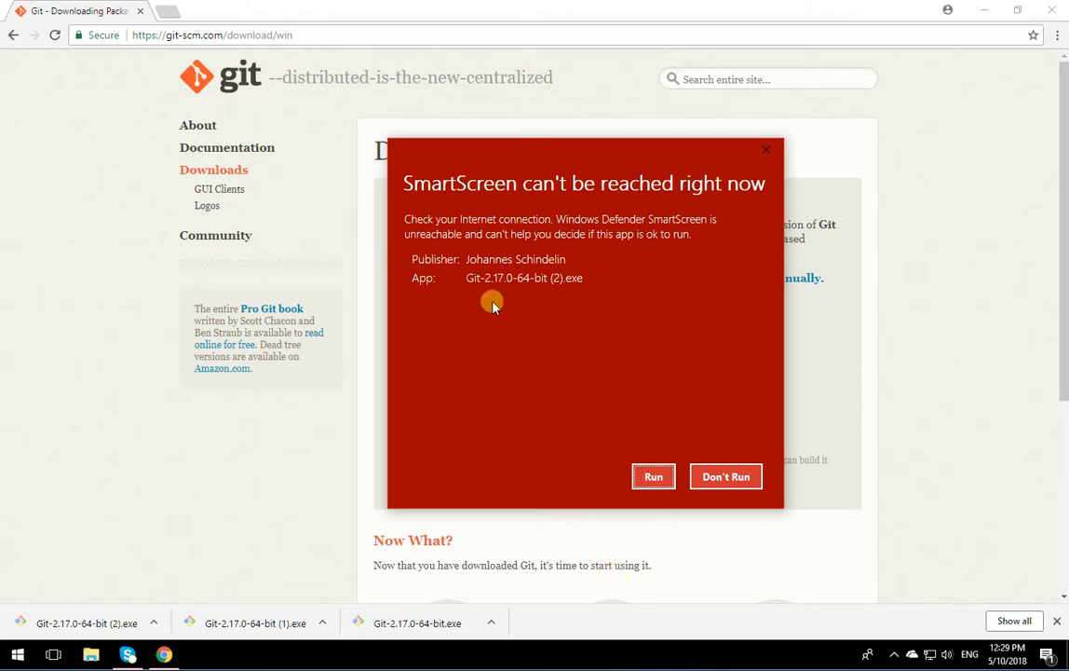
mouse_move(600, 436)
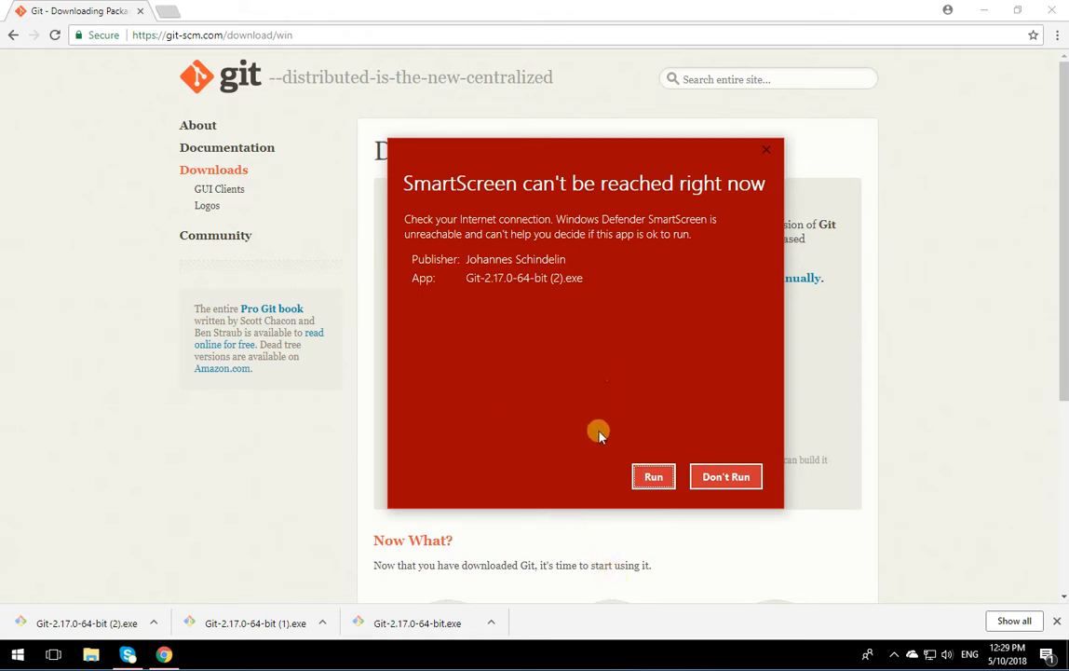
mouse_move(619, 485)
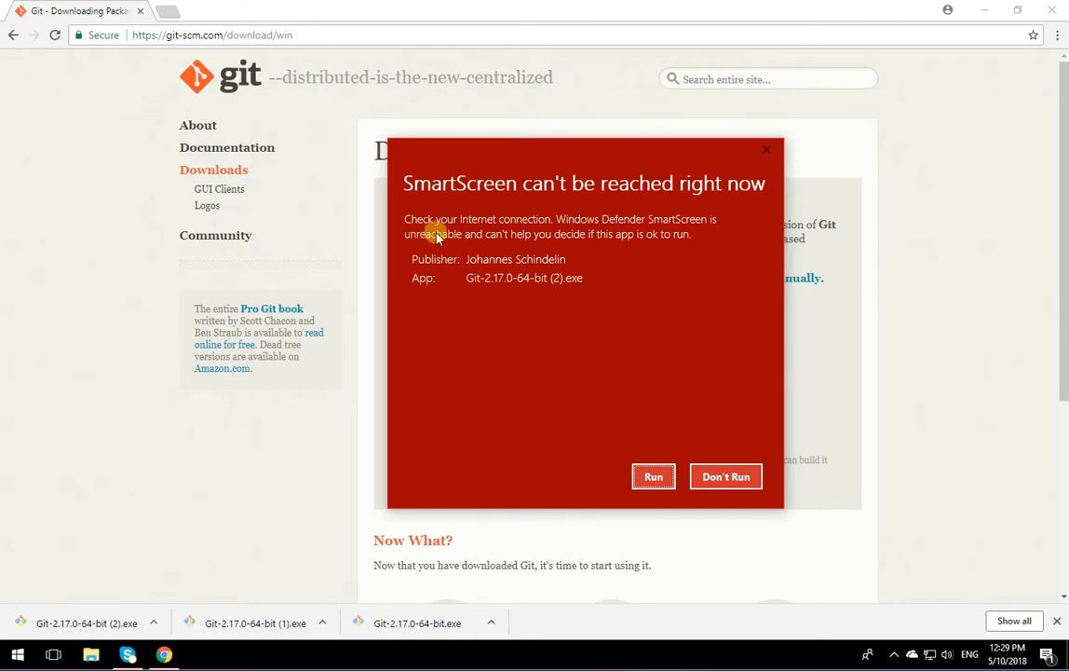
mouse_move(625, 462)
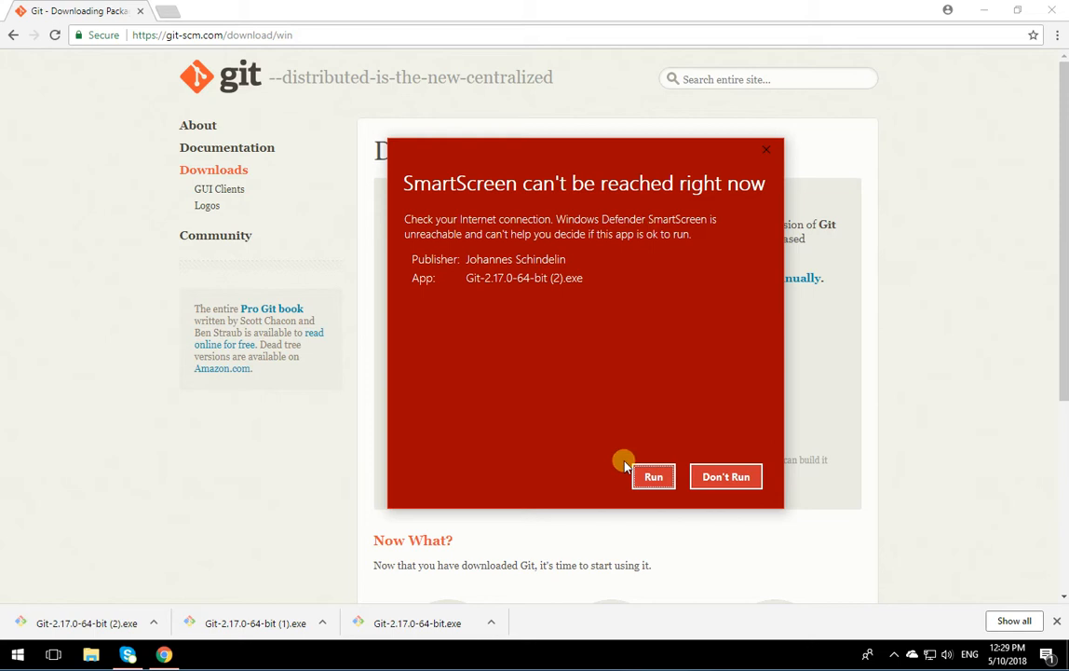
click(727, 477)
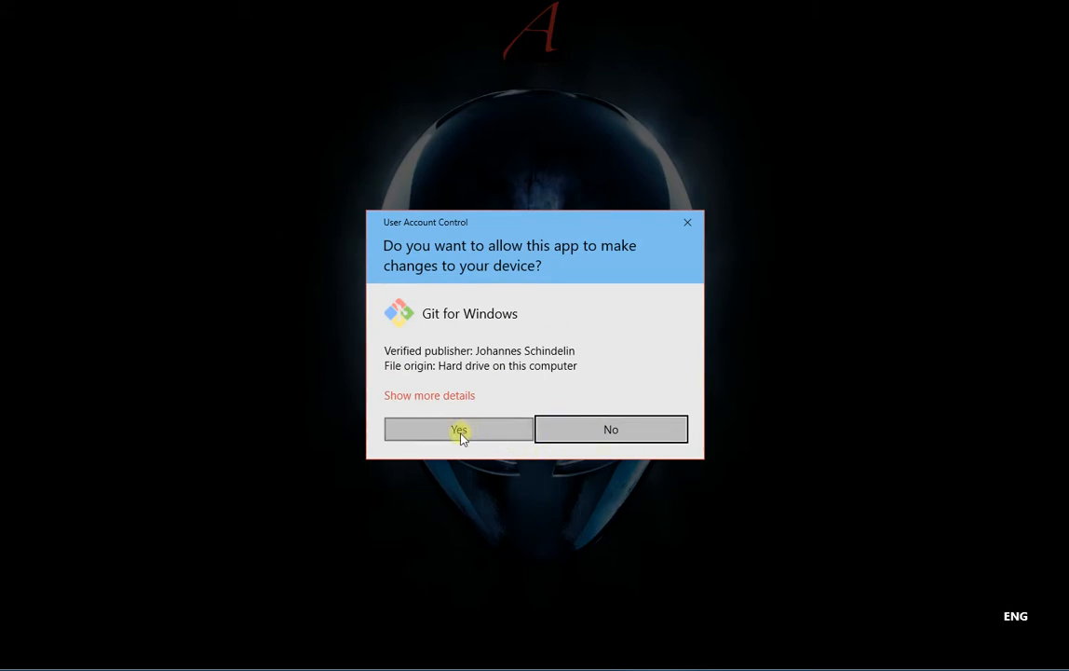
click(458, 429)
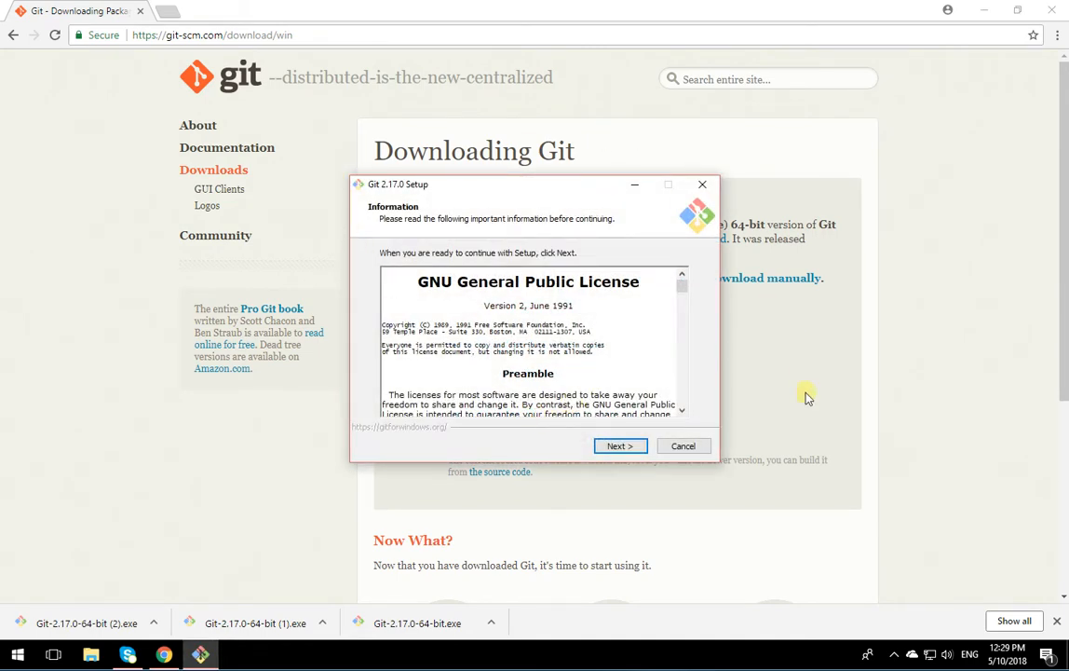
mouse_move(779, 533)
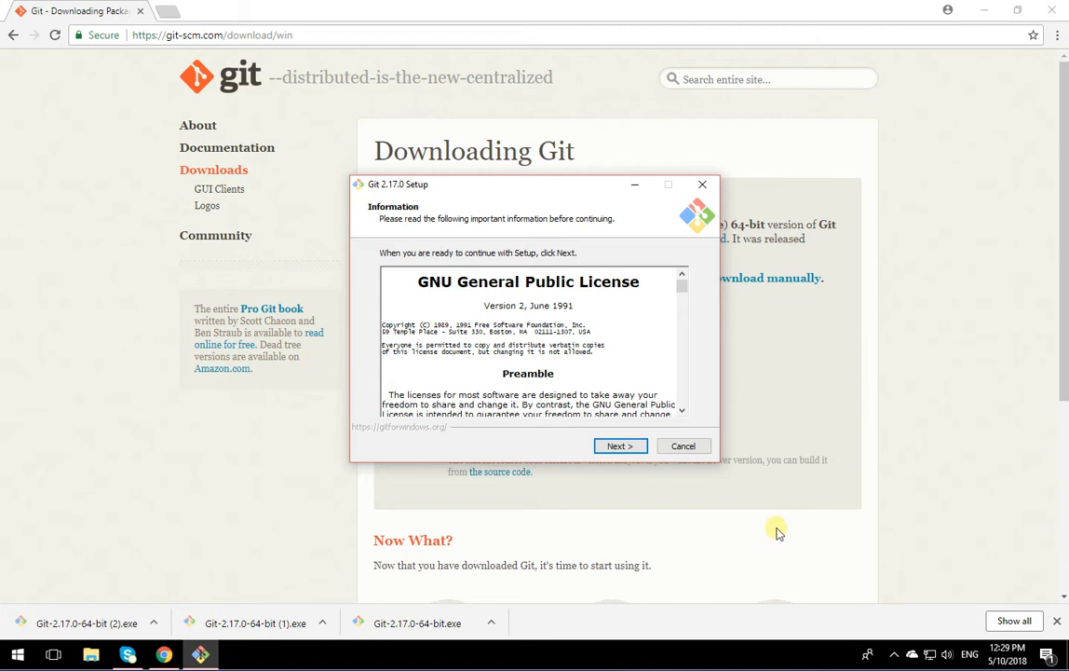
mouse_move(788, 534)
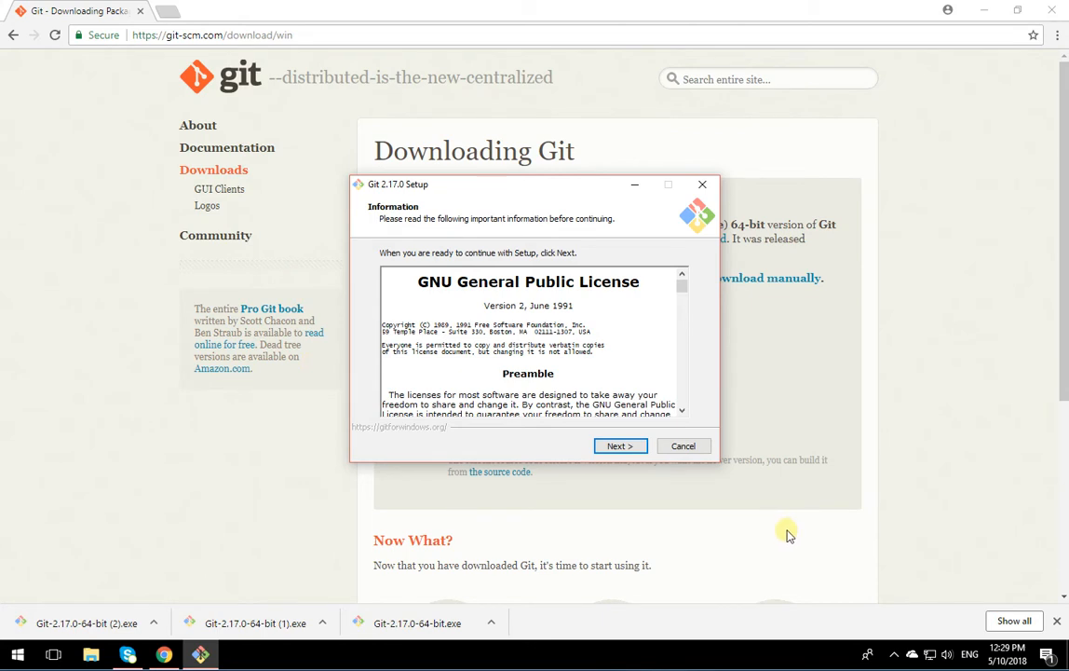
mouse_move(641, 494)
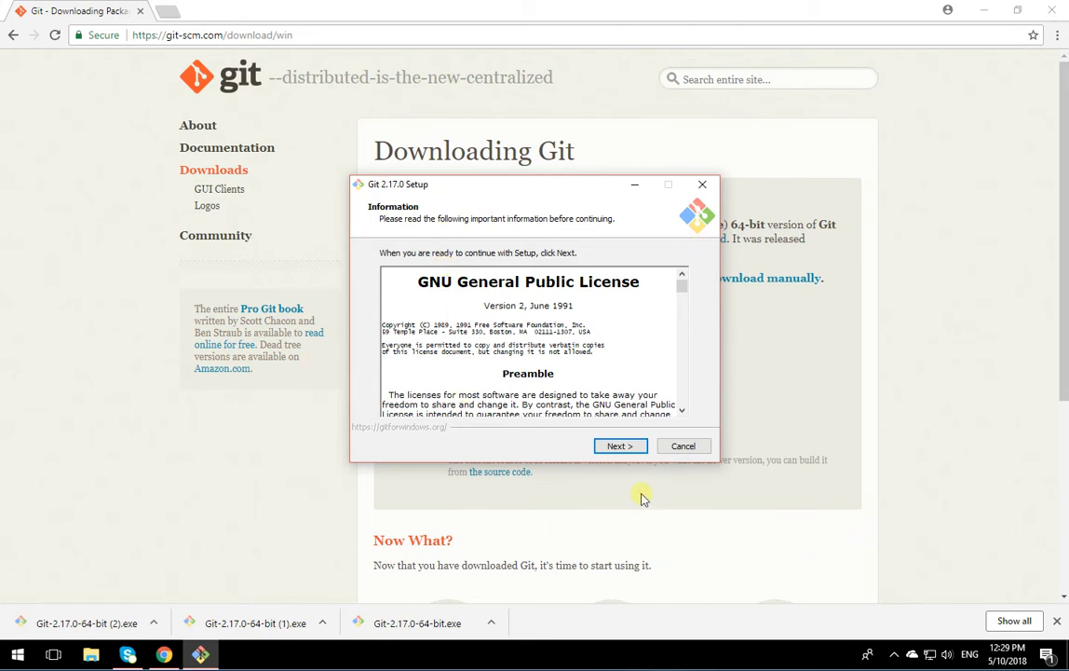
- Accept the licence and keep the default install folder, components and Start Menu folder
click(619, 446)
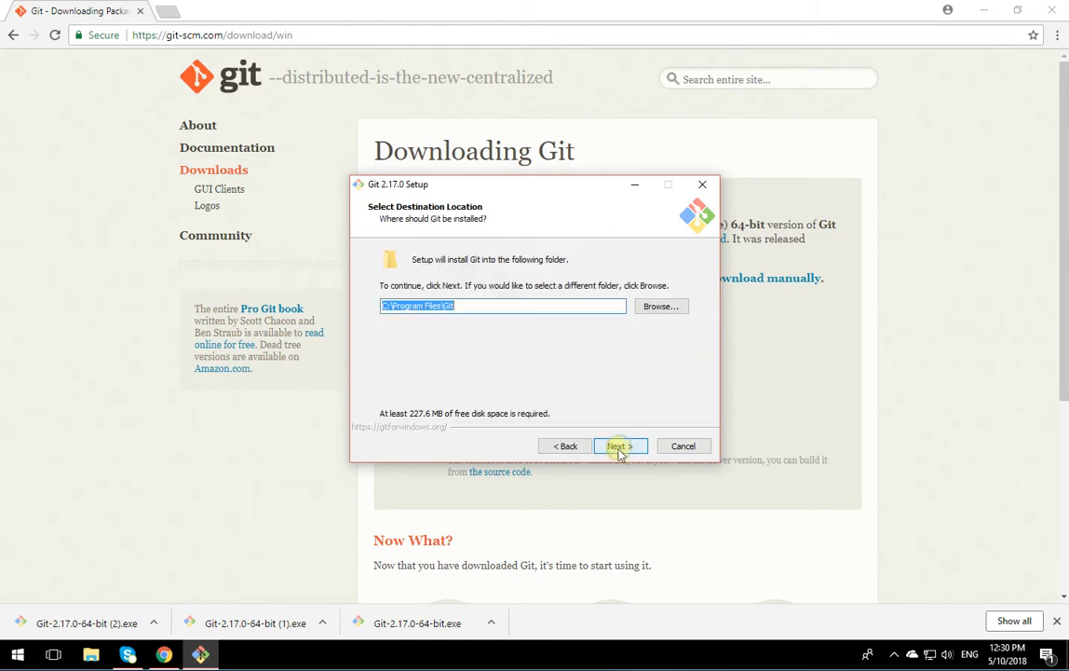
click(618, 445)
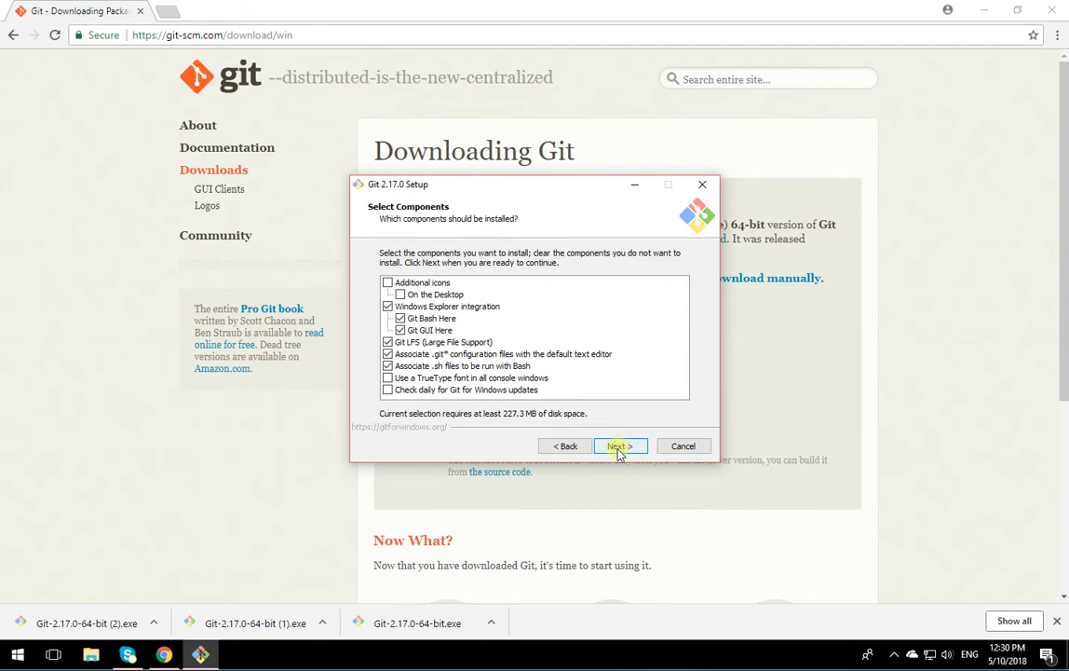
click(619, 445)
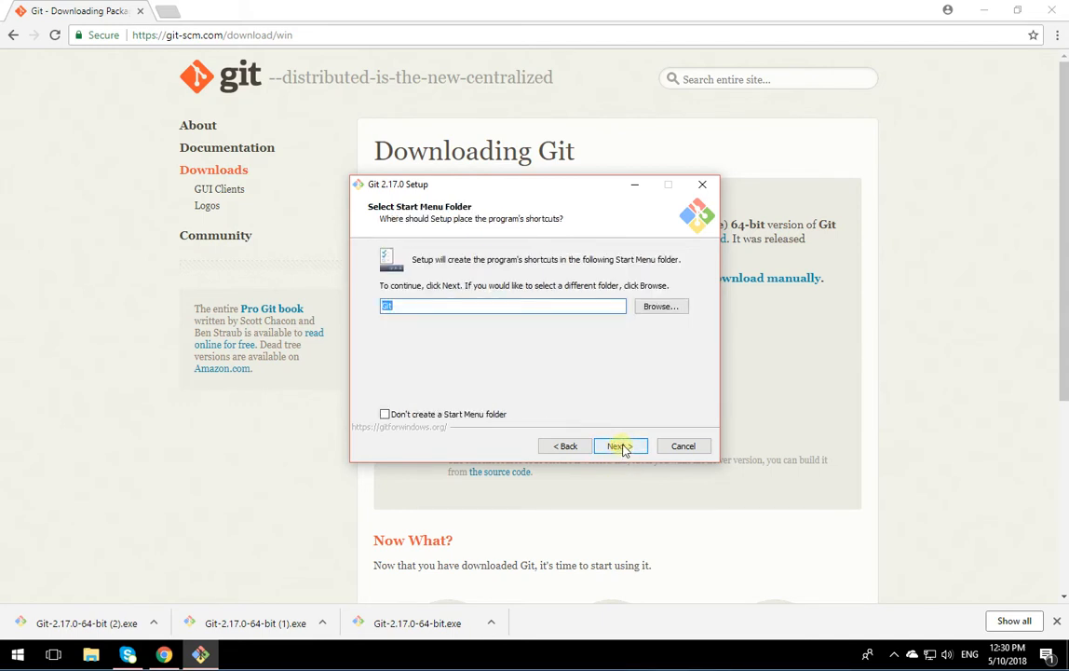
click(615, 445)
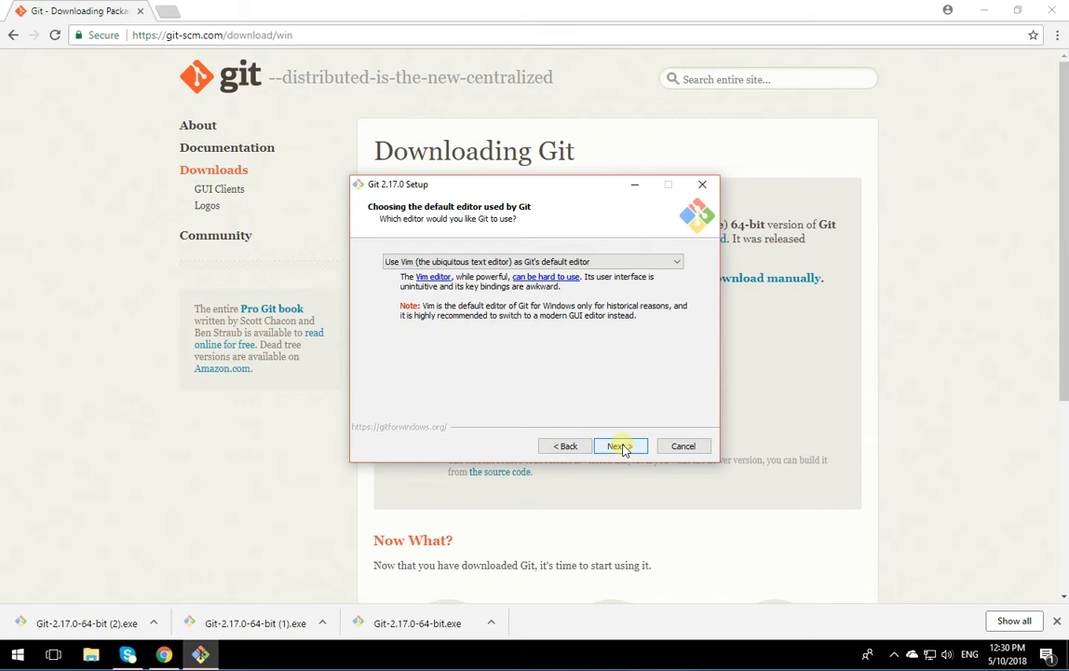
- Review the default editor choices and keep Vim as Git's default editor
click(678, 261)
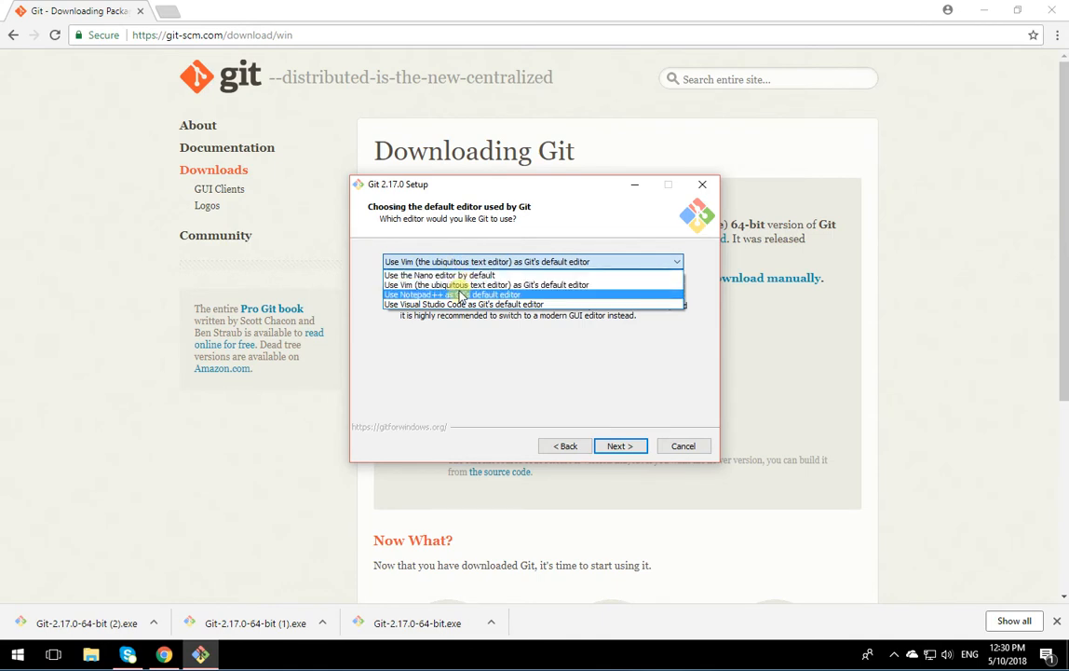
mouse_move(458, 296)
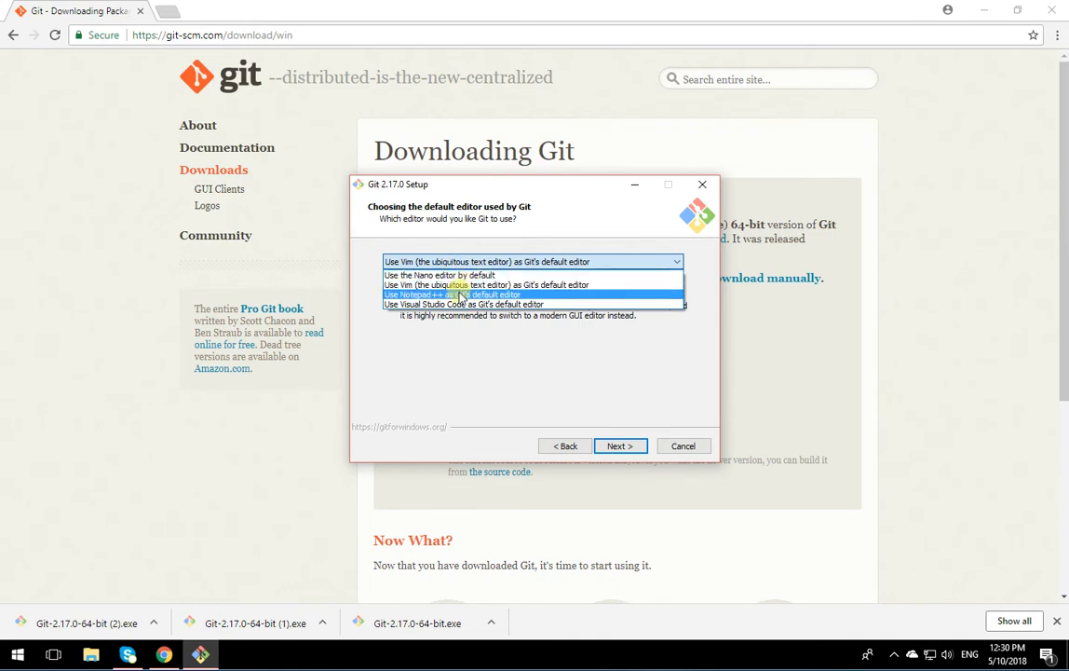
click(455, 295)
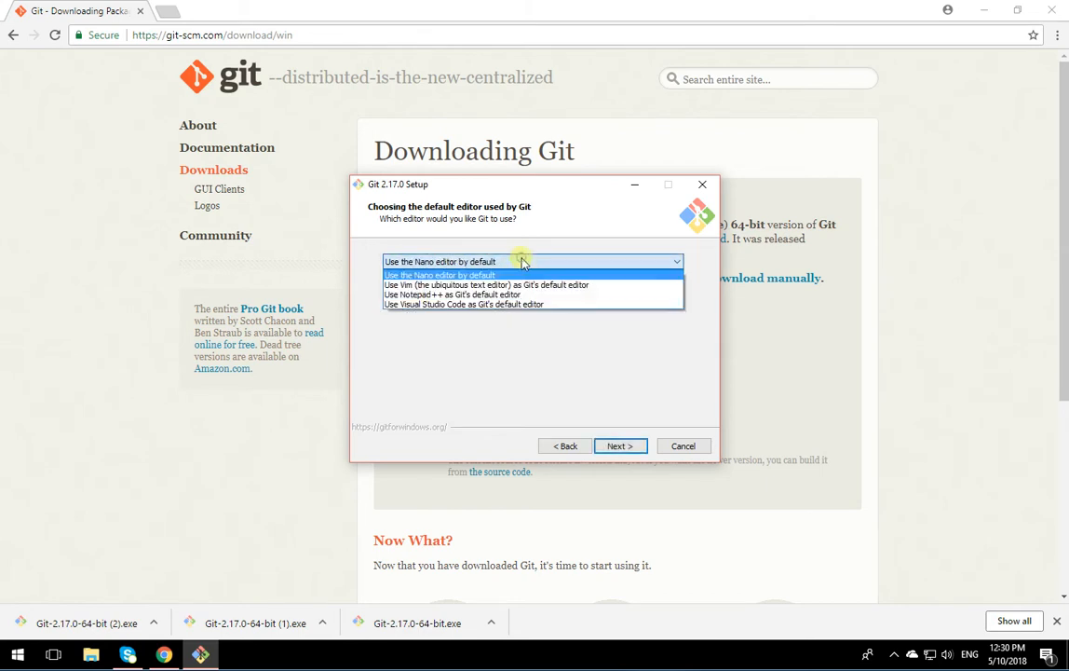
click(488, 283)
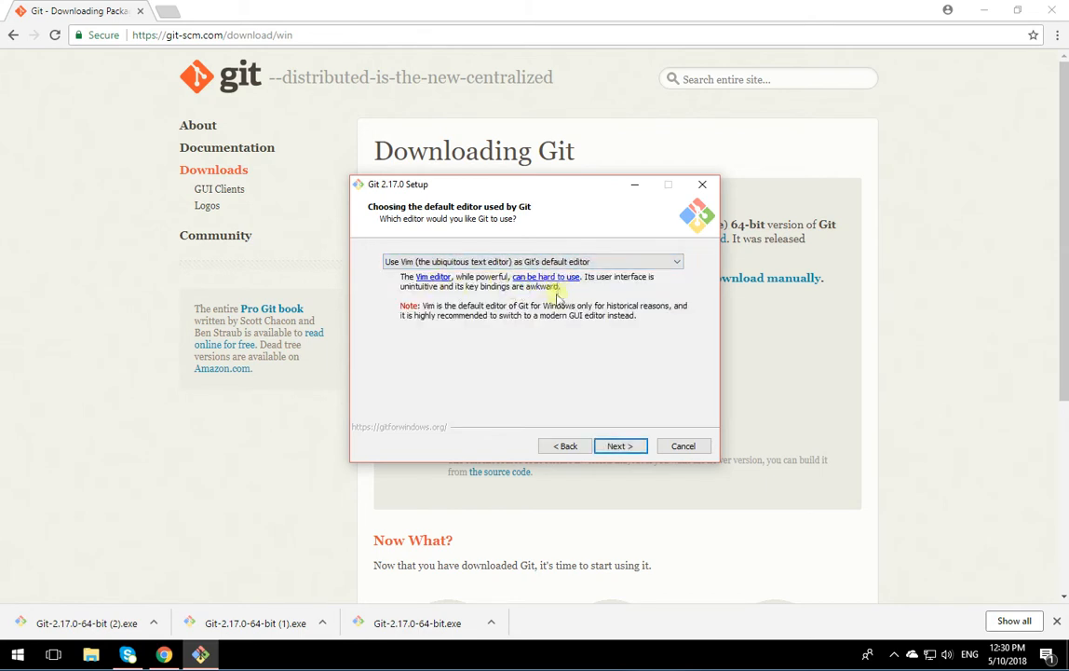
click(619, 445)
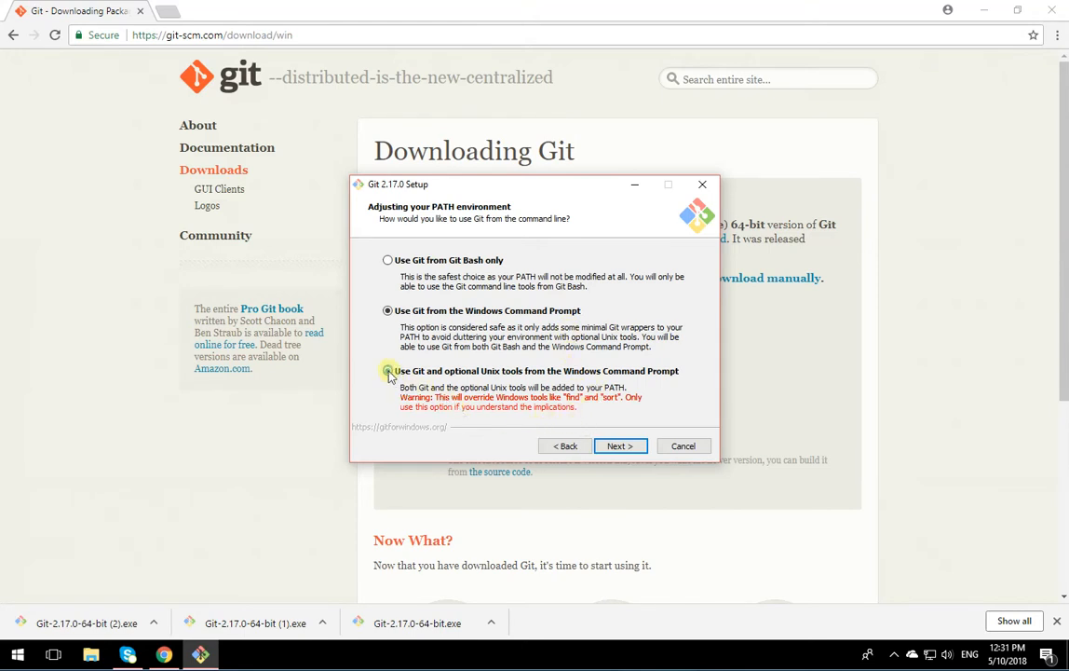
- Choose 'Use Git and optional Unix tools from the Windows Command Prompt' for PATH
click(388, 370)
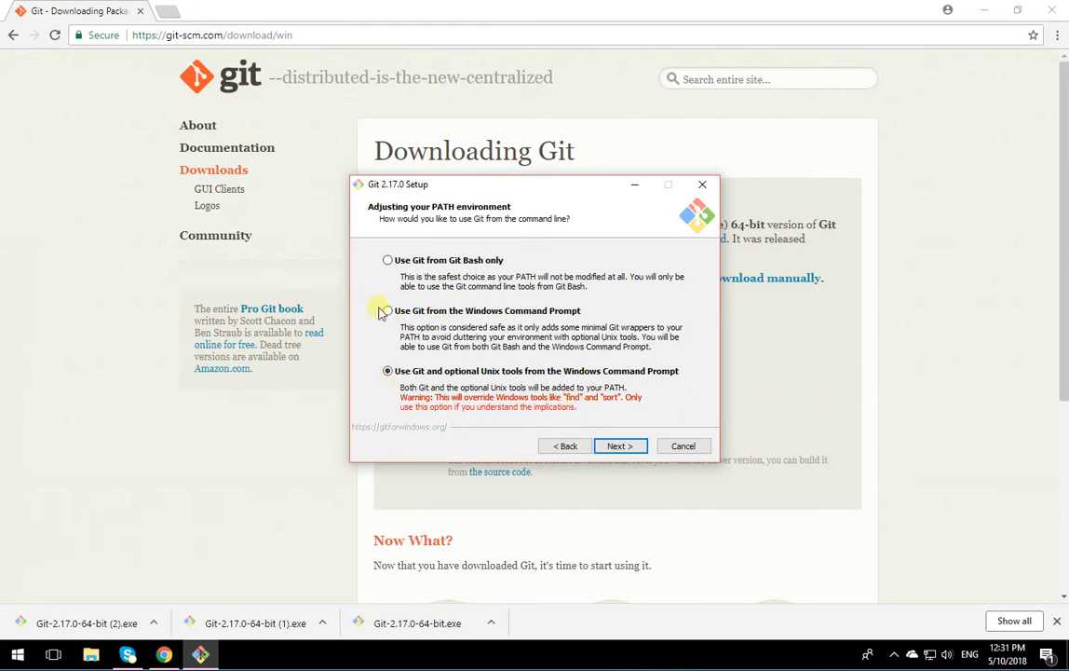
mouse_move(686, 382)
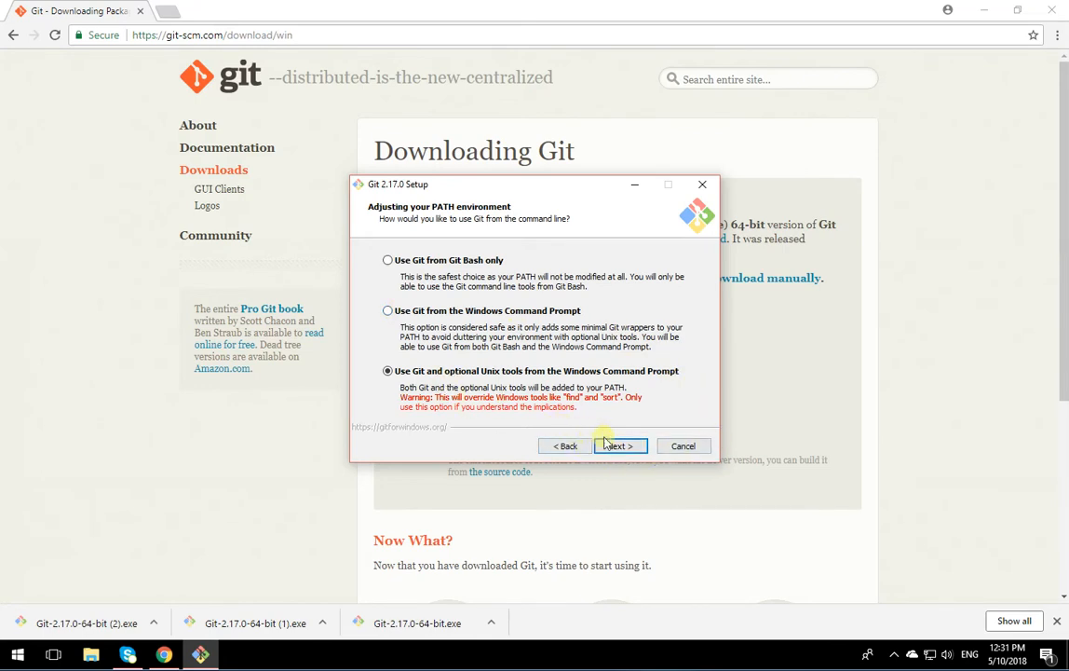
click(619, 445)
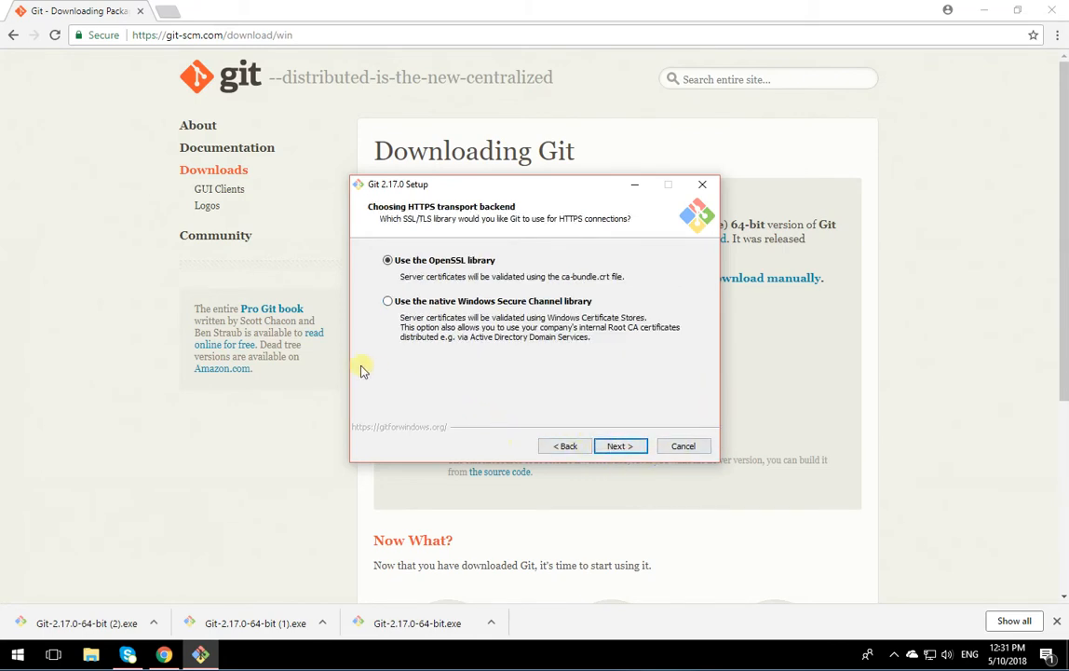
mouse_move(445, 389)
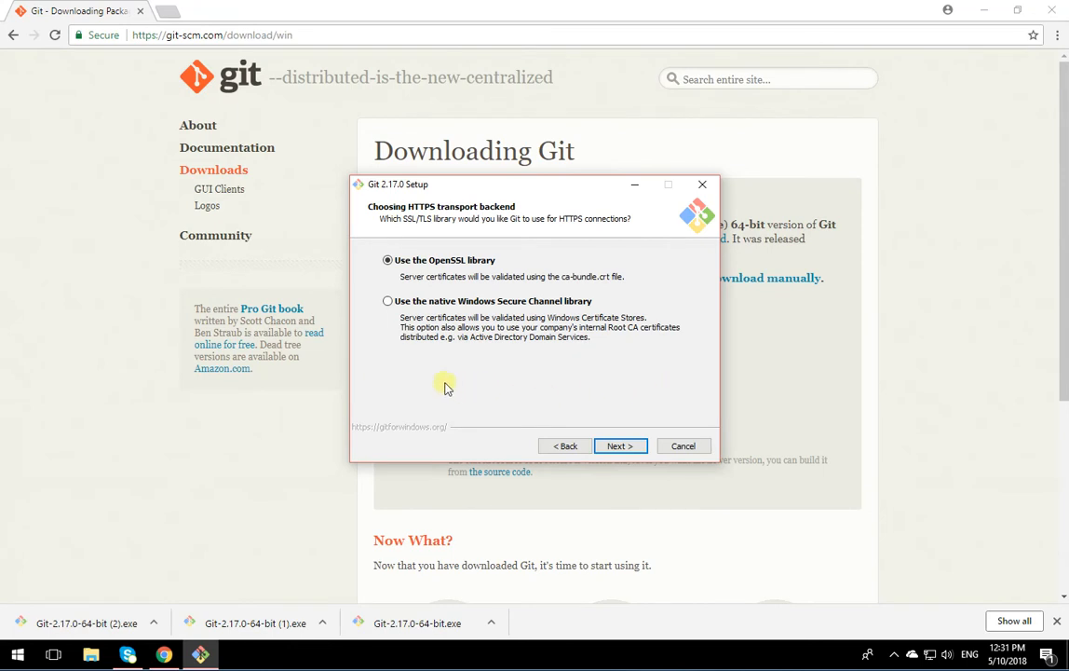
- Keep OpenSSL, Windows-style line endings, MinTTY and default extras, then start installing Git
click(619, 446)
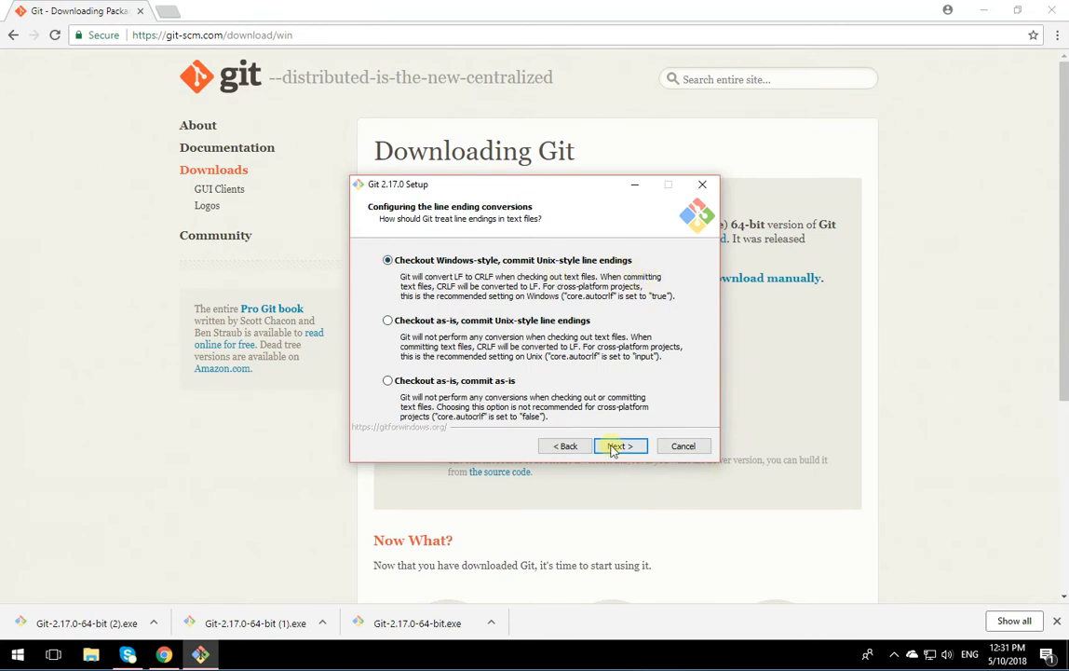
click(618, 445)
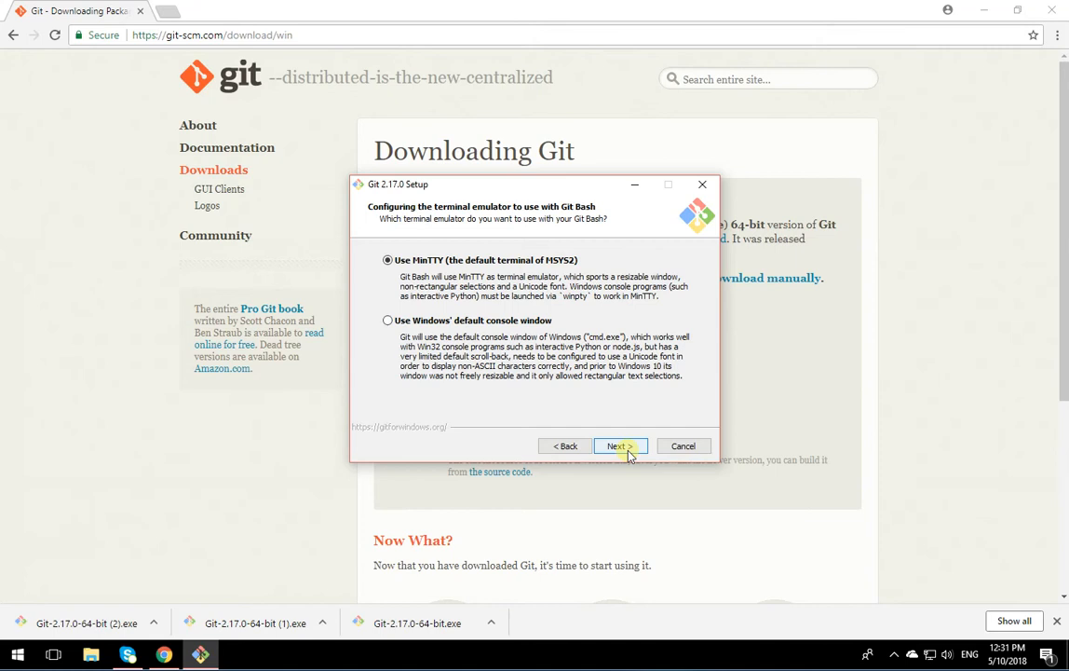
click(619, 445)
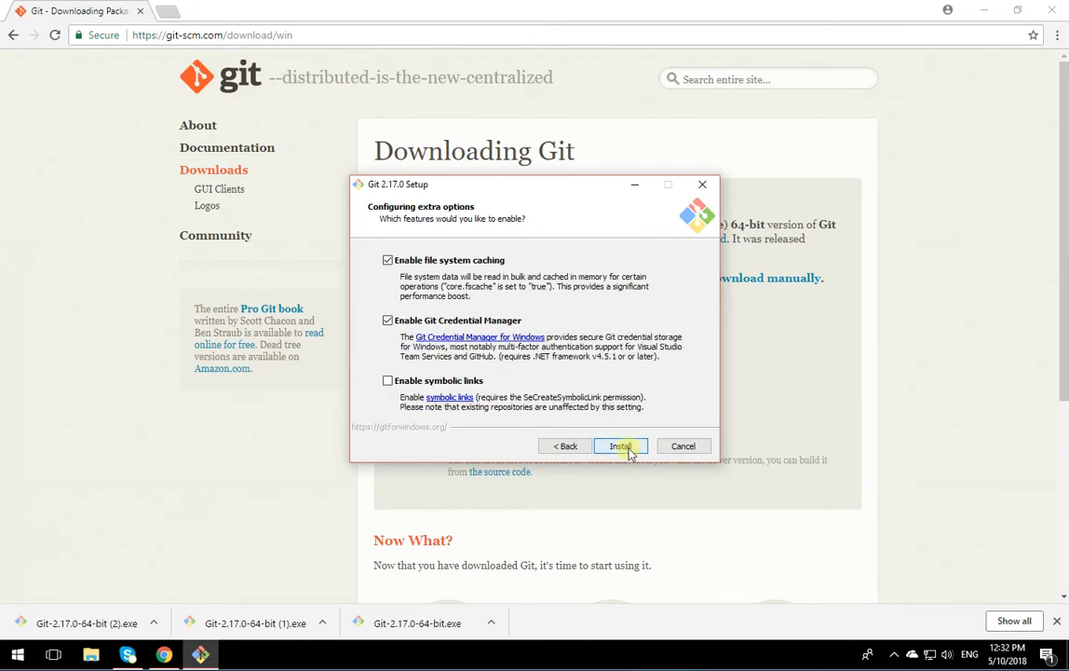
click(621, 445)
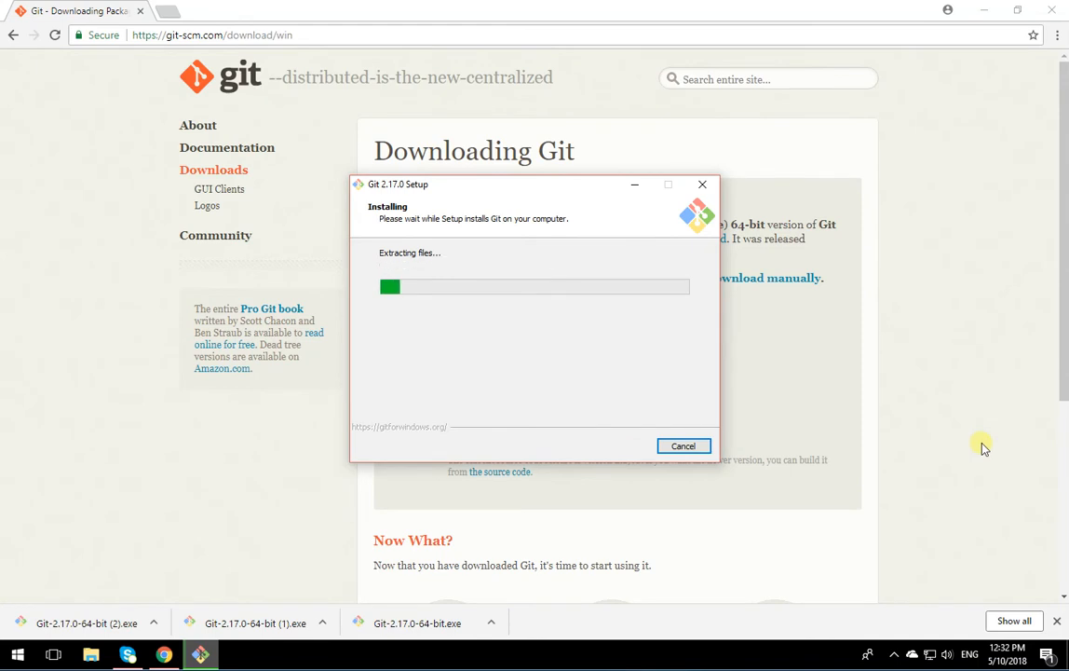
mouse_move(853, 484)
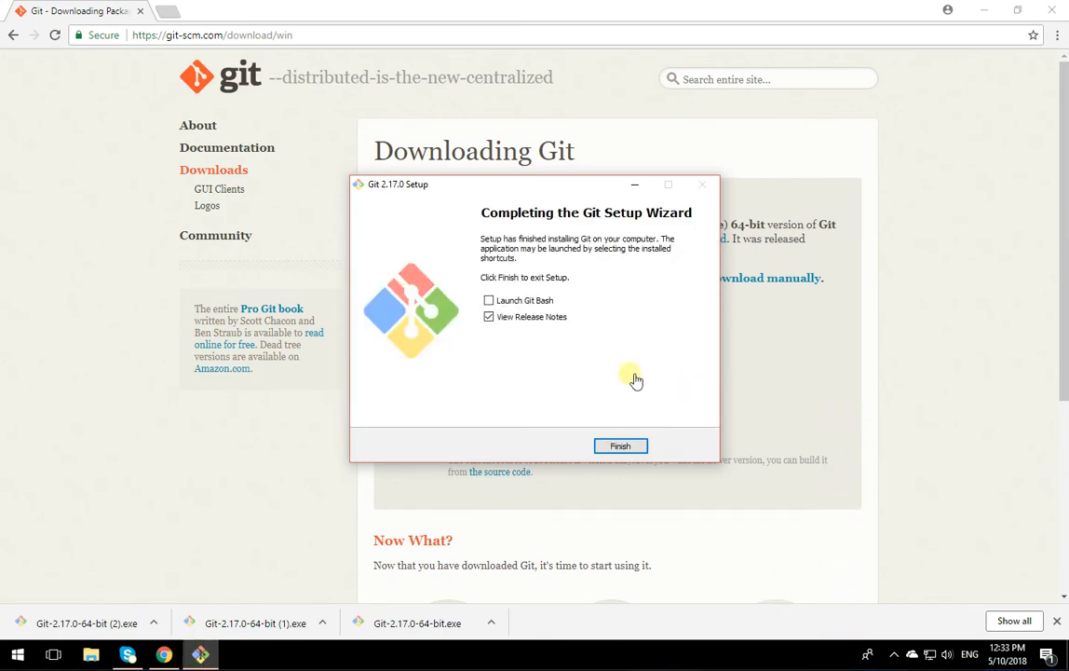
- Finish setup without viewing release notes and close Chrome to show the desktop
click(488, 317)
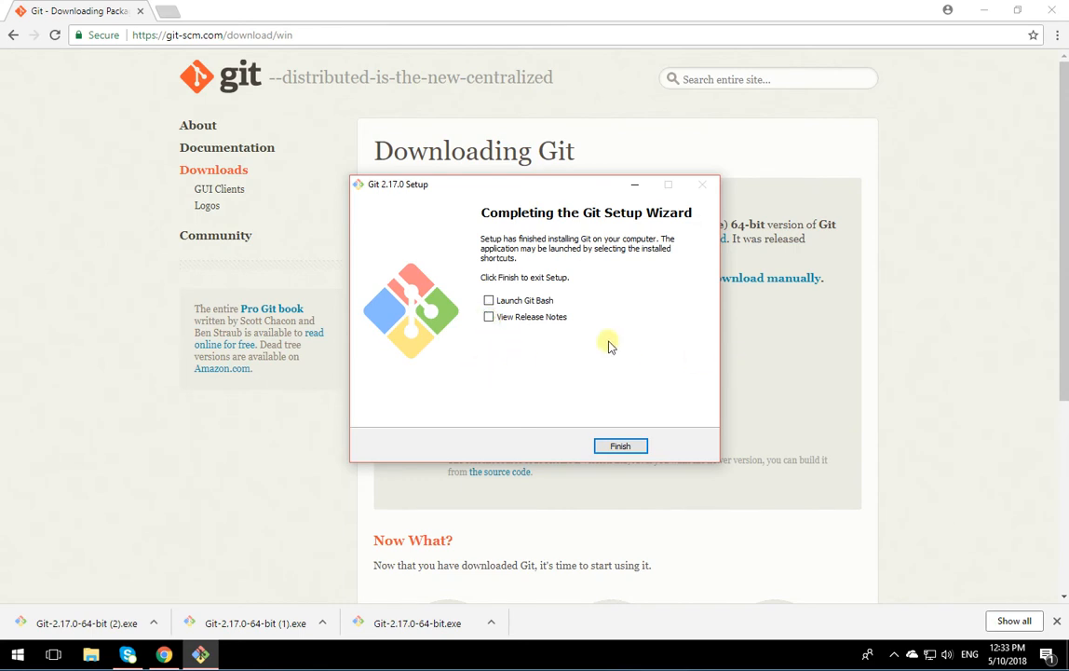
click(619, 446)
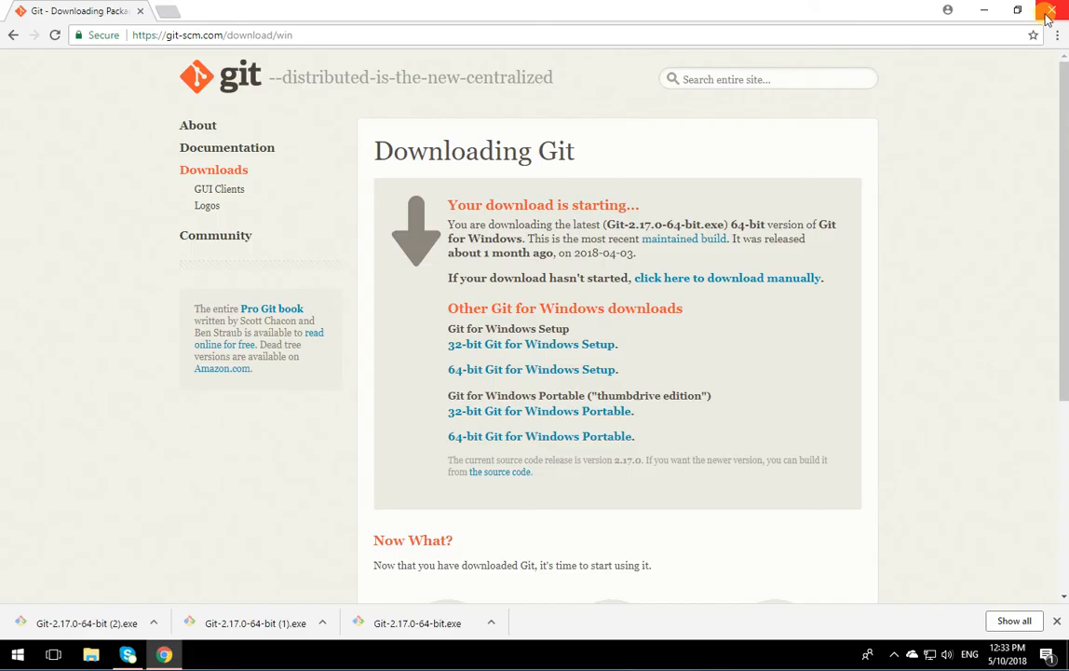
click(1049, 11)
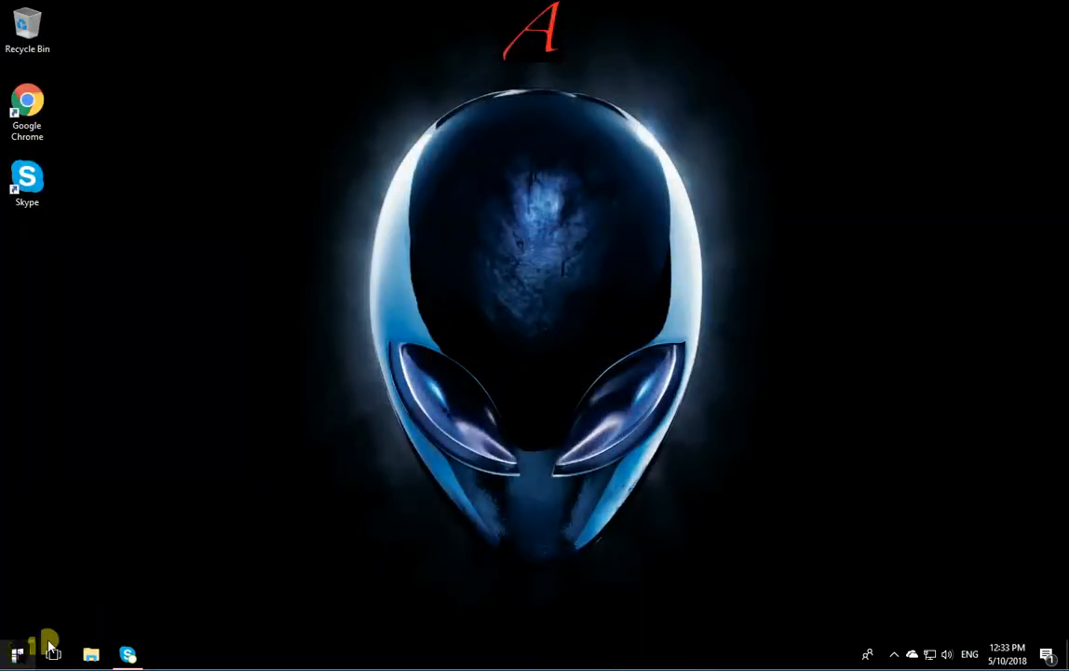
- In a new Command Prompt, create C:\ipc144 with md and make it the current directory
click(18, 652)
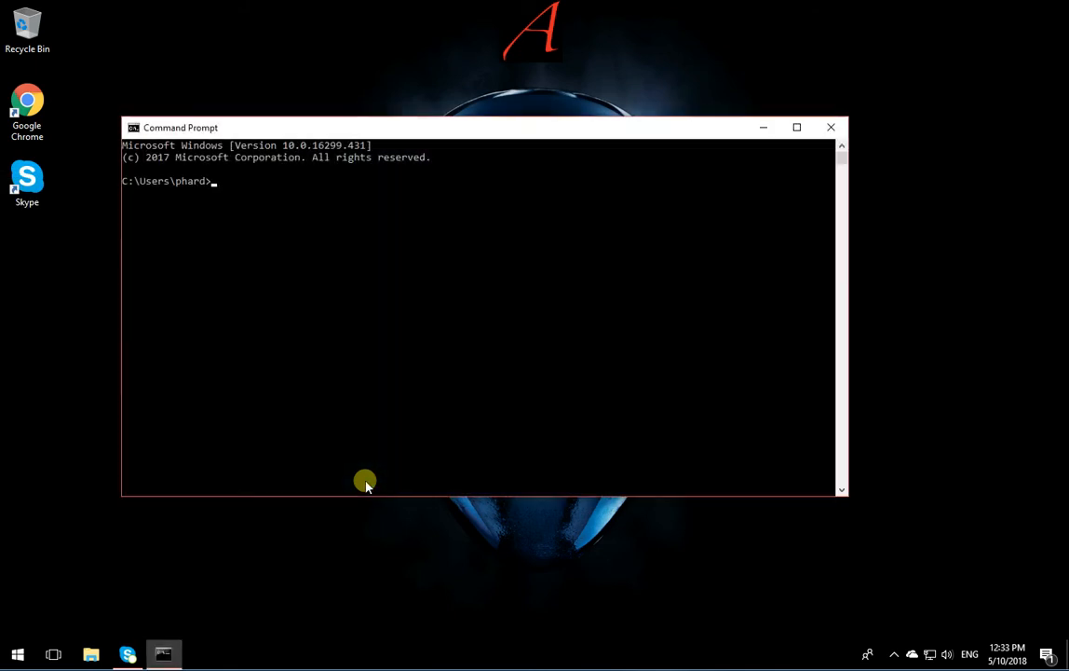
text(cd \)
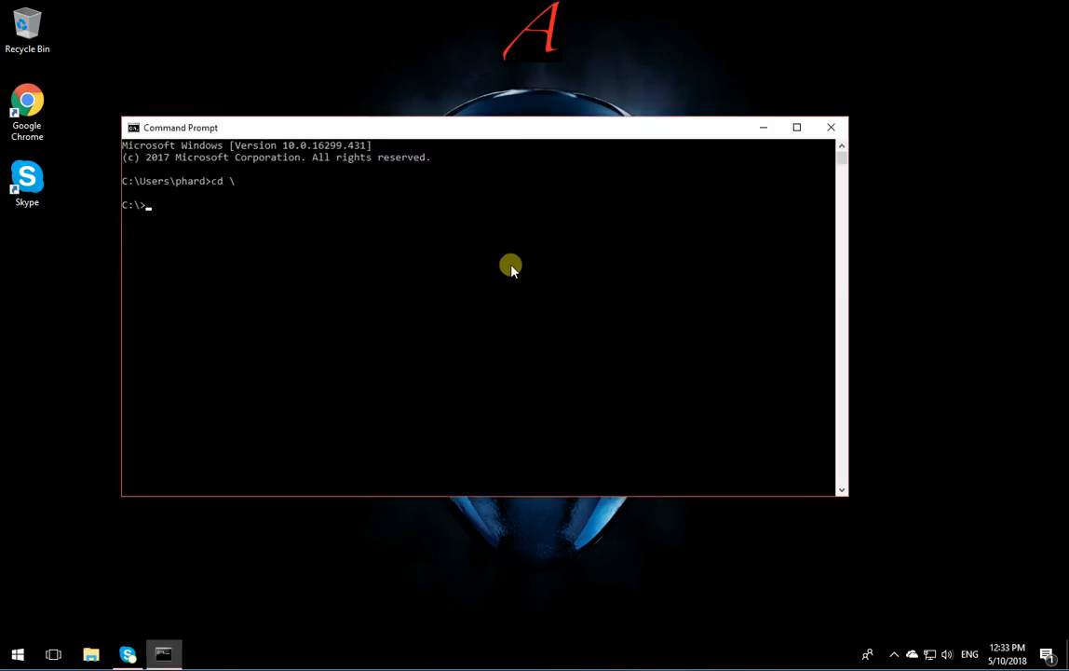
text(md)
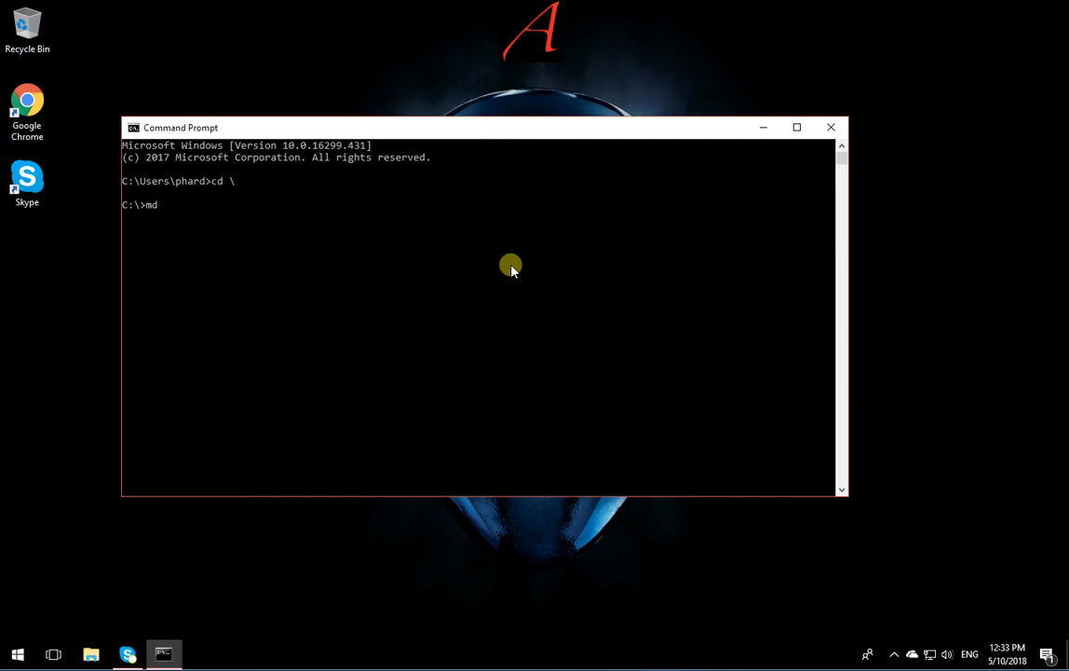
text(ipc)
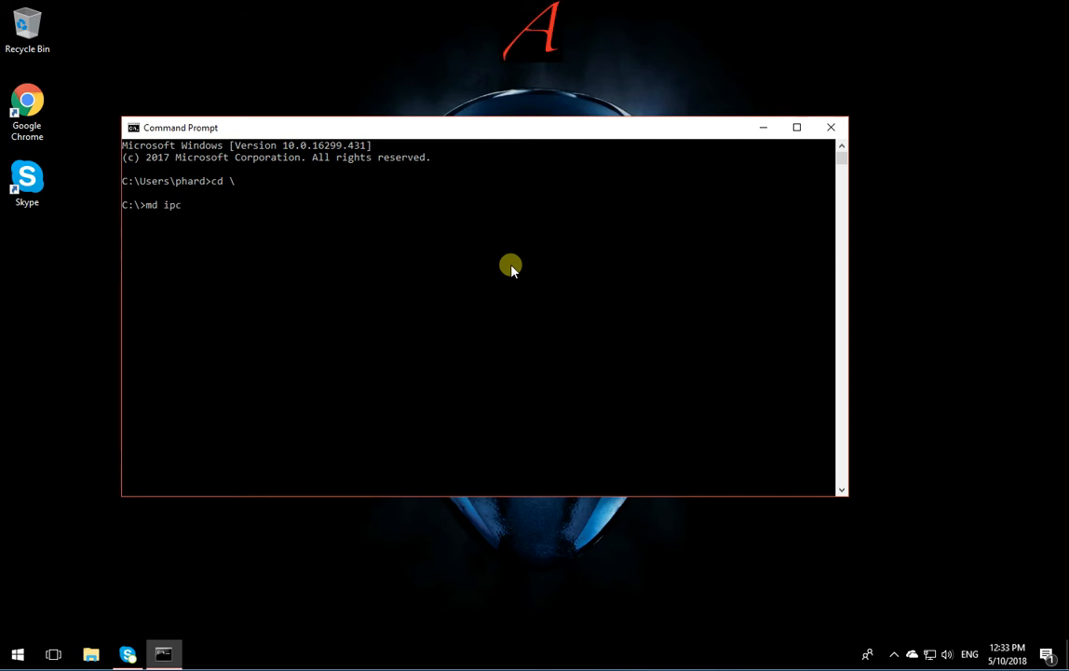
text(144)
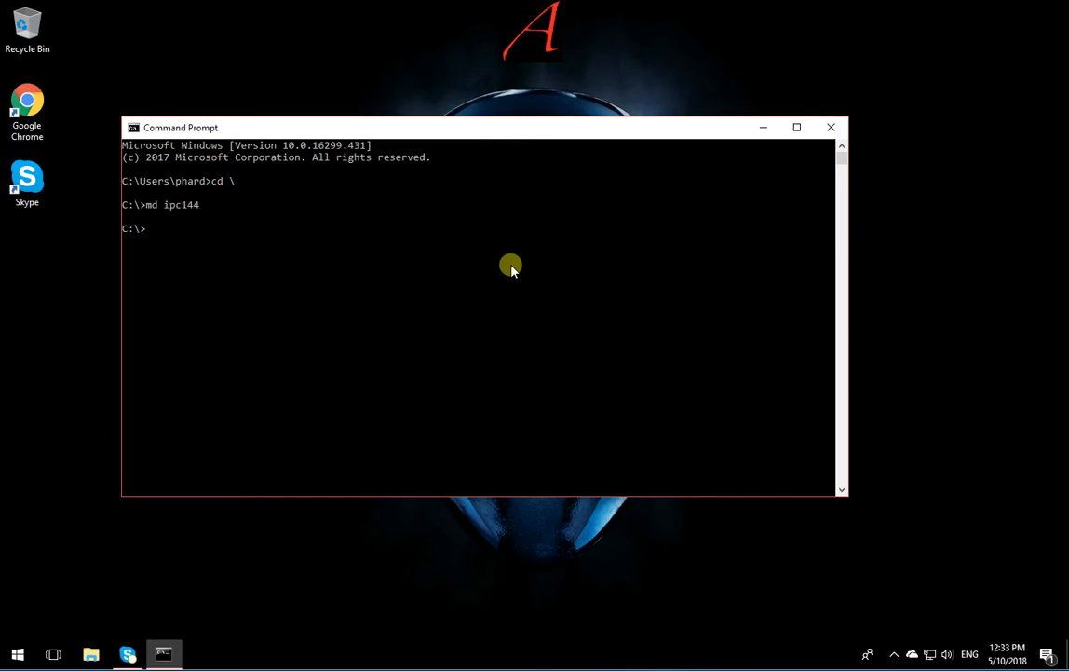
text(cd ipc)
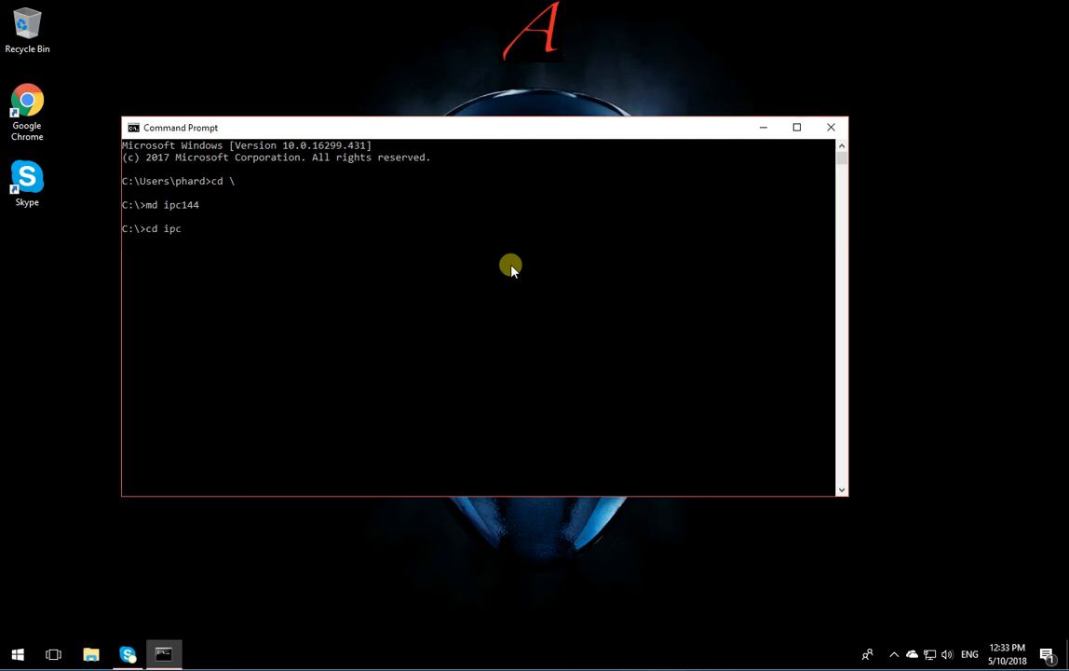
text(144)
text(ls)
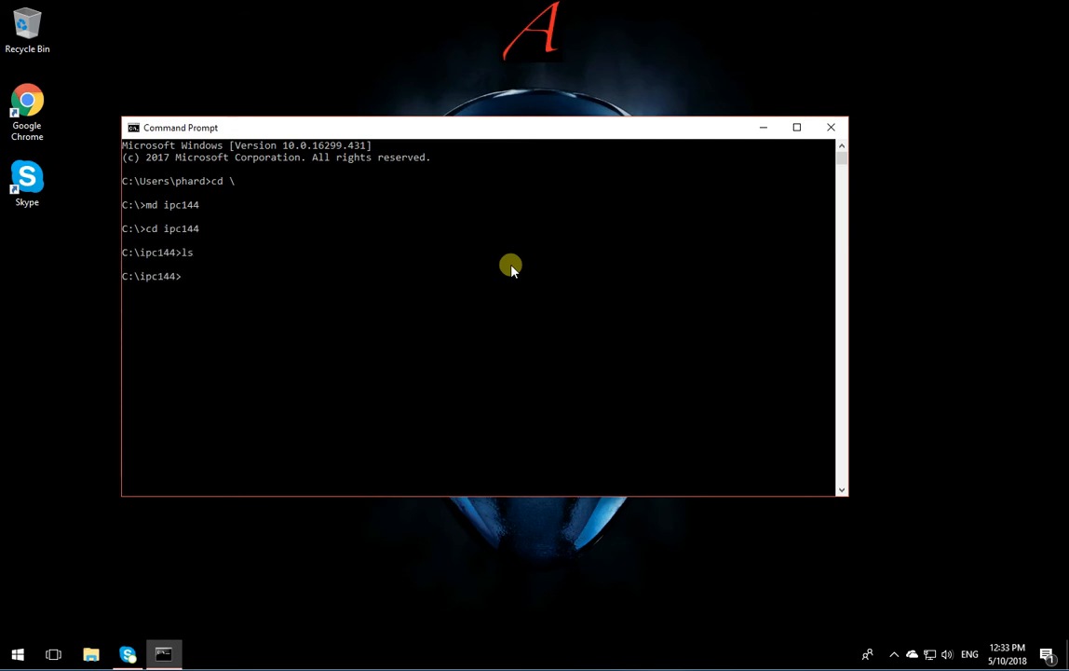
mouse_move(190, 275)
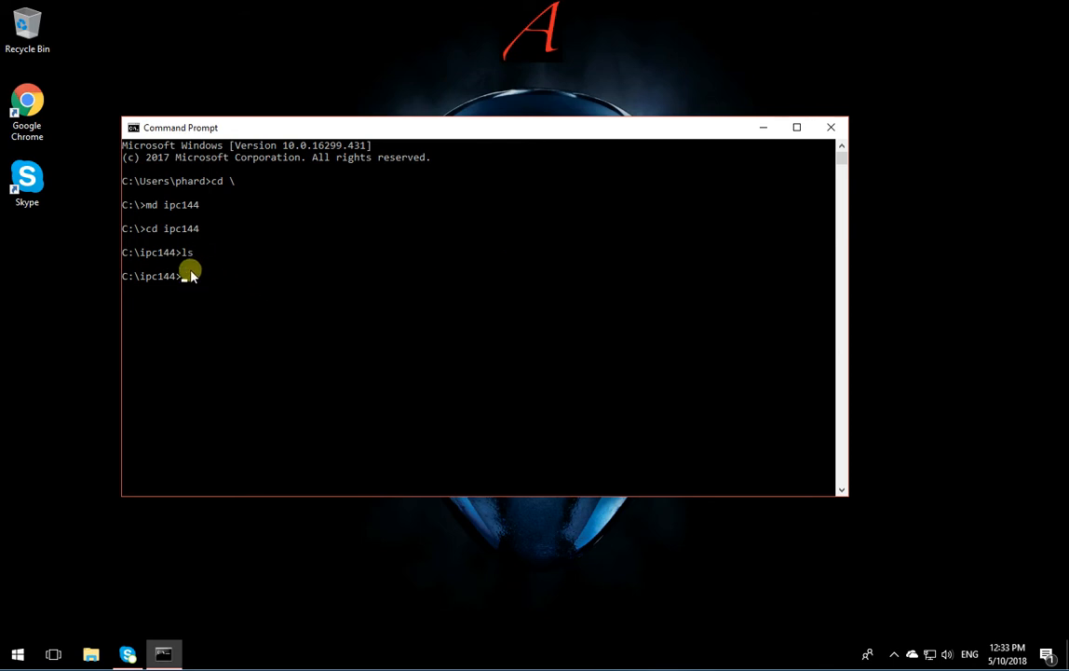
mouse_move(208, 291)
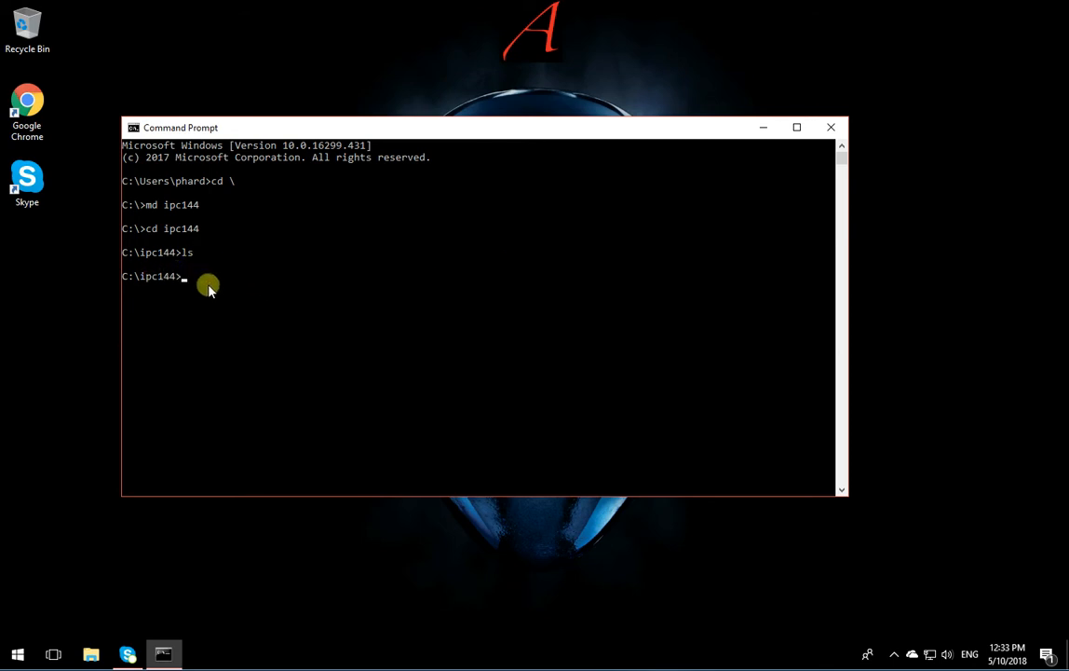
mouse_move(499, 64)
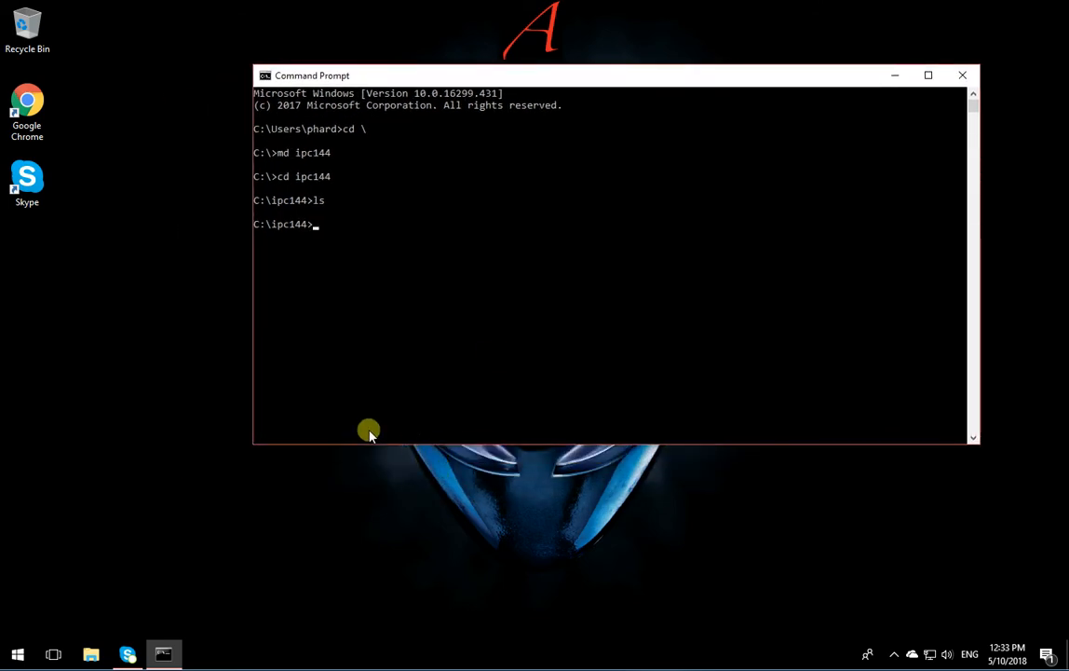
mouse_move(201, 489)
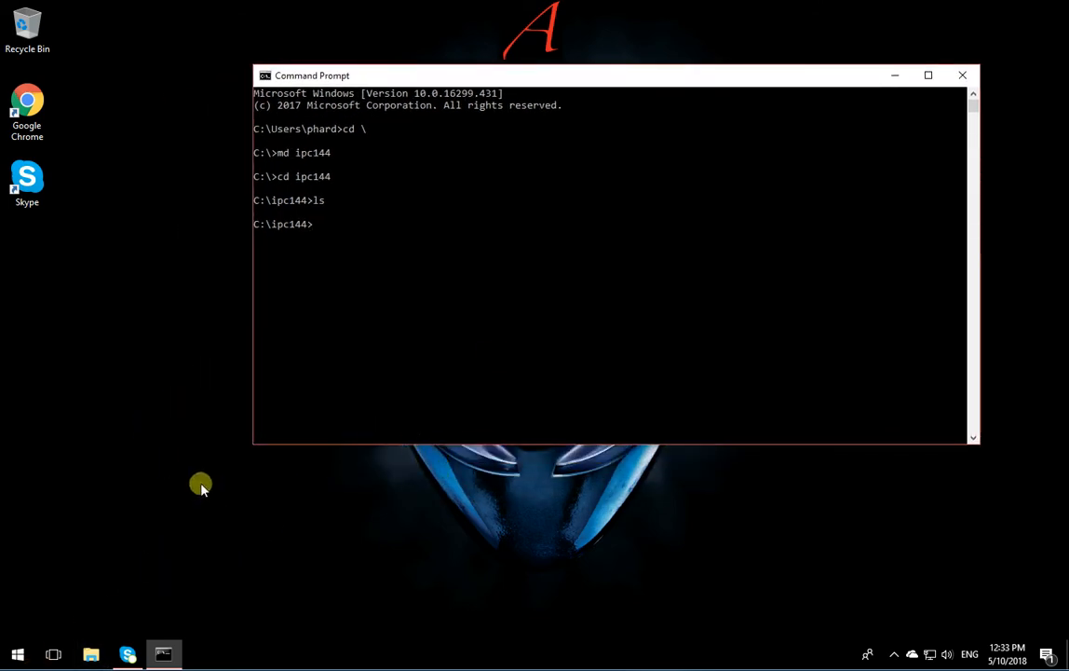
mouse_move(108, 153)
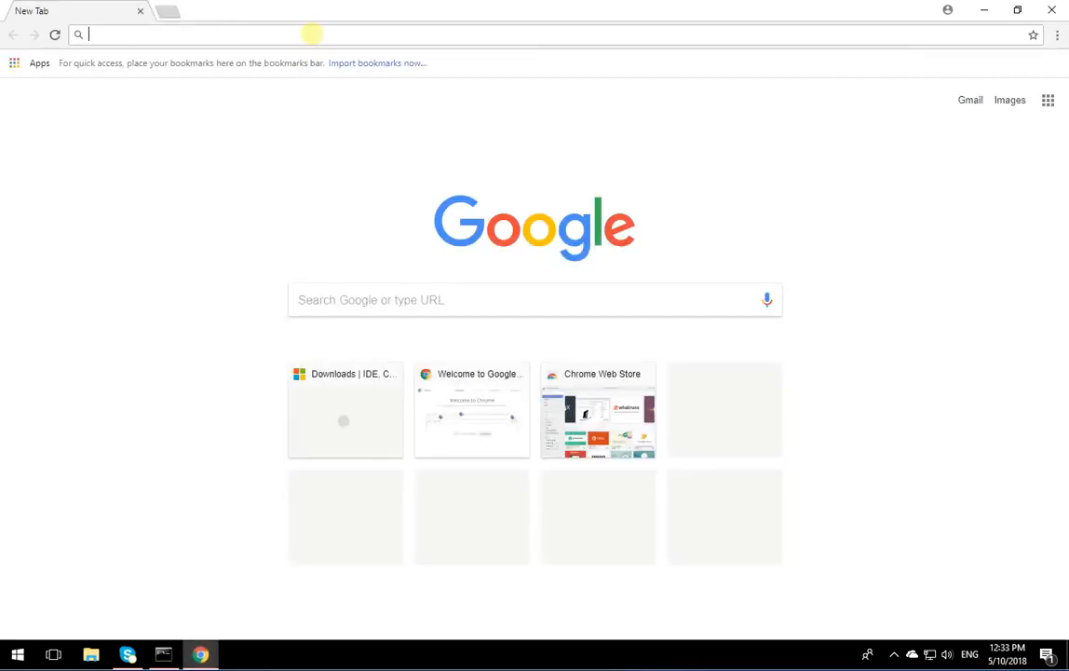
- Navigate Chrome to github.com/Seneca-144100 to view the organization's repositories
text(github.com/)
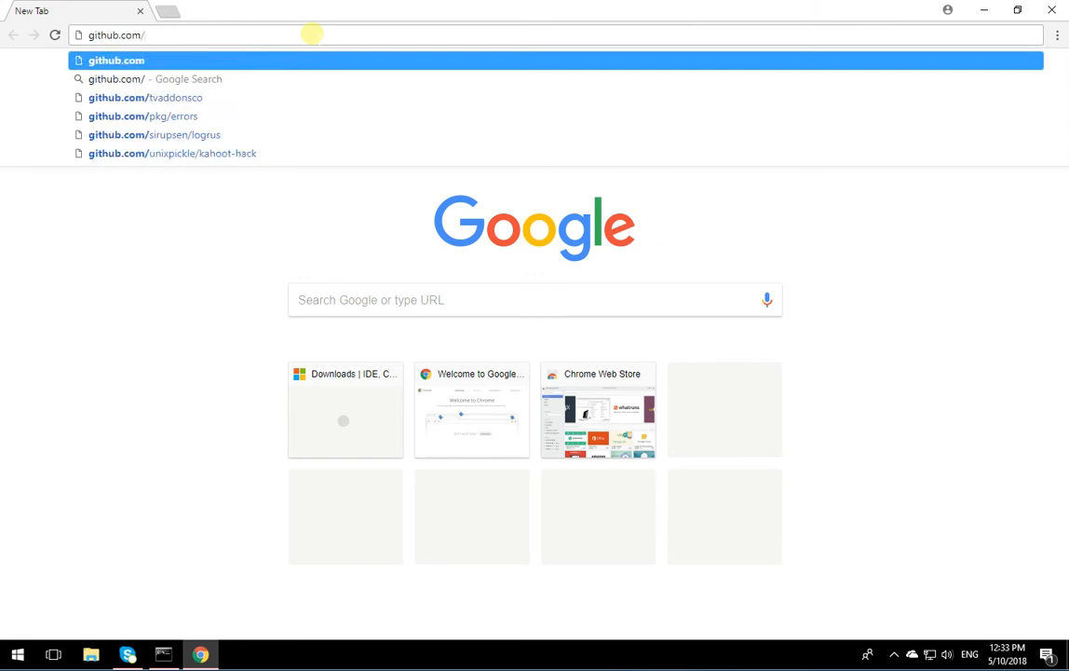
text(S)
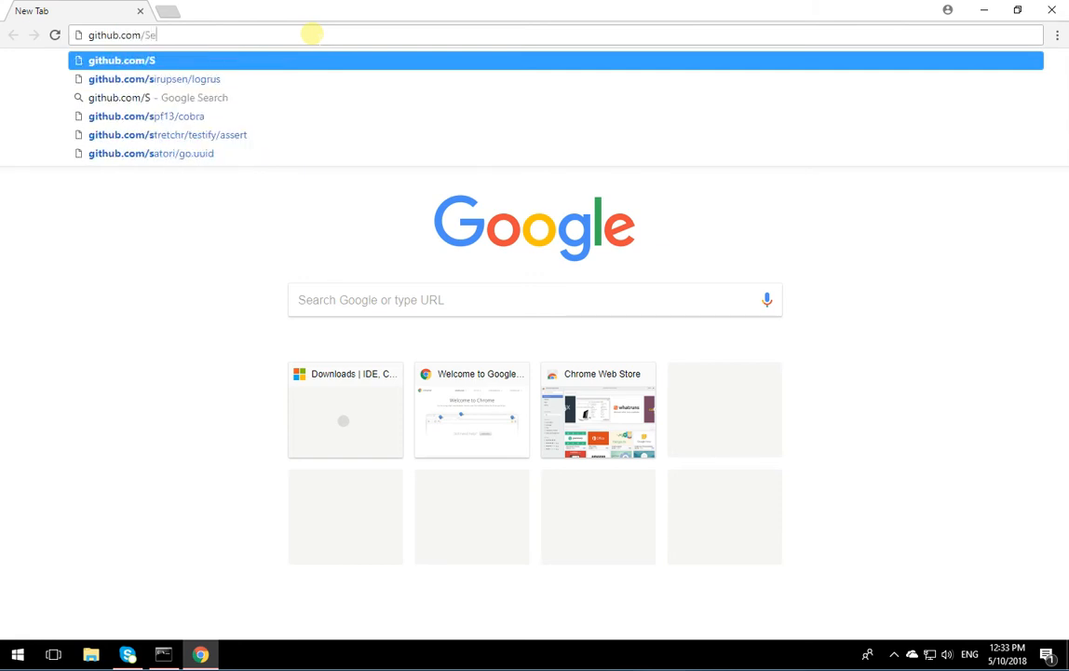
text(eneca-)
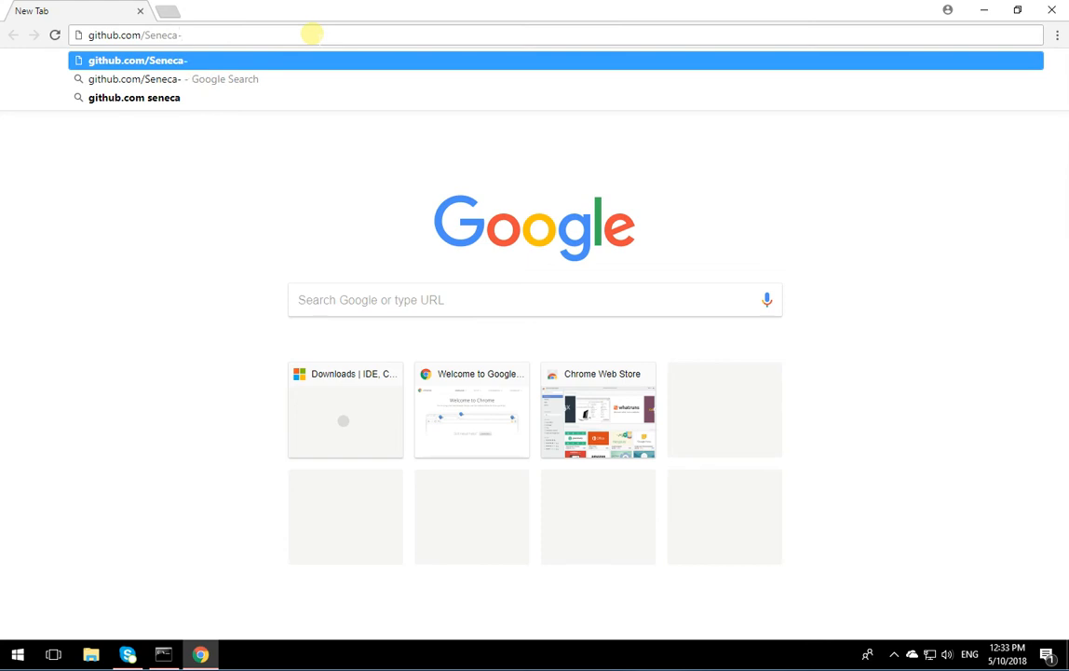
text(144100)
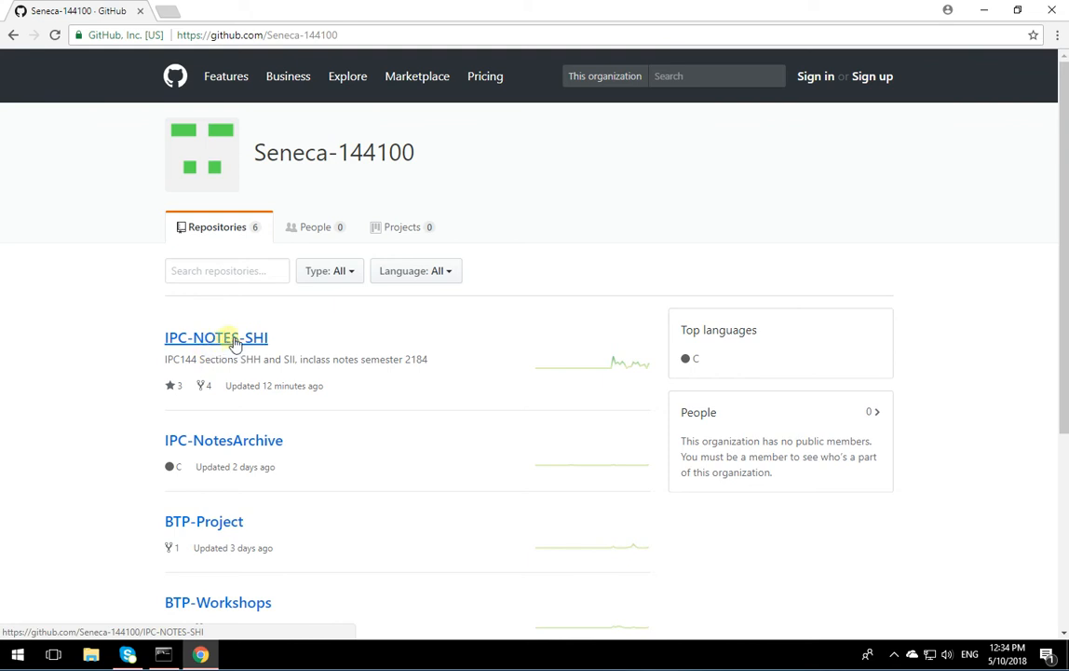
mouse_move(268, 455)
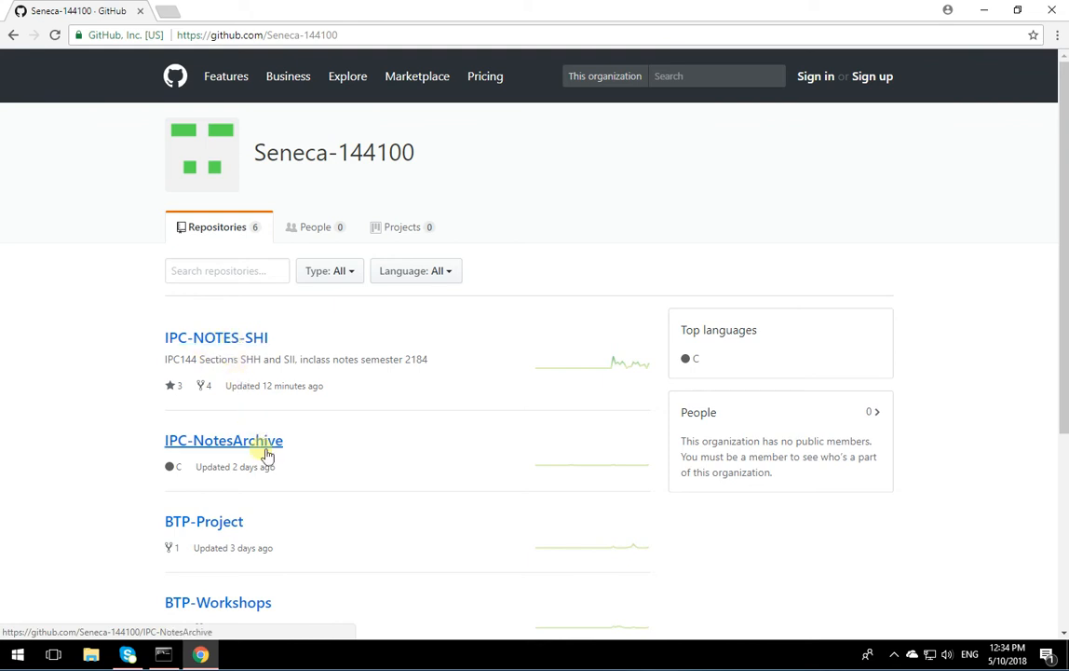
mouse_move(250, 347)
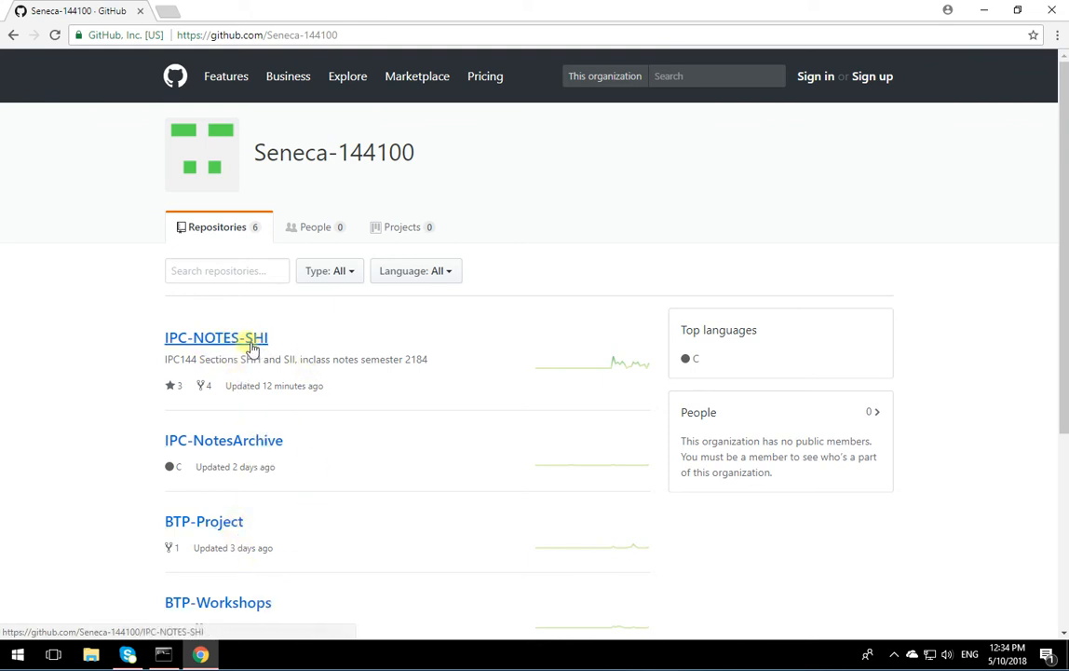
- Show the Clone or download options with the HTTPS URL for IPC-NOTES-SHI
click(216, 337)
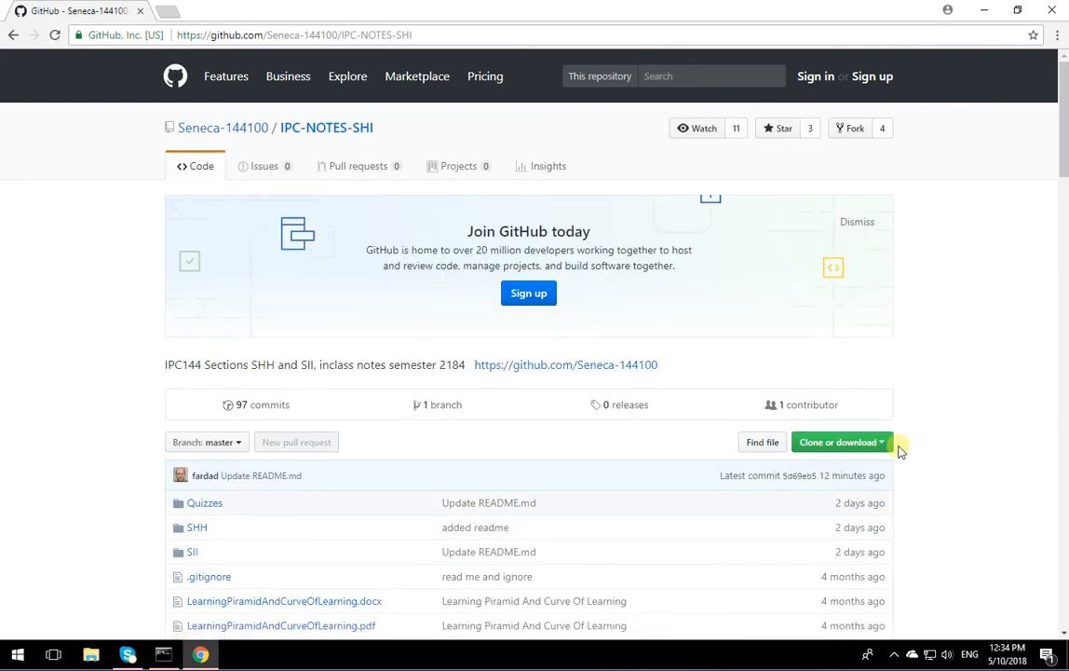
click(836, 442)
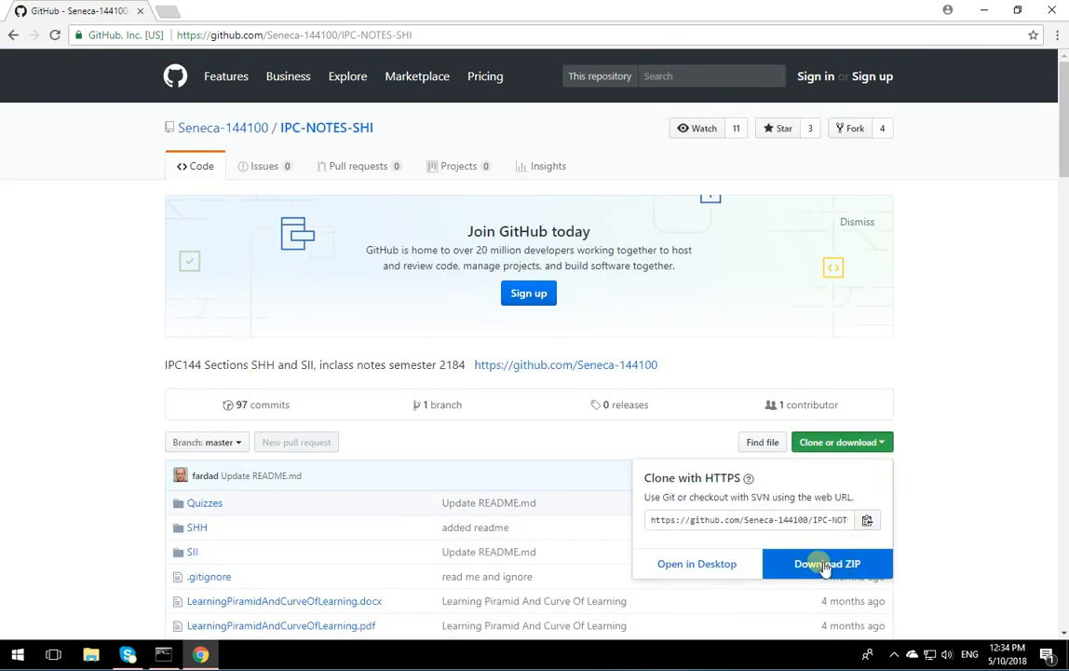
mouse_move(875, 506)
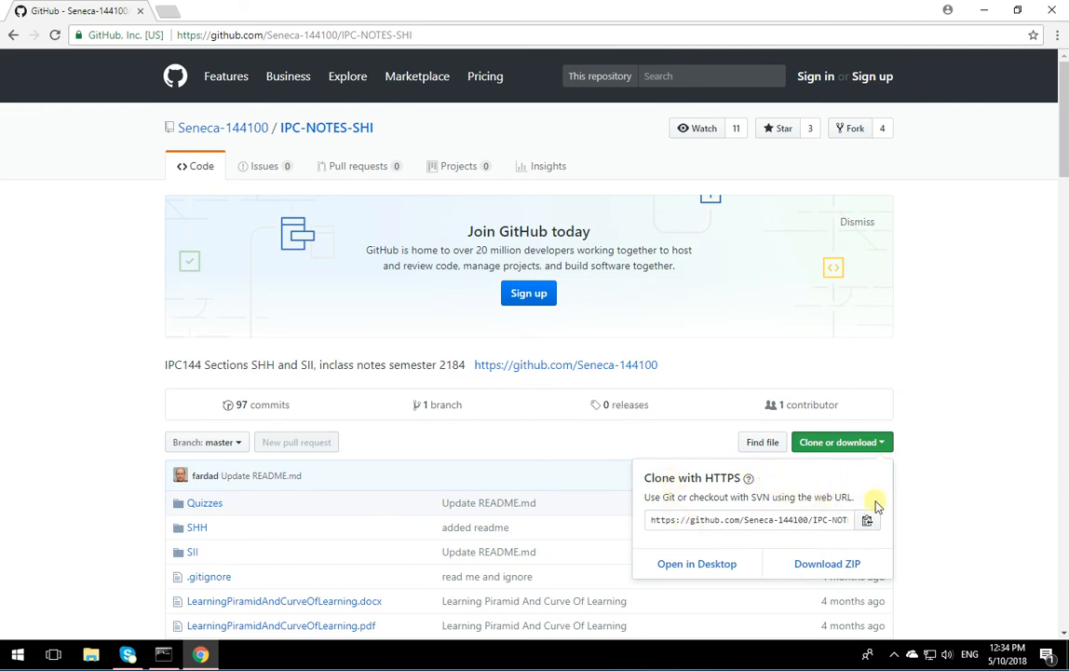
mouse_move(786, 511)
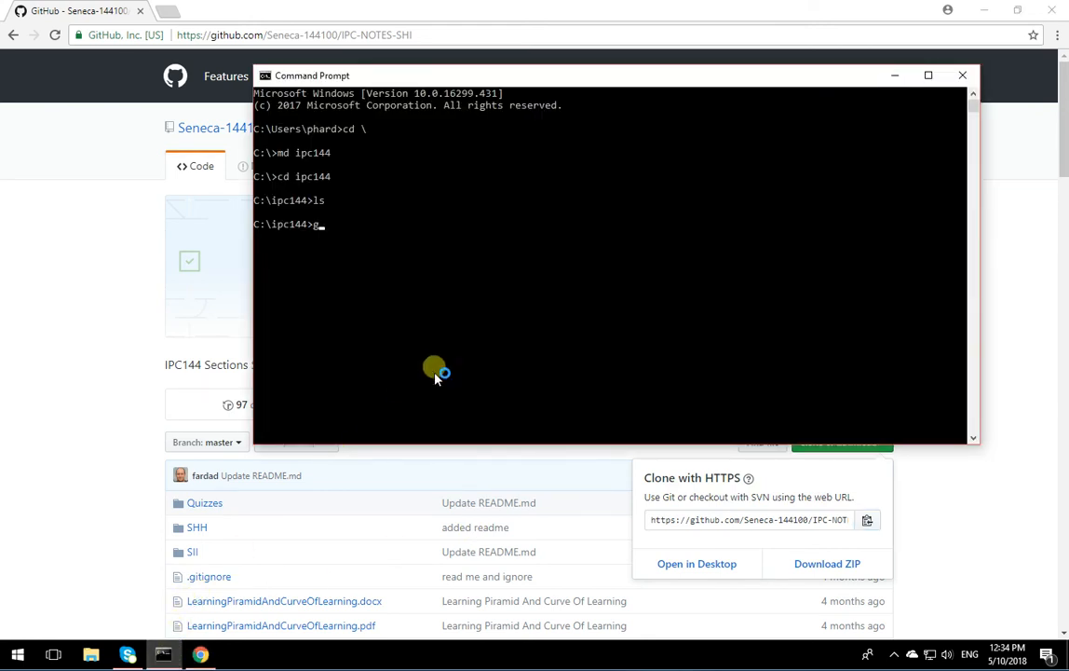
text(it clone)
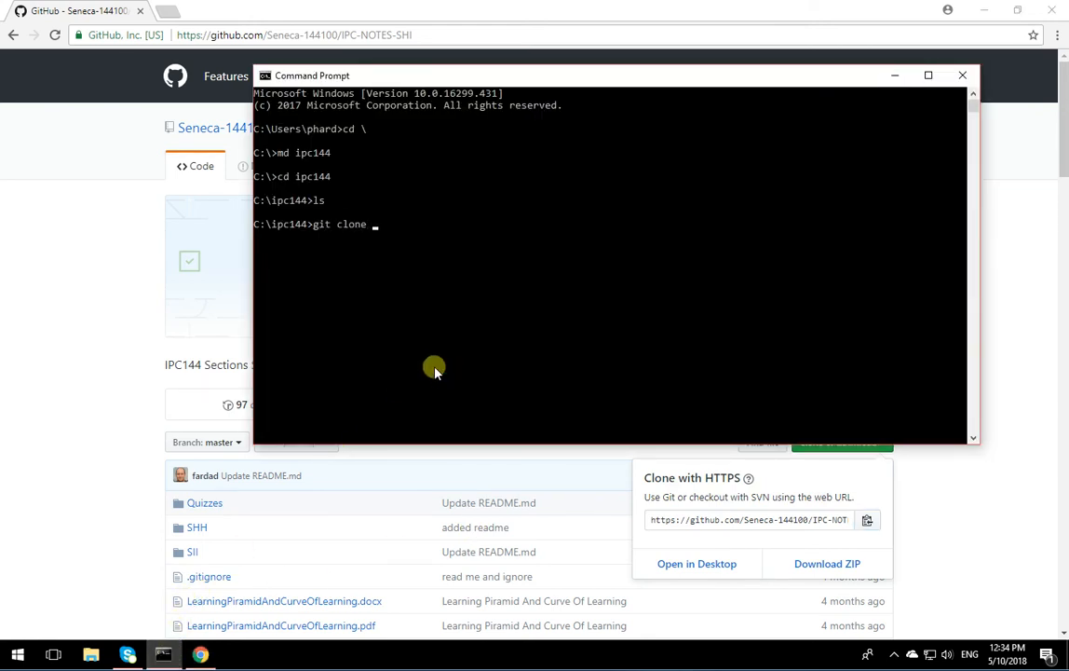
text(https://github.com/Seneca-144100/IPC-NOTES-SHI.git)
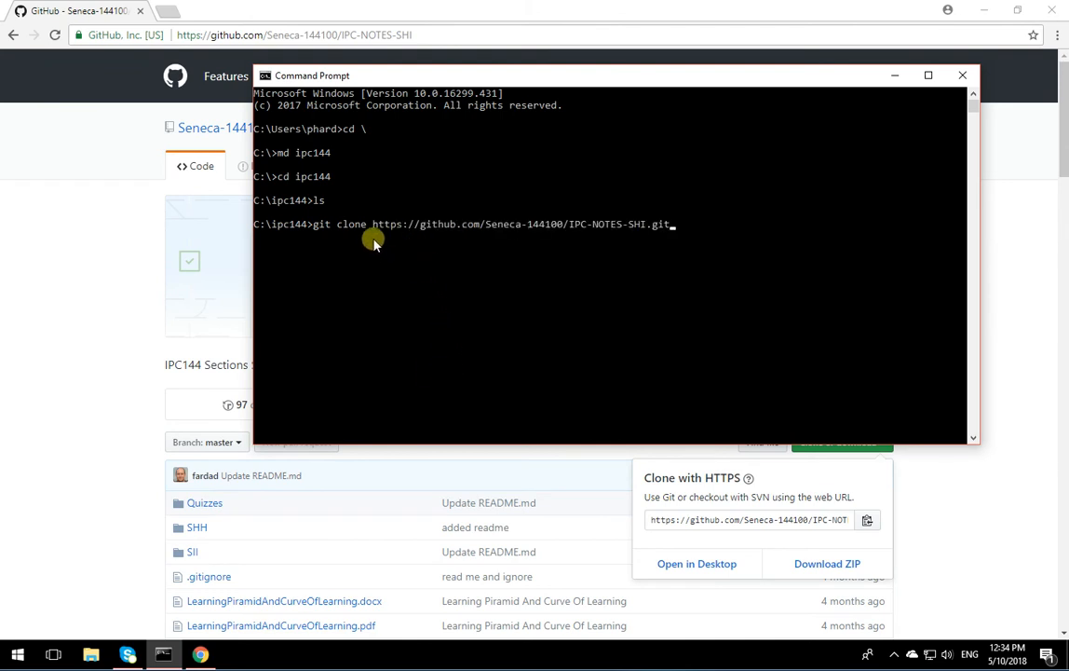
mouse_move(738, 371)
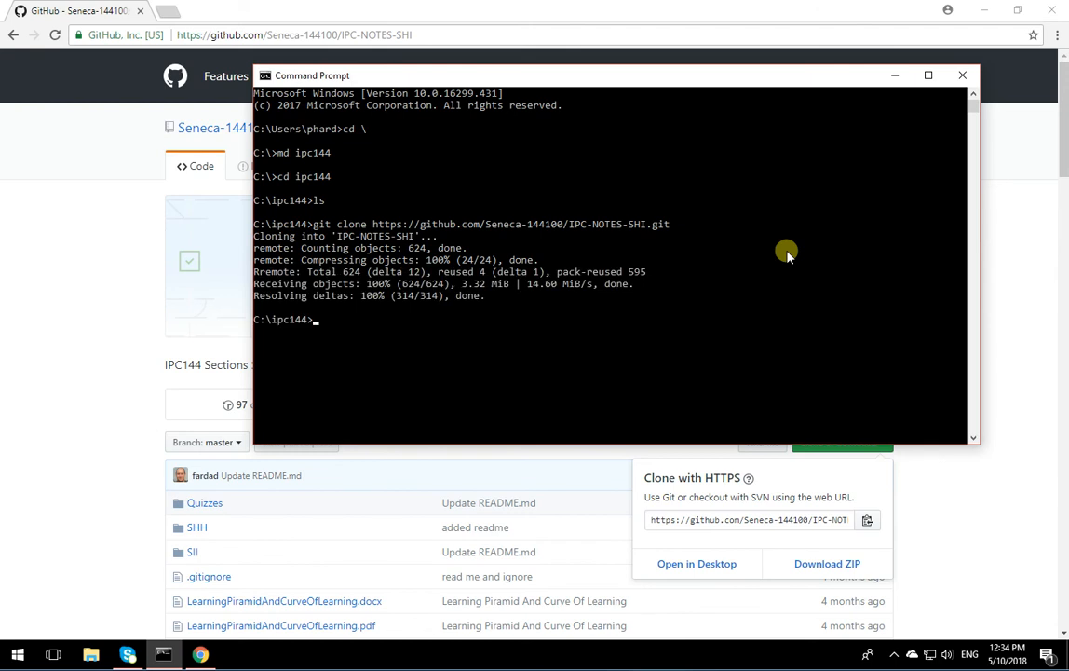
text(ls)
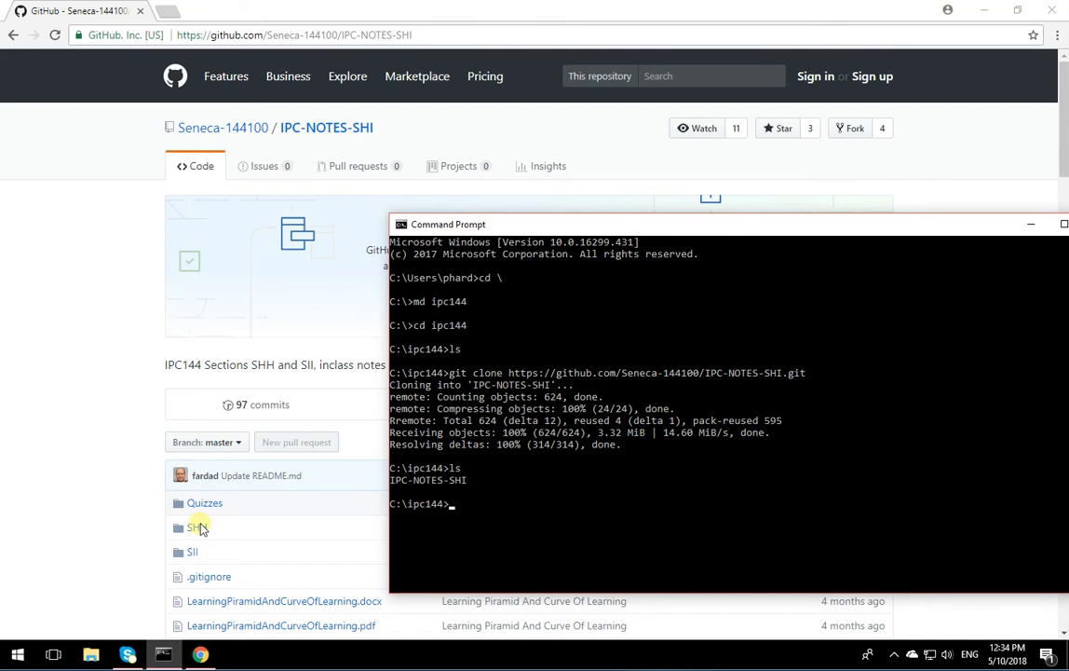
mouse_move(557, 510)
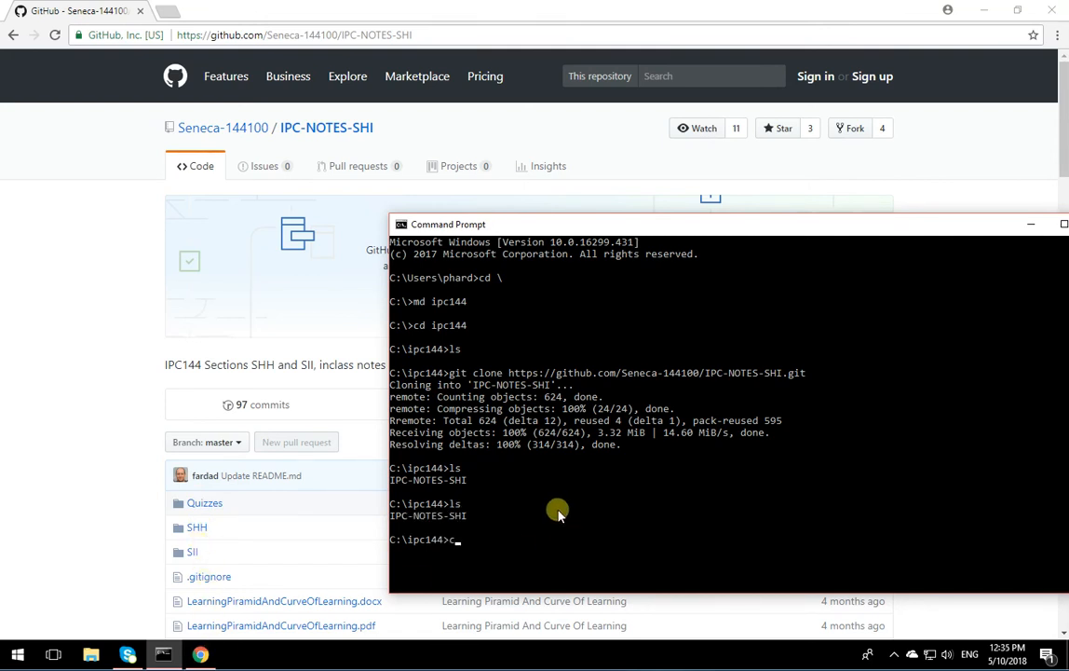
- Change into IPC-NOTES-SHI and list its contents, including the hidden .git folder via ls -al
text(d IPC)
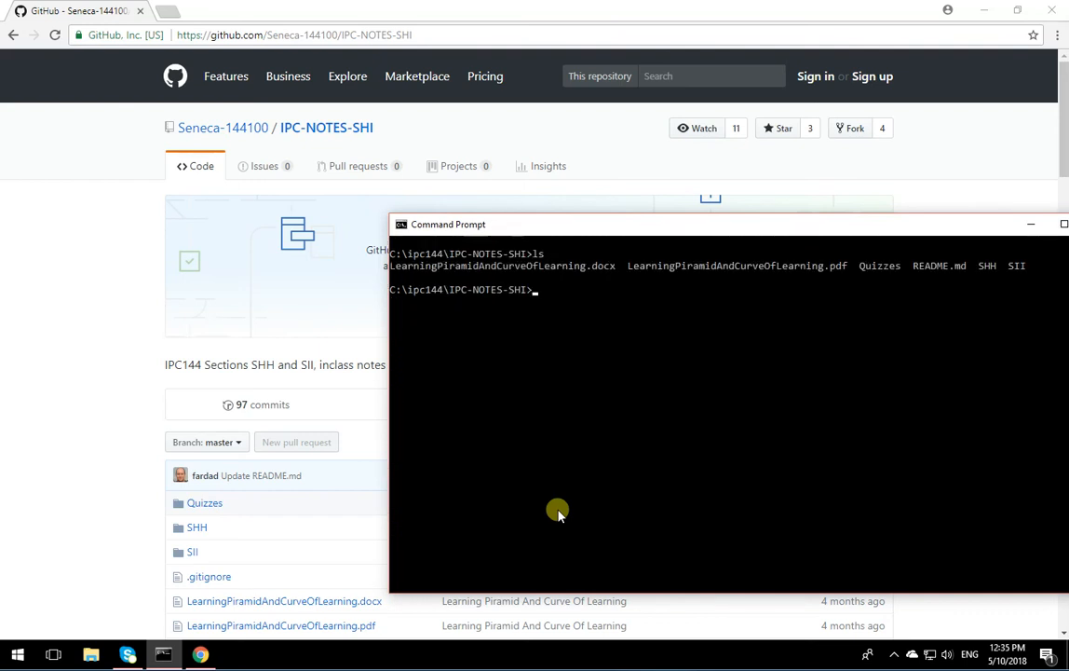
text(ls -al)
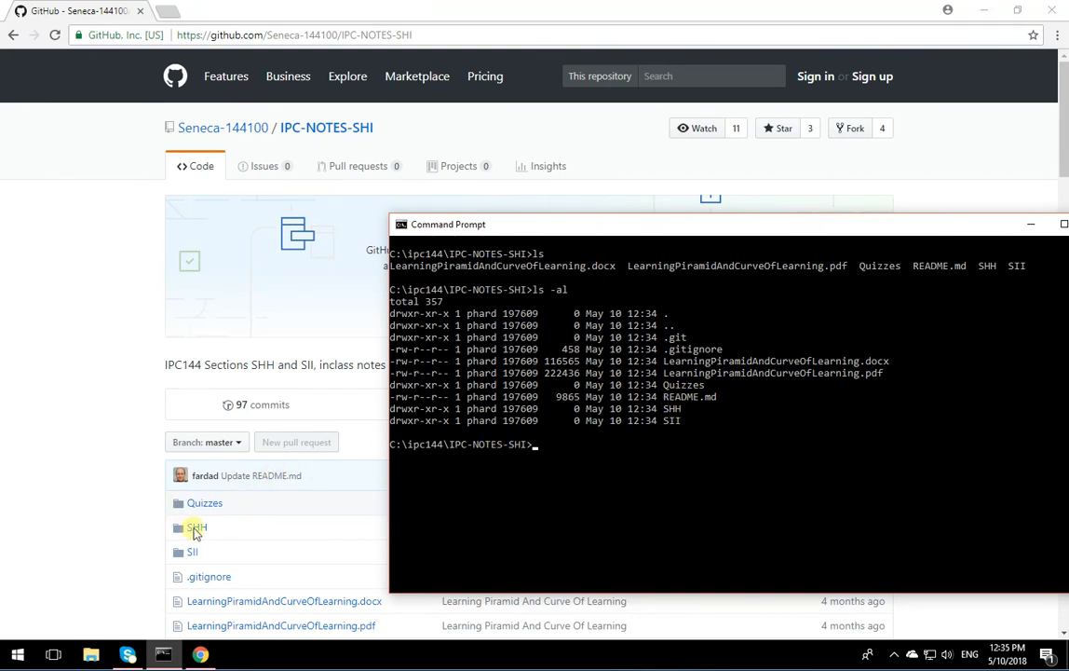
- View the SHH folder on GitHub and cd into local SHH, where ls shows README.md
click(195, 528)
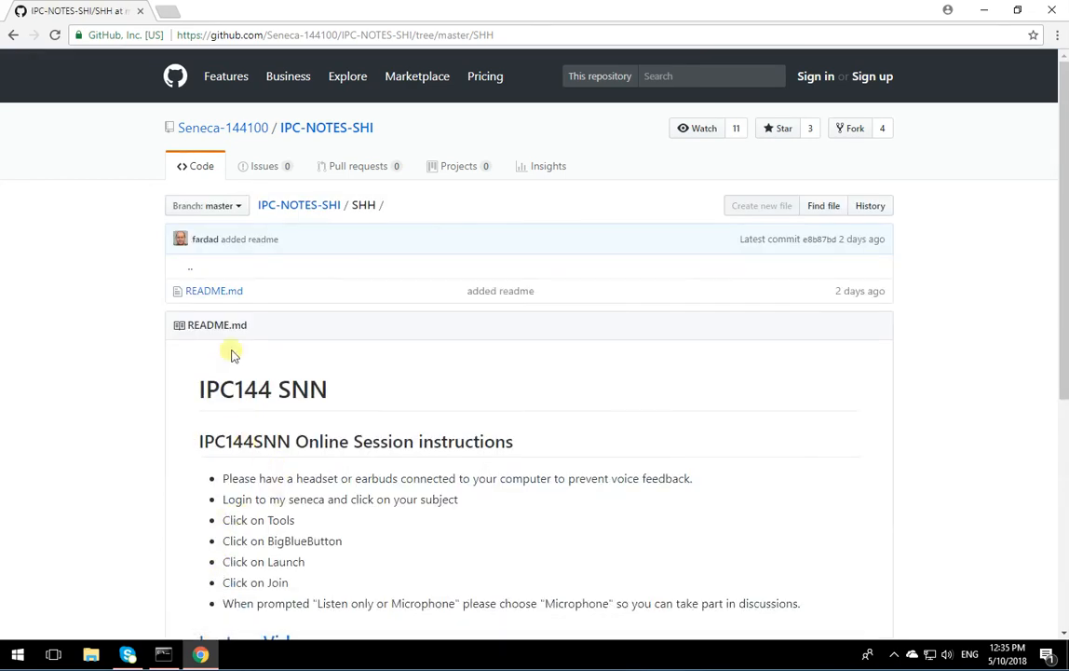
click(164, 654)
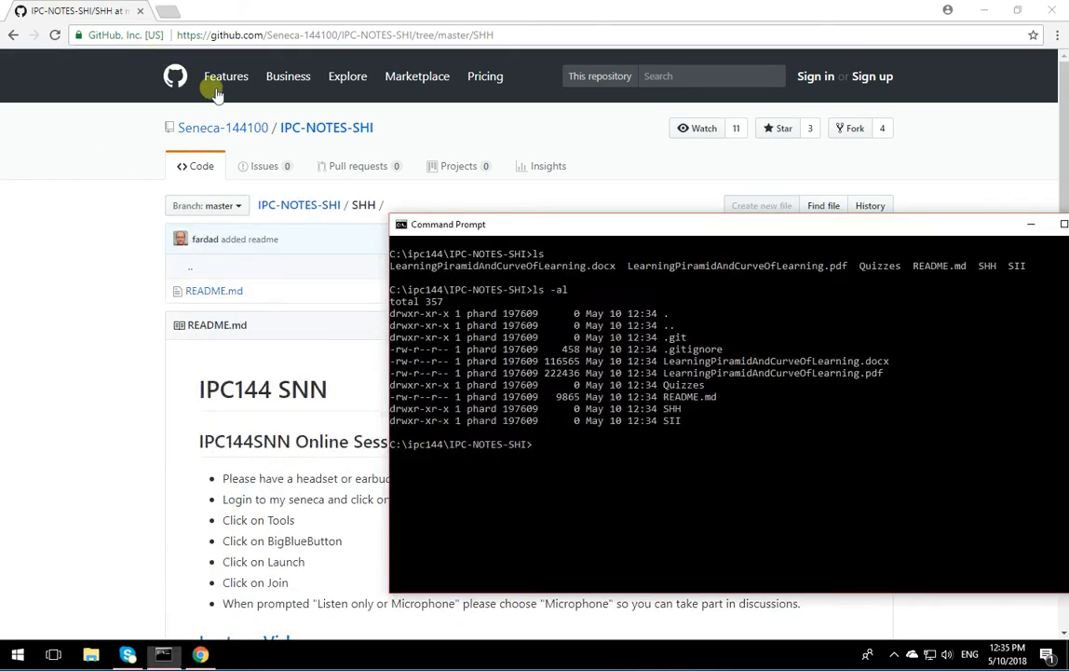
text(cd SHH)
text(ls)
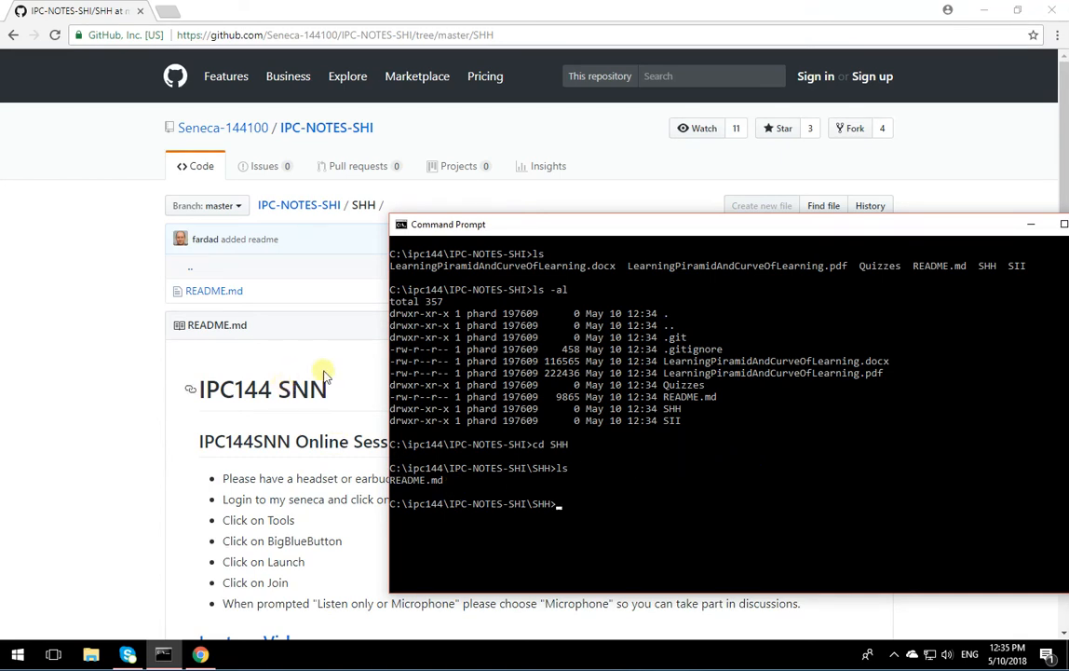
mouse_move(324, 354)
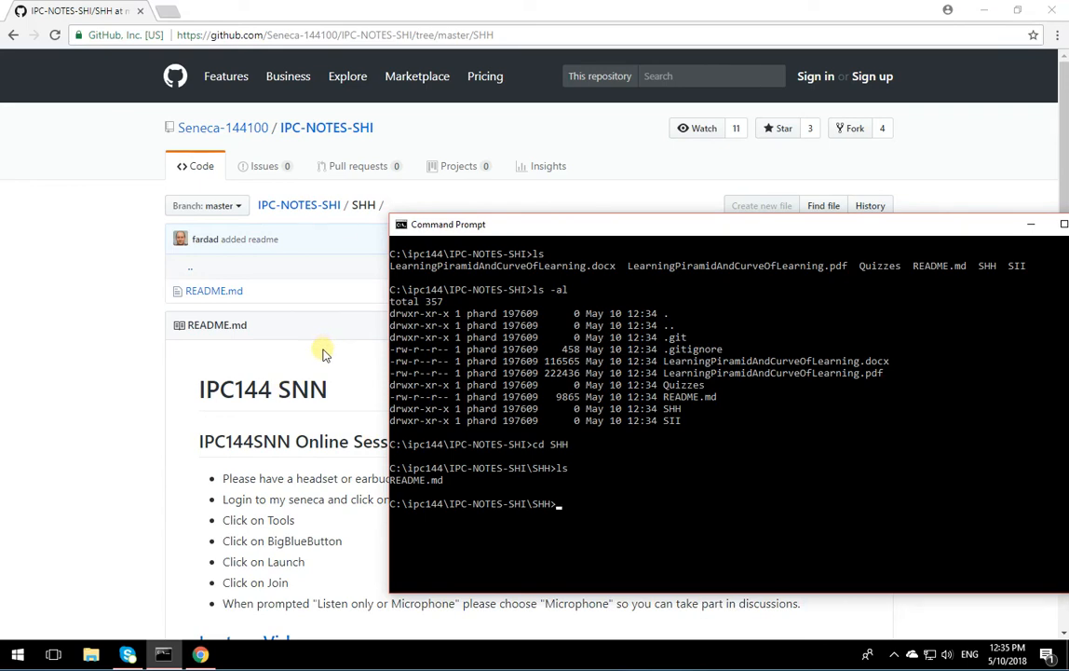
scroll(down, 3)
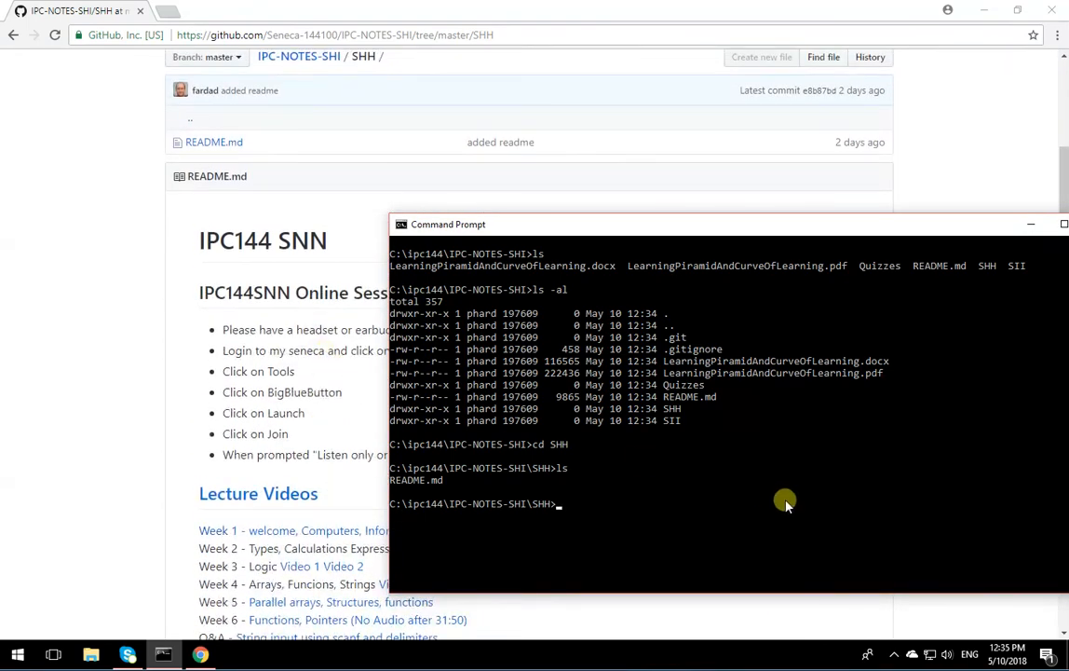
mouse_move(781, 510)
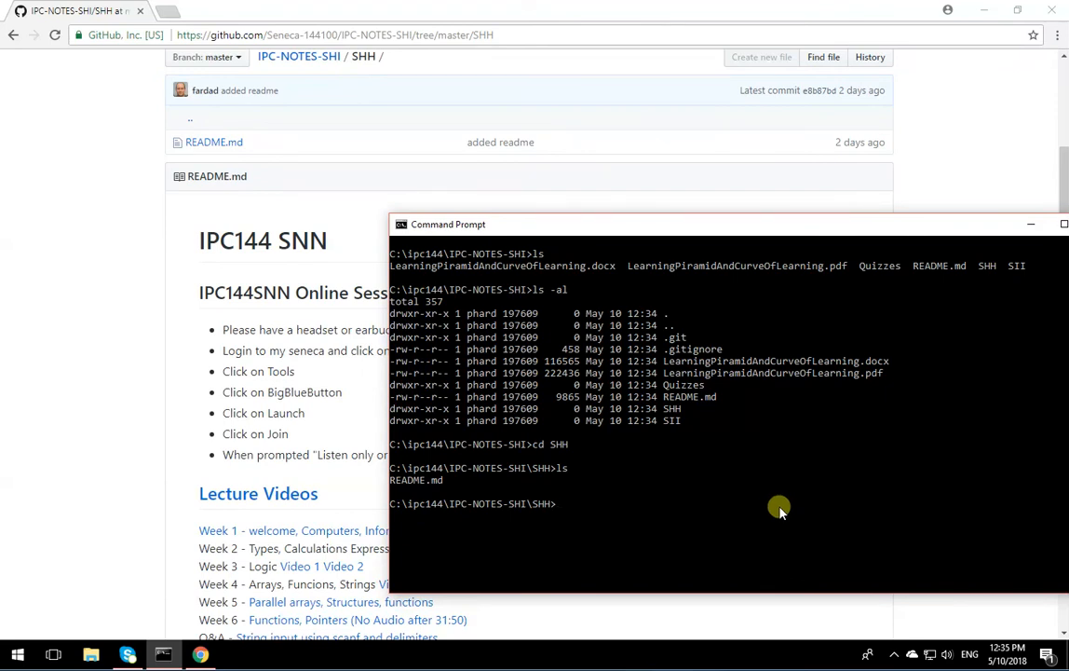
mouse_move(760, 518)
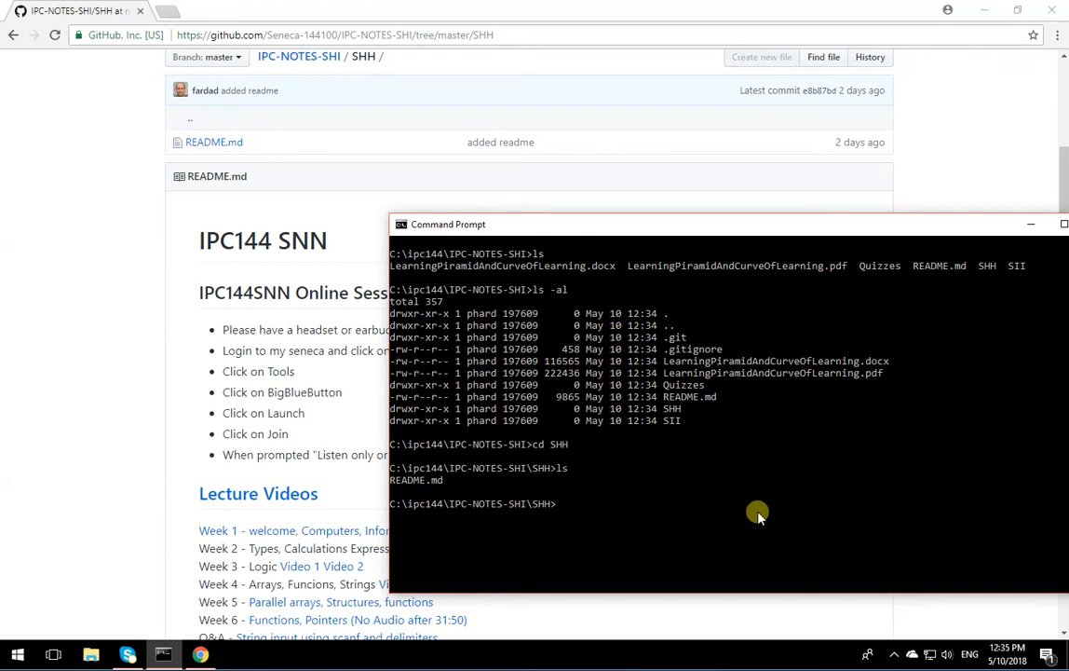
- Return via cd \, cd ipc144, ls and cd IPC-NOTES-SHI to the cloned repository folder
text(cd \)
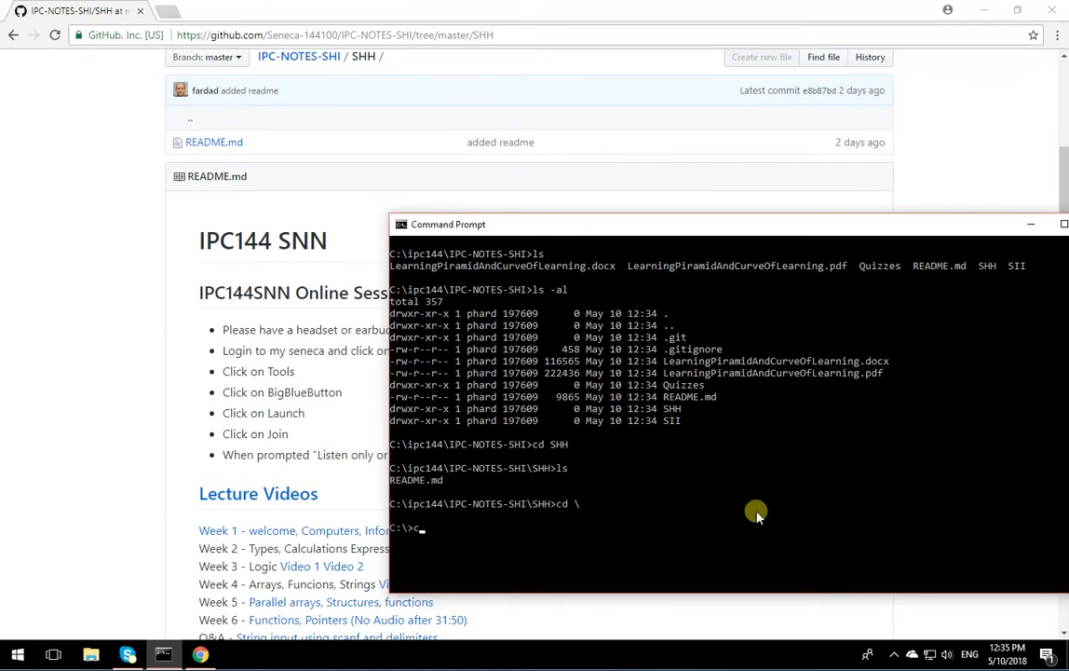
text(cd ipc144)
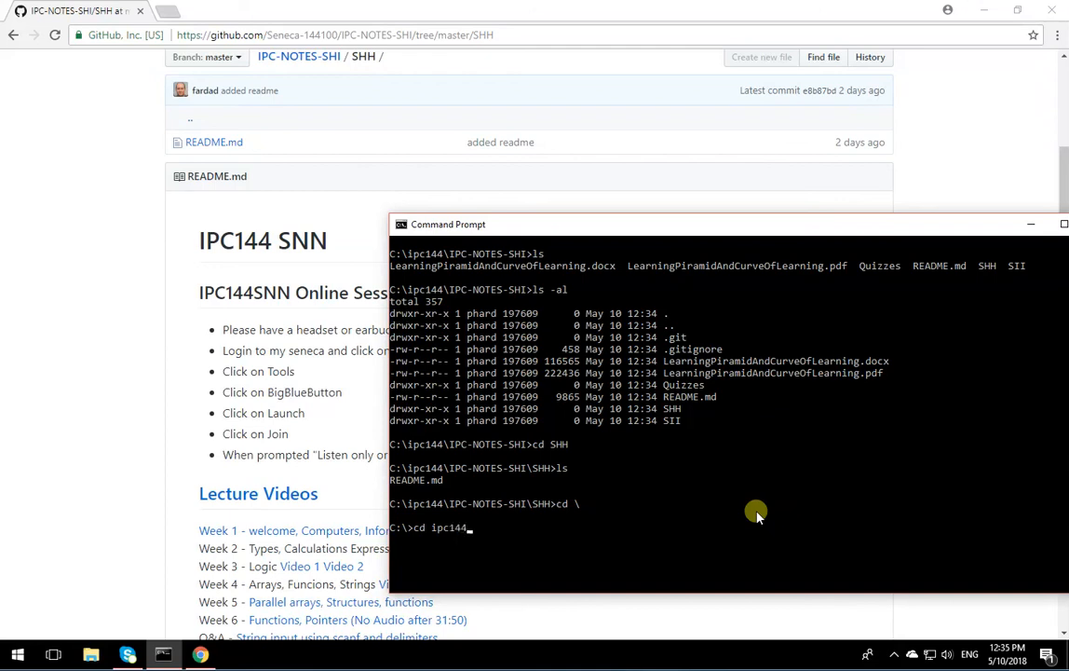
text(ls)
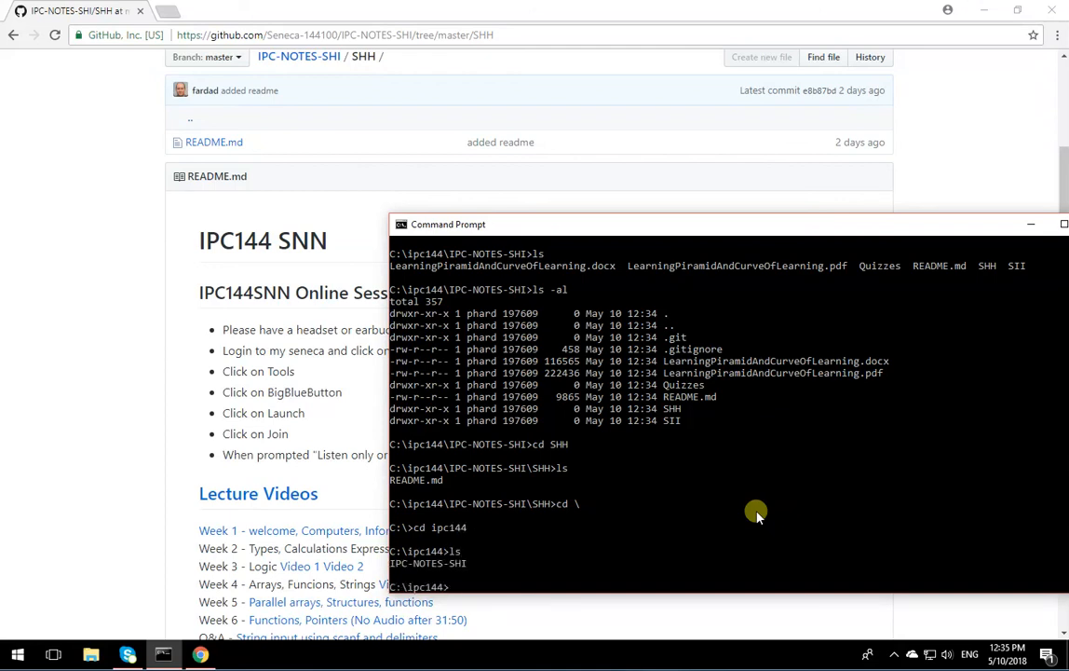
text(cd IPC-NOTES-SHI)
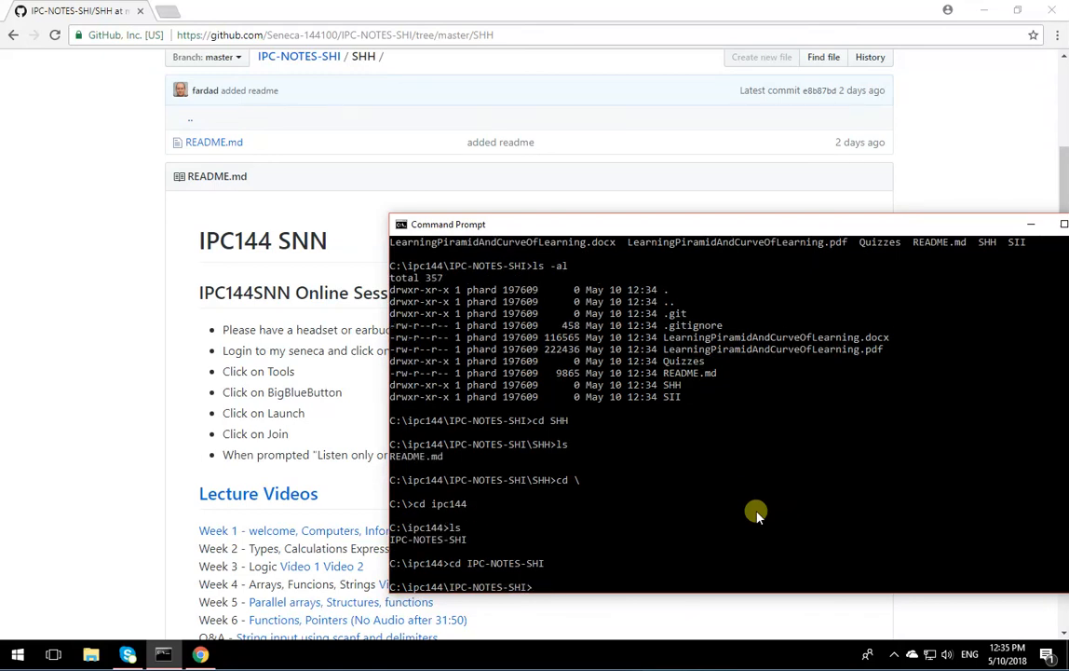
- Attempt a mistyped git pull\, which git rejects, then clear the screen
text(git pull\)
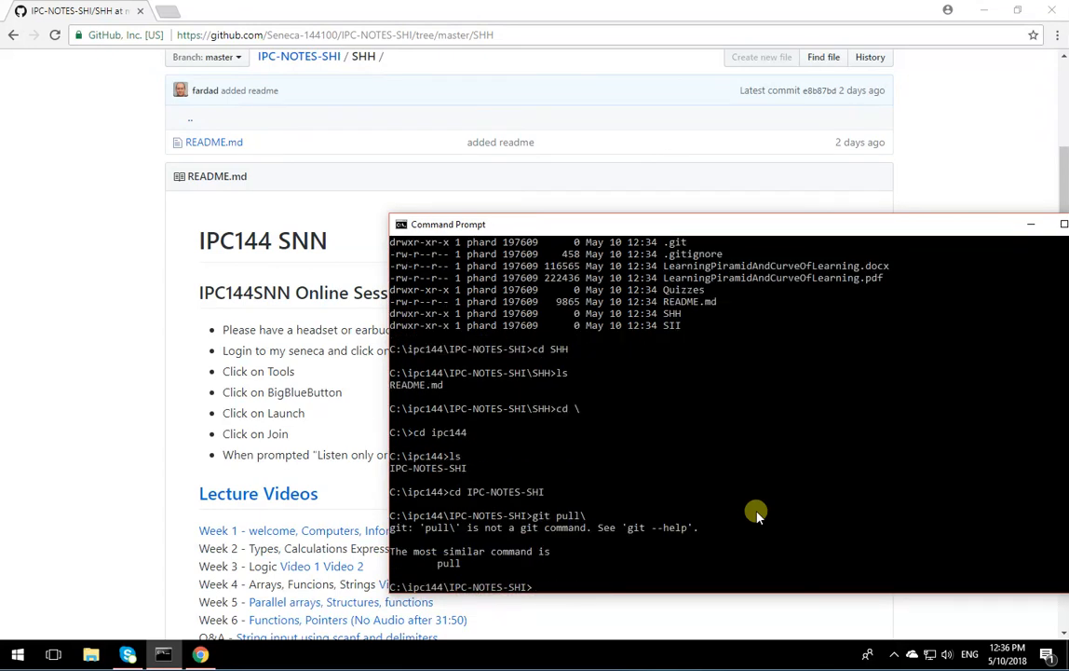
text(clear)
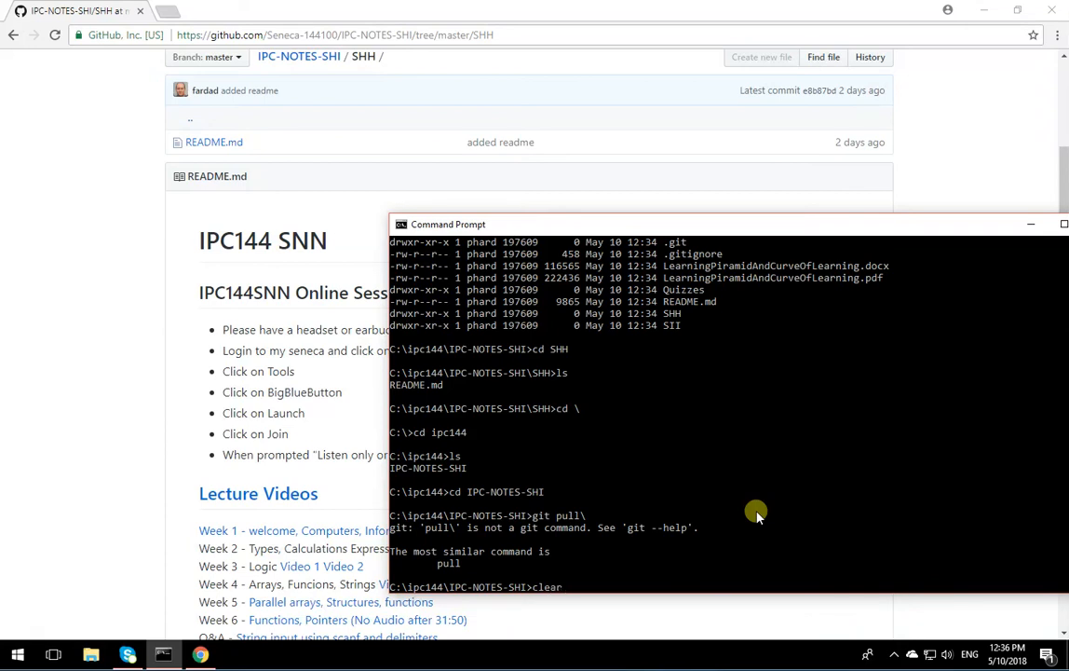